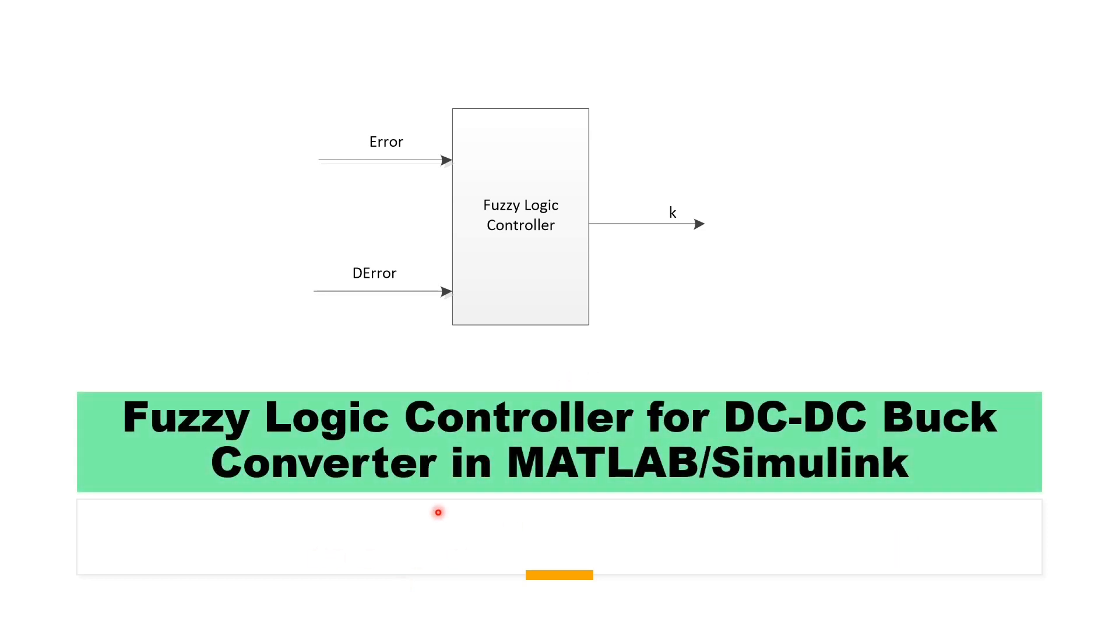
pyautogui.moveTo(402, 585)
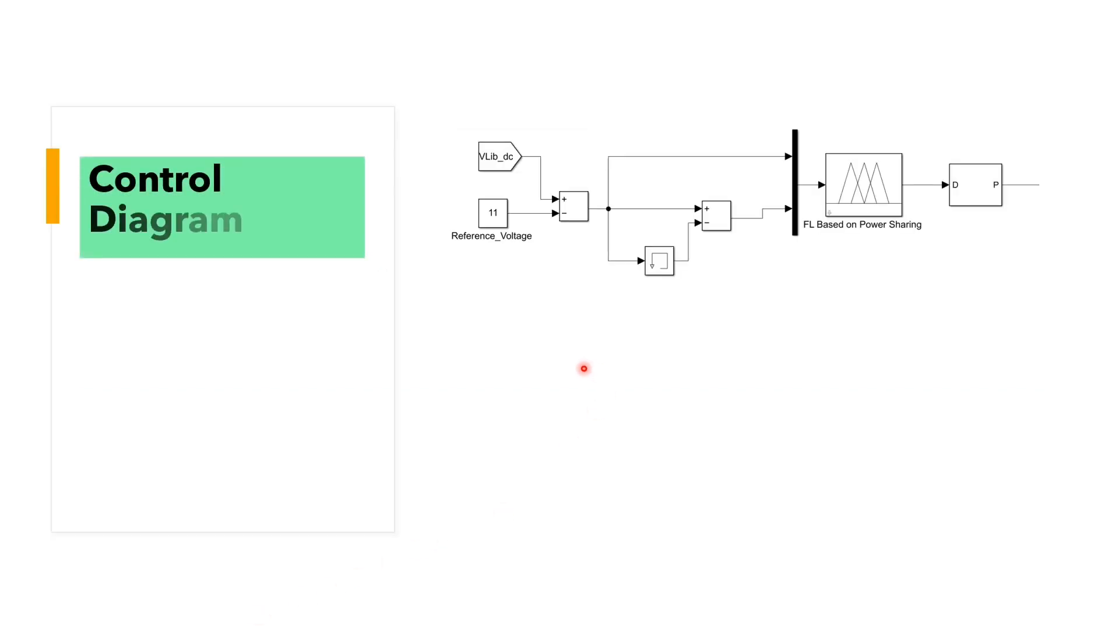
pyautogui.moveTo(511, 307)
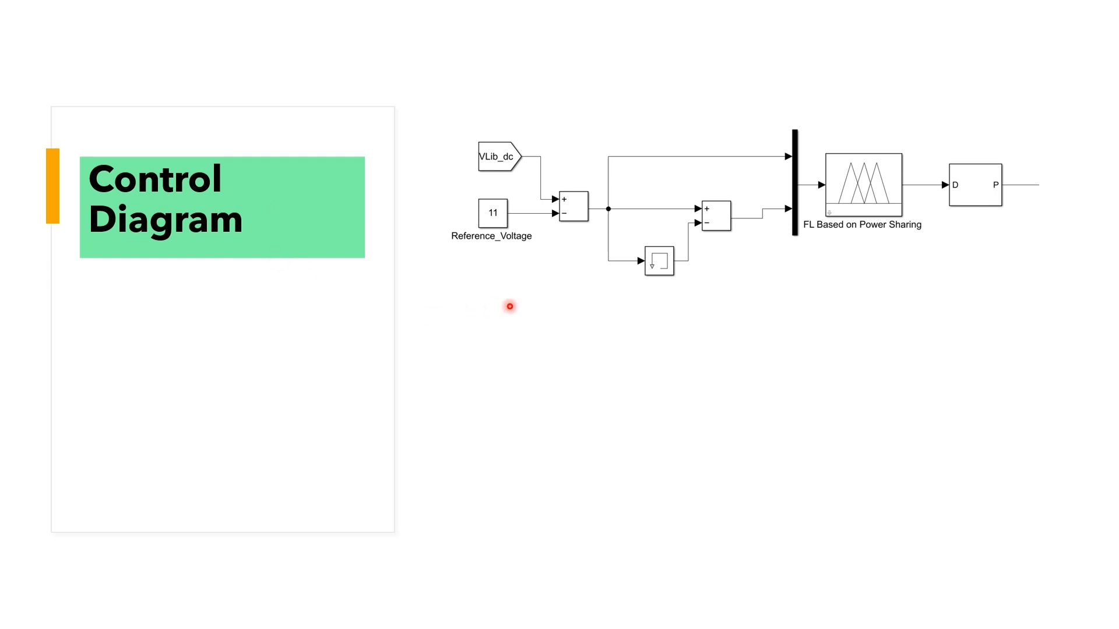
pyautogui.moveTo(550, 241)
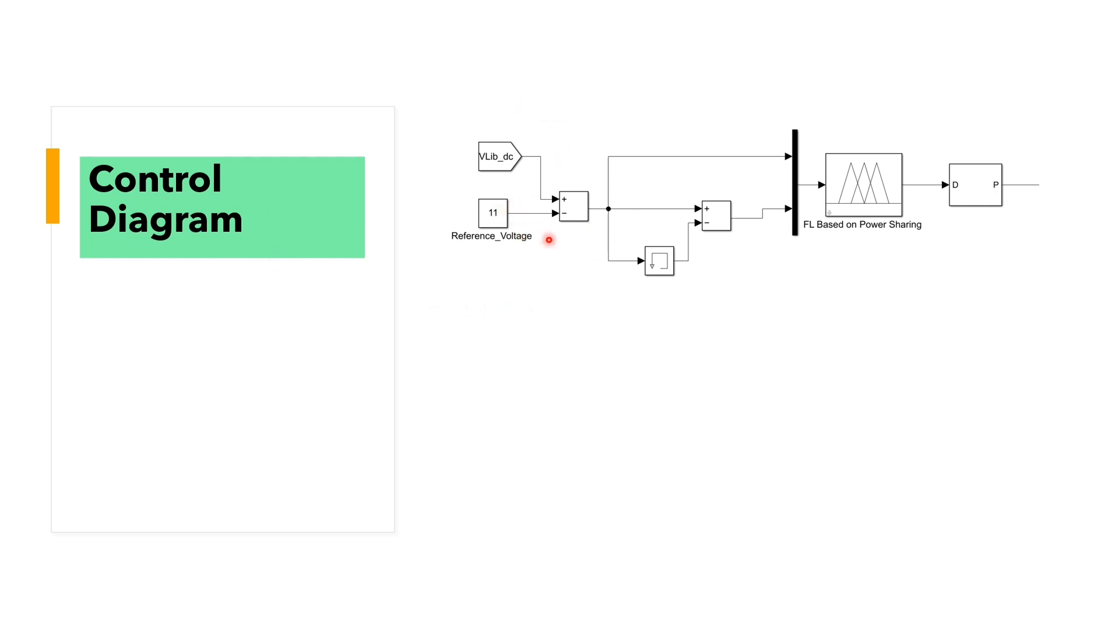
pyautogui.moveTo(707, 219)
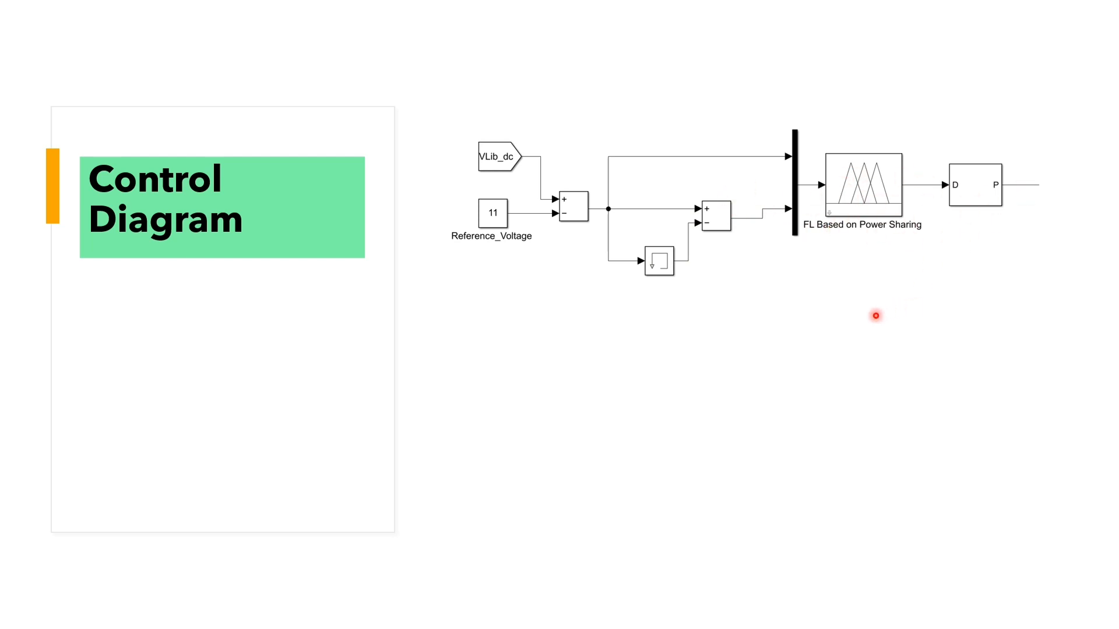
pyautogui.moveTo(853, 333)
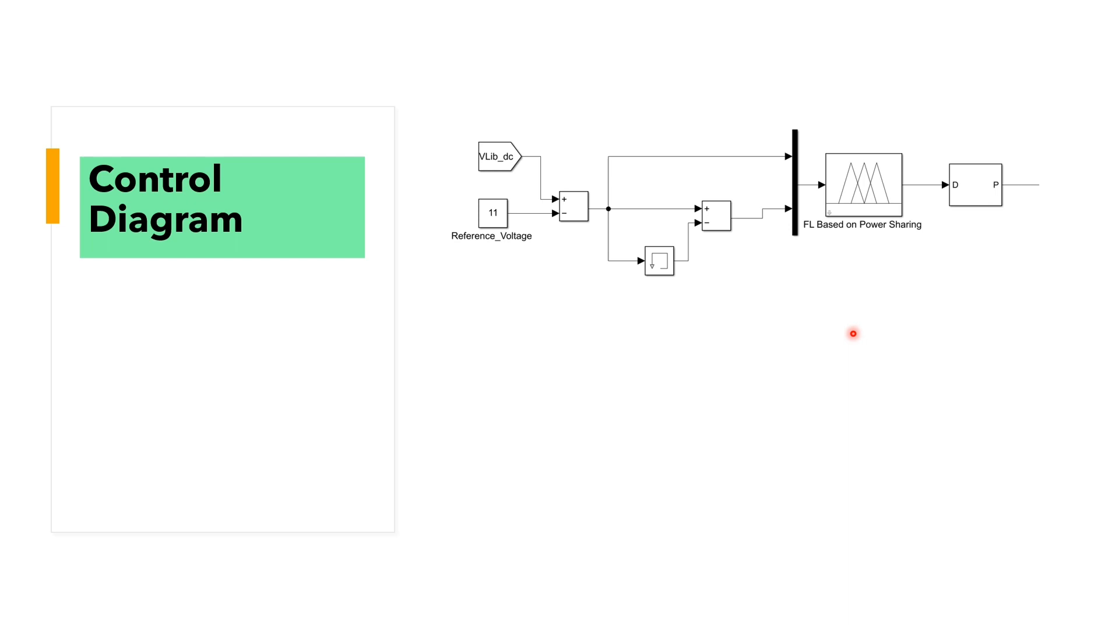
pyautogui.moveTo(832, 334)
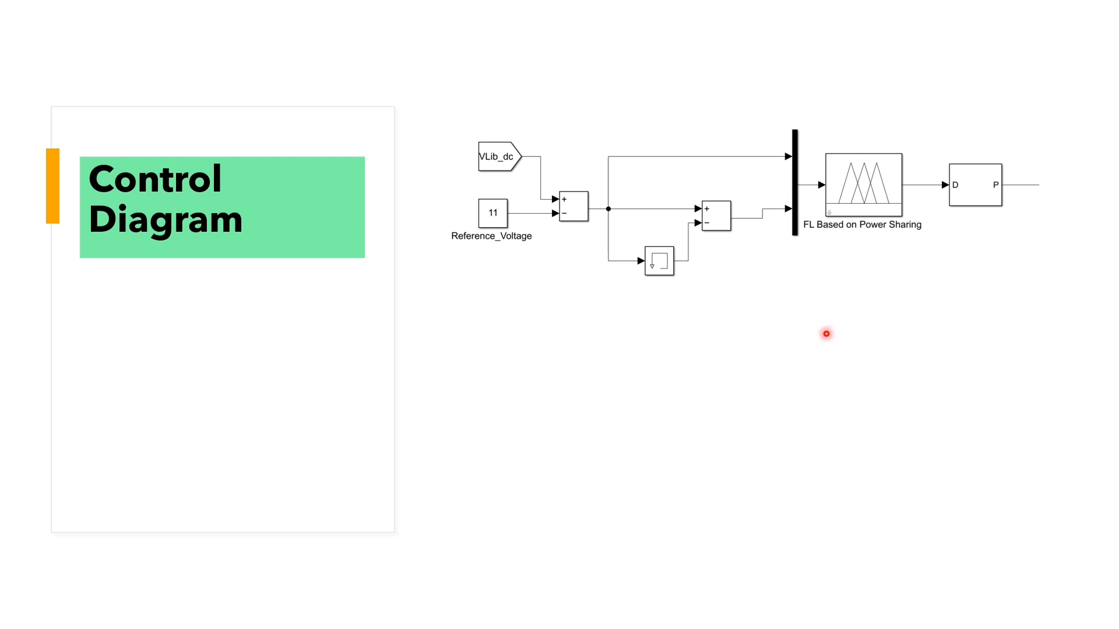
pyautogui.moveTo(821, 333)
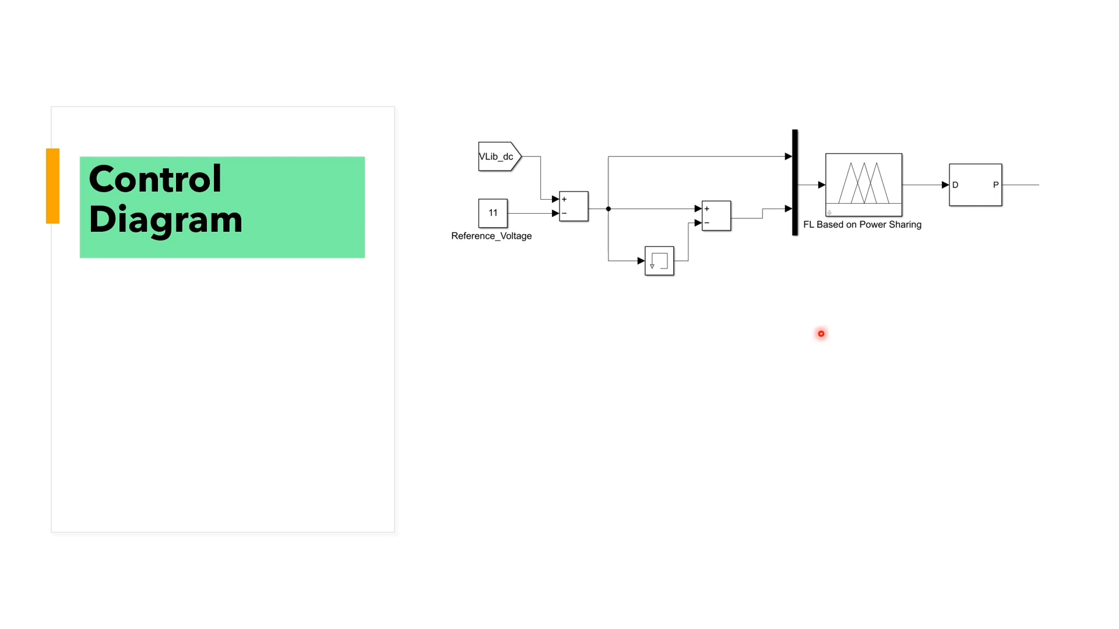
pyautogui.moveTo(583, 446)
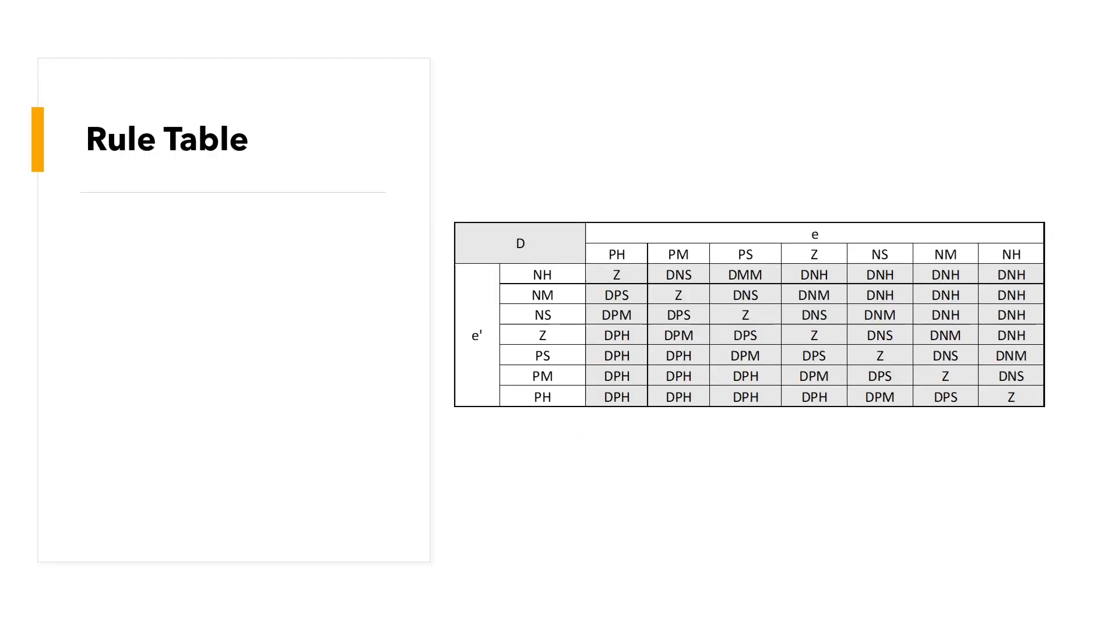
# Advance the slideshow to the Rule Table slide with the D versus e and e' matrix.
pyautogui.click(532, 242)
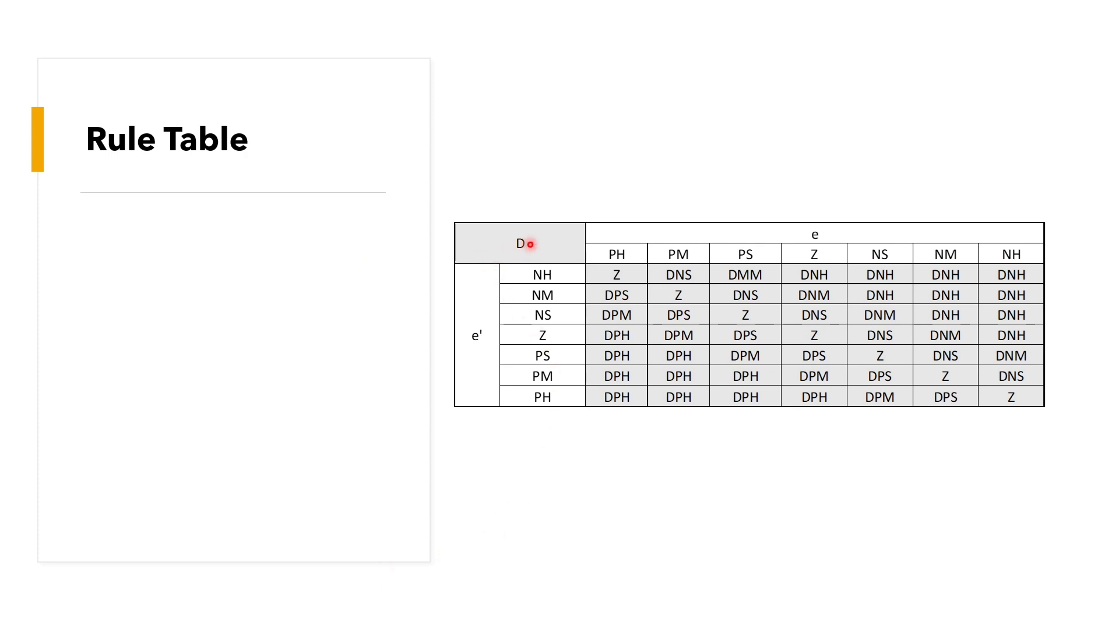
pyautogui.moveTo(543, 514)
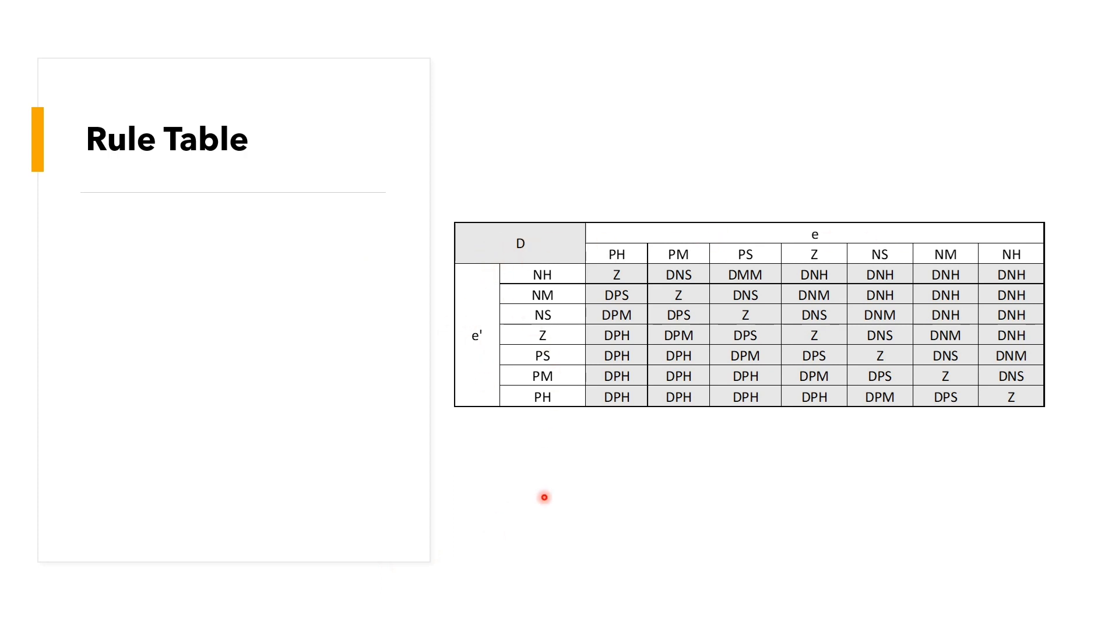
pyautogui.moveTo(658, 261)
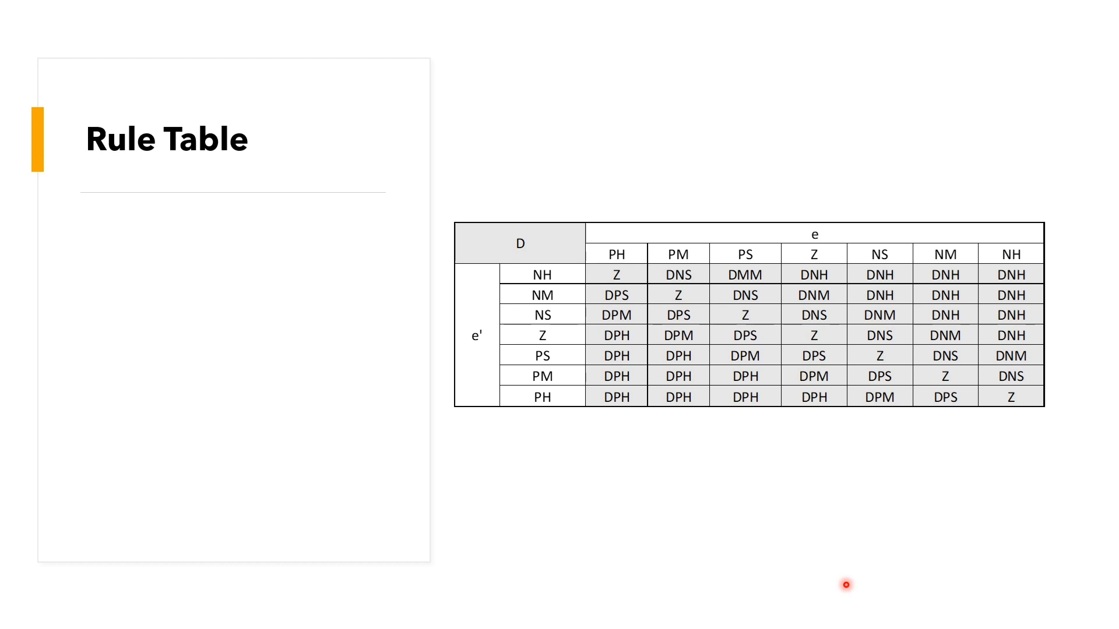
pyautogui.moveTo(821, 543)
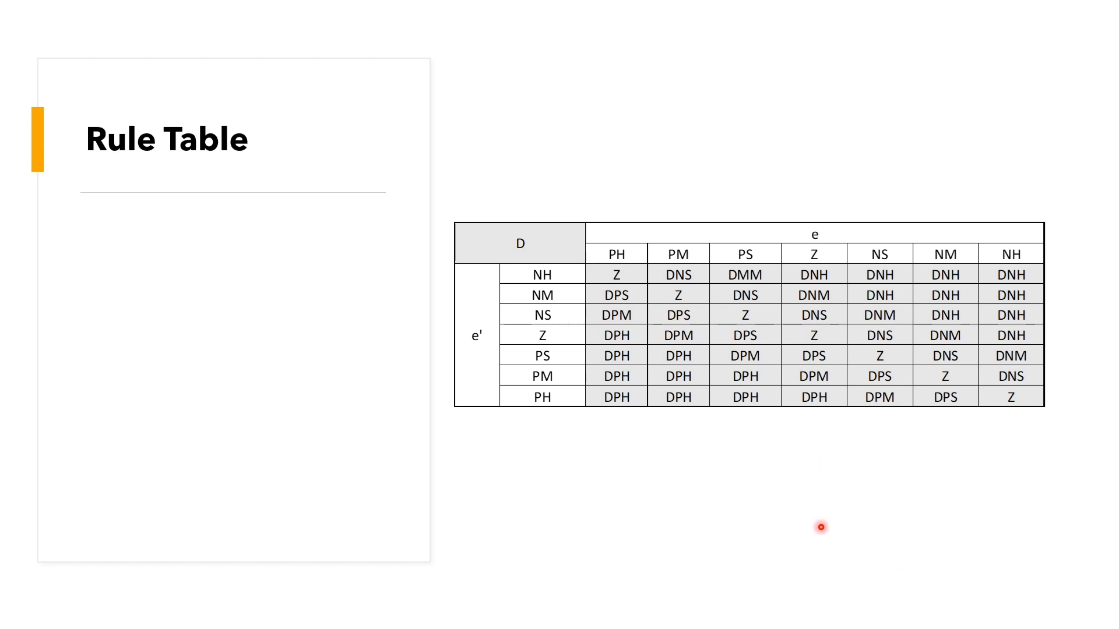
pyautogui.moveTo(746, 581)
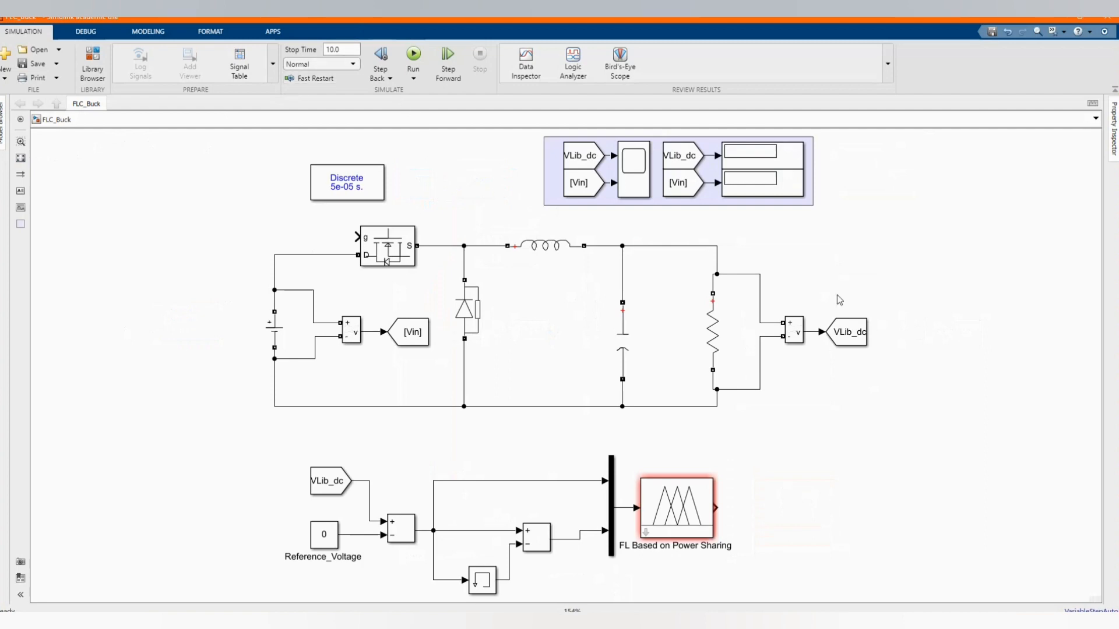
pyautogui.moveTo(992, 372)
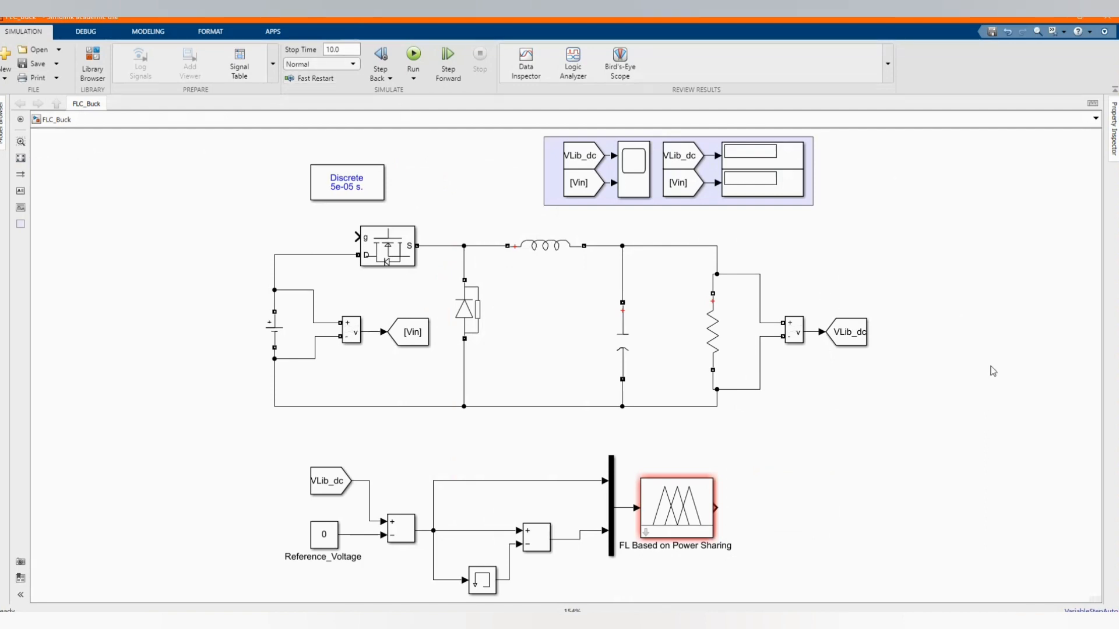
pyautogui.moveTo(979, 376)
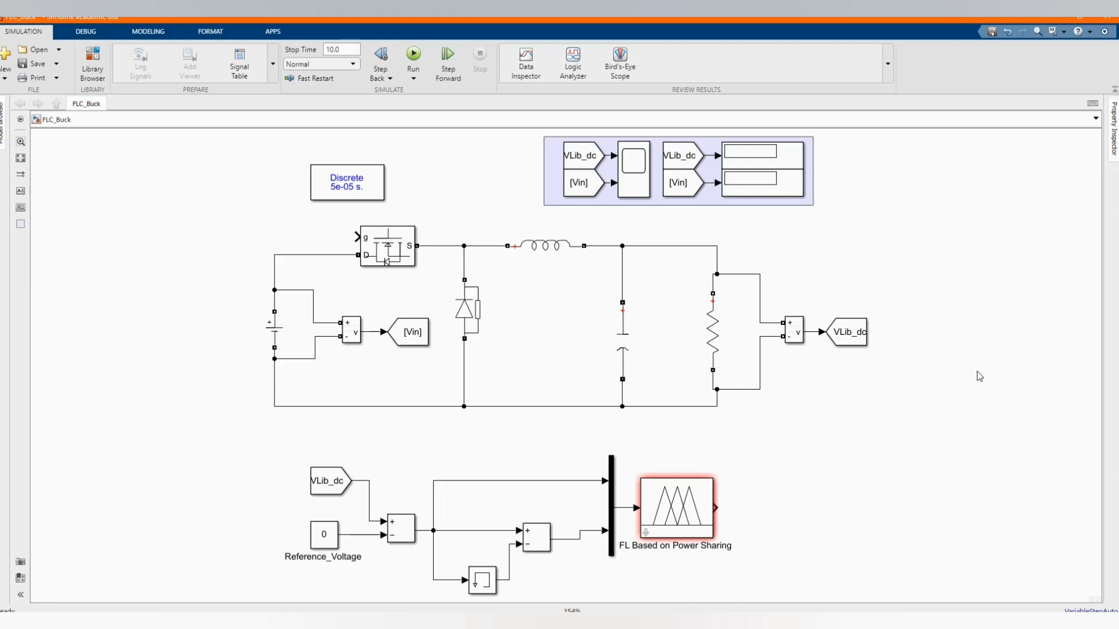
pyautogui.moveTo(866, 371)
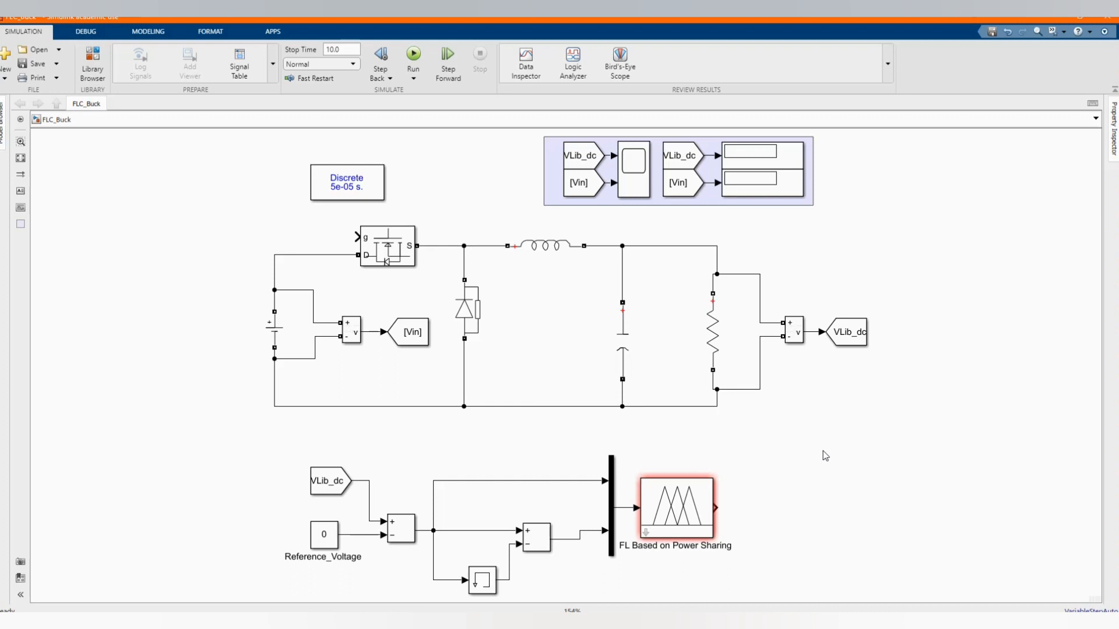
pyautogui.moveTo(823, 462)
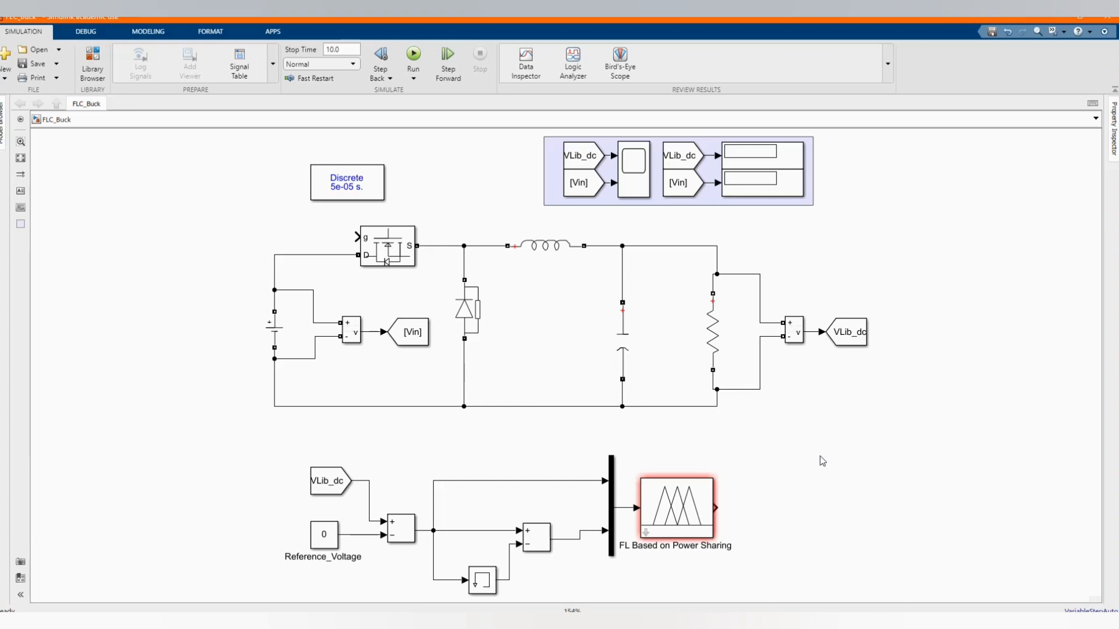
pyautogui.moveTo(851, 449)
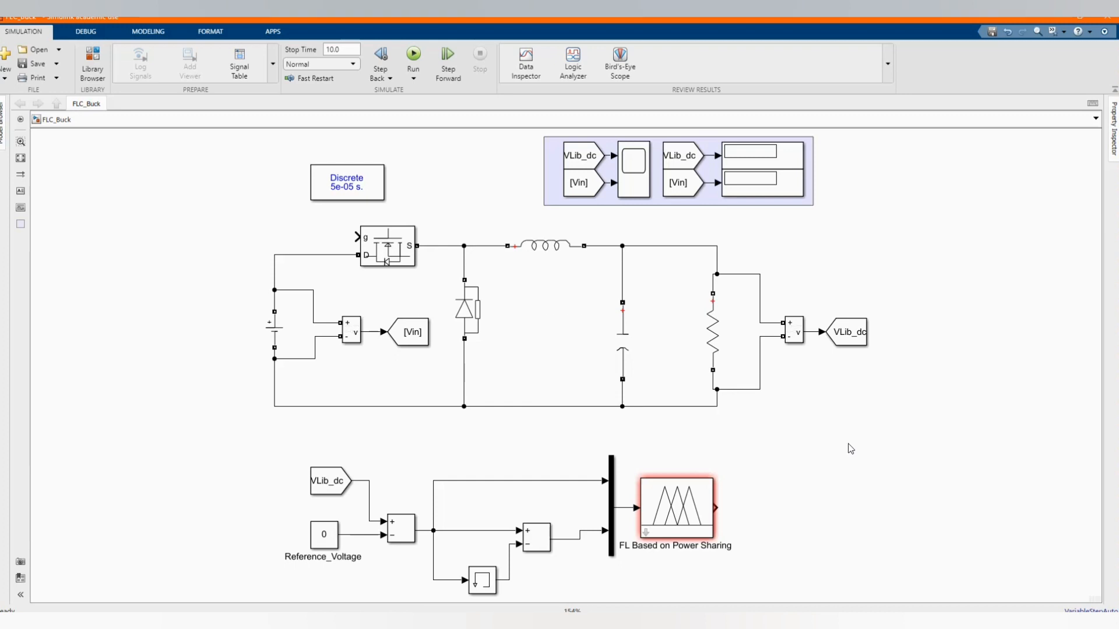
pyautogui.moveTo(477, 464)
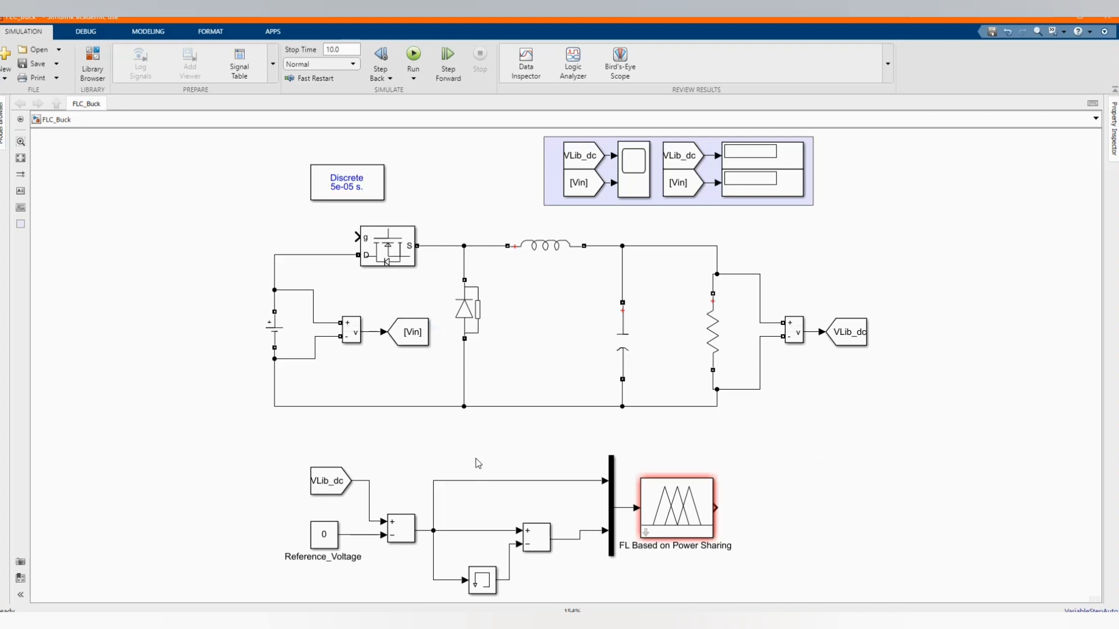
pyautogui.click(274, 331)
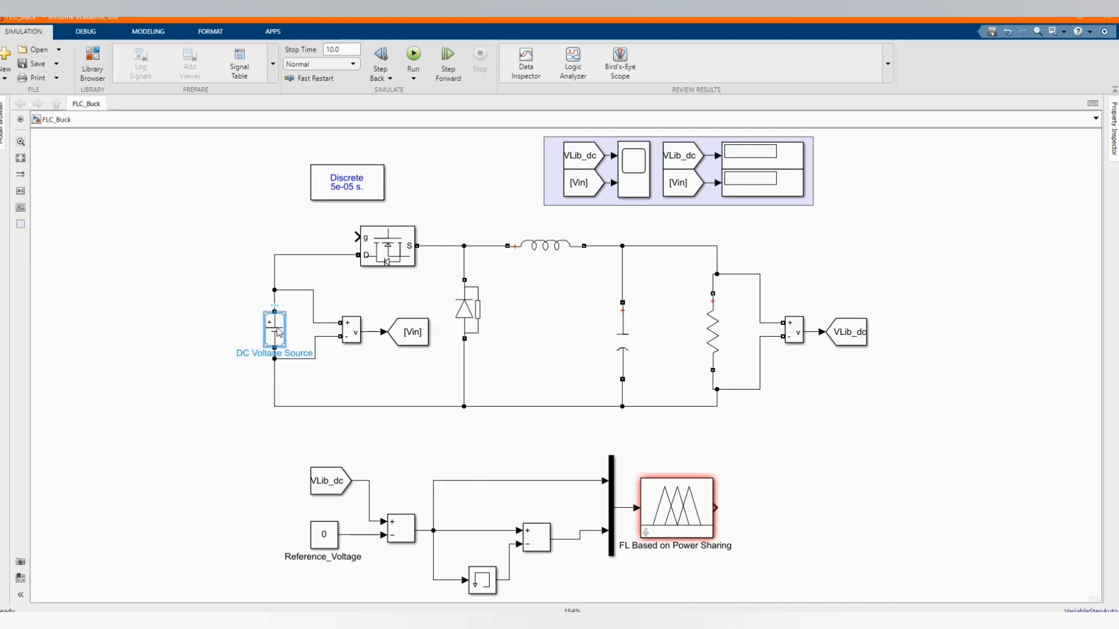
pyautogui.click(274, 329)
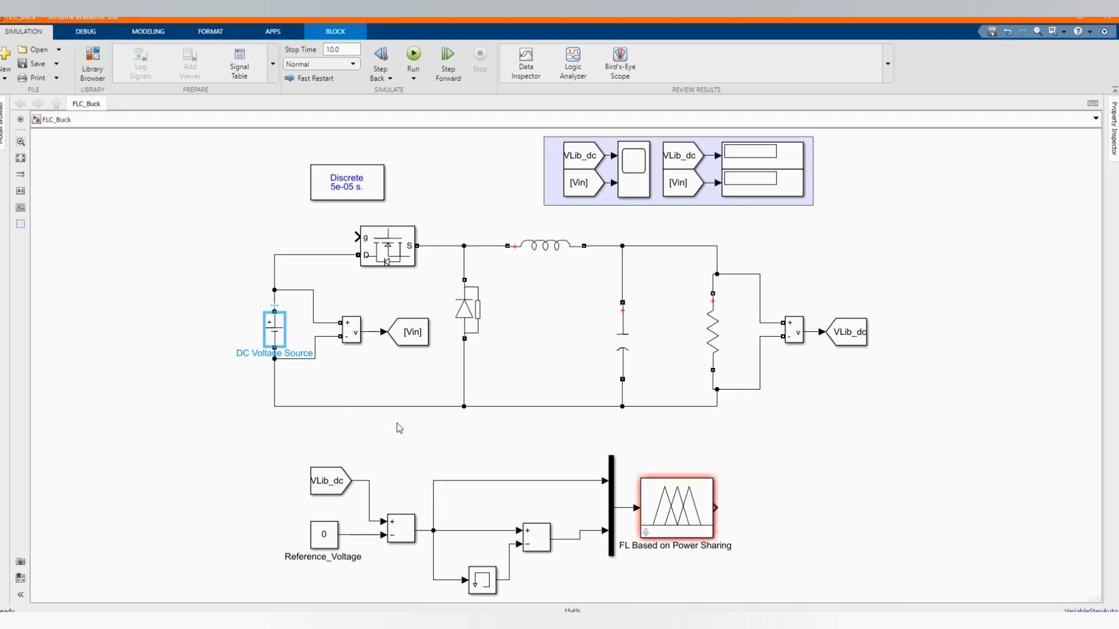
pyautogui.doubleClick(275, 331)
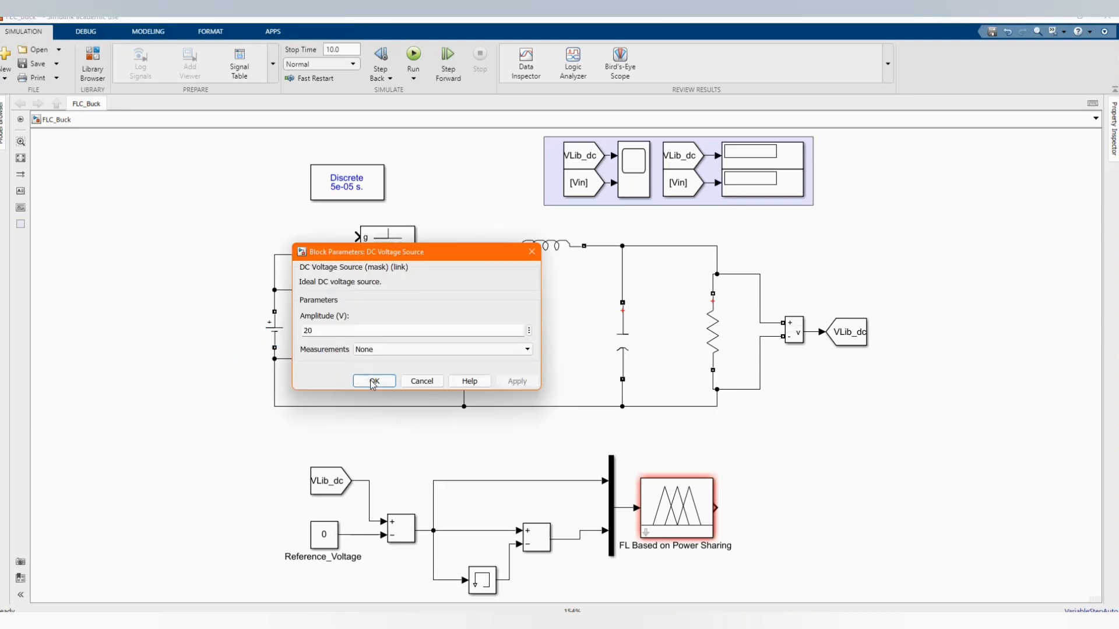
pyautogui.click(373, 382)
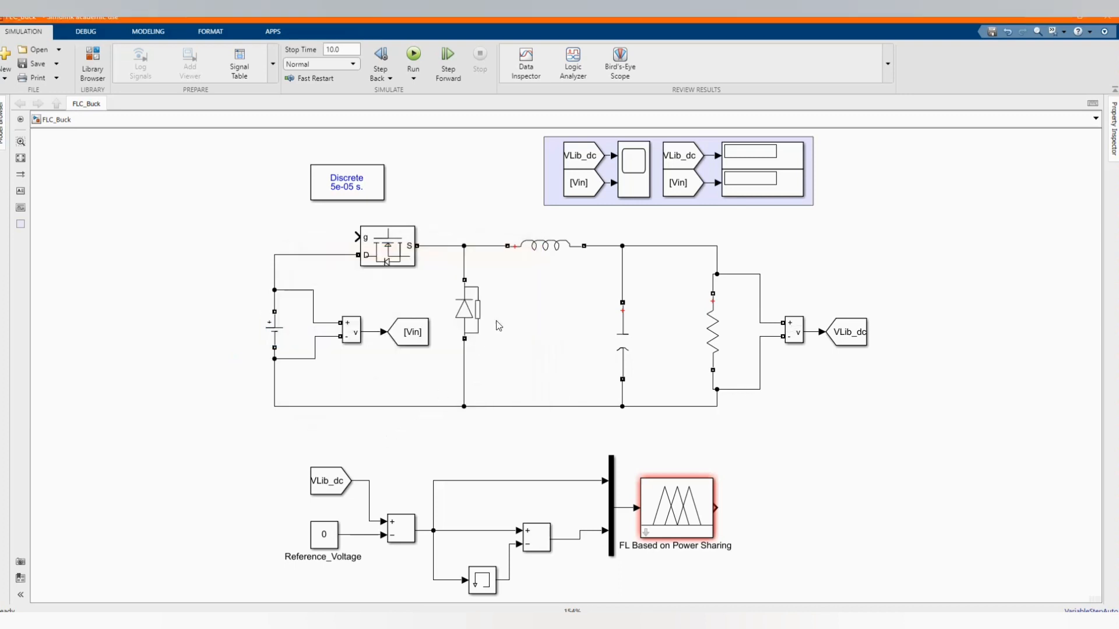
pyautogui.click(545, 245)
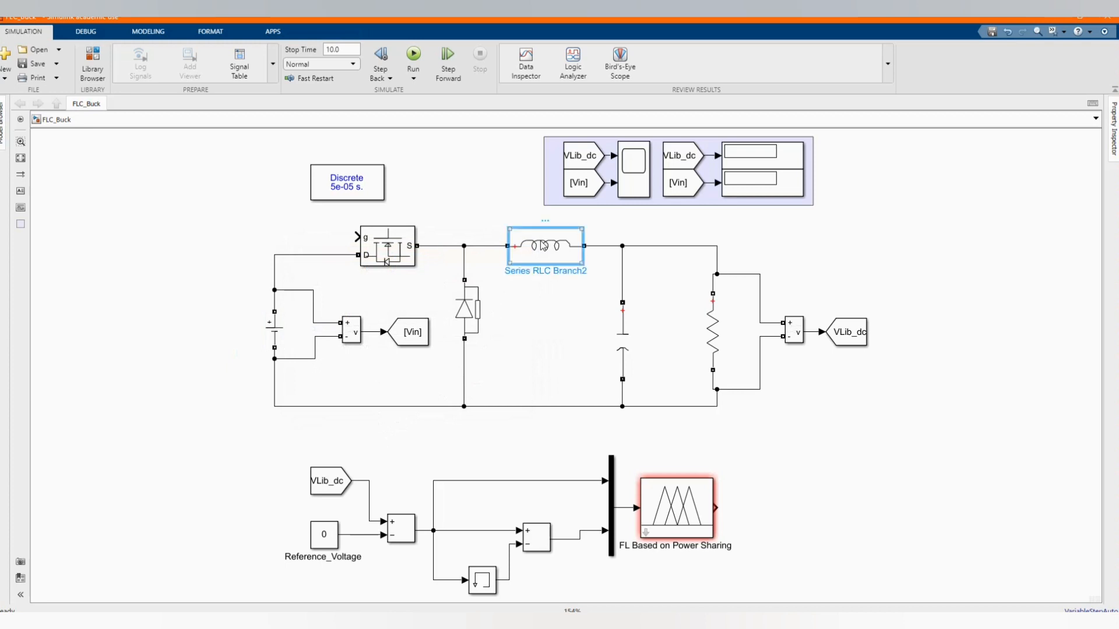
pyautogui.doubleClick(545, 247)
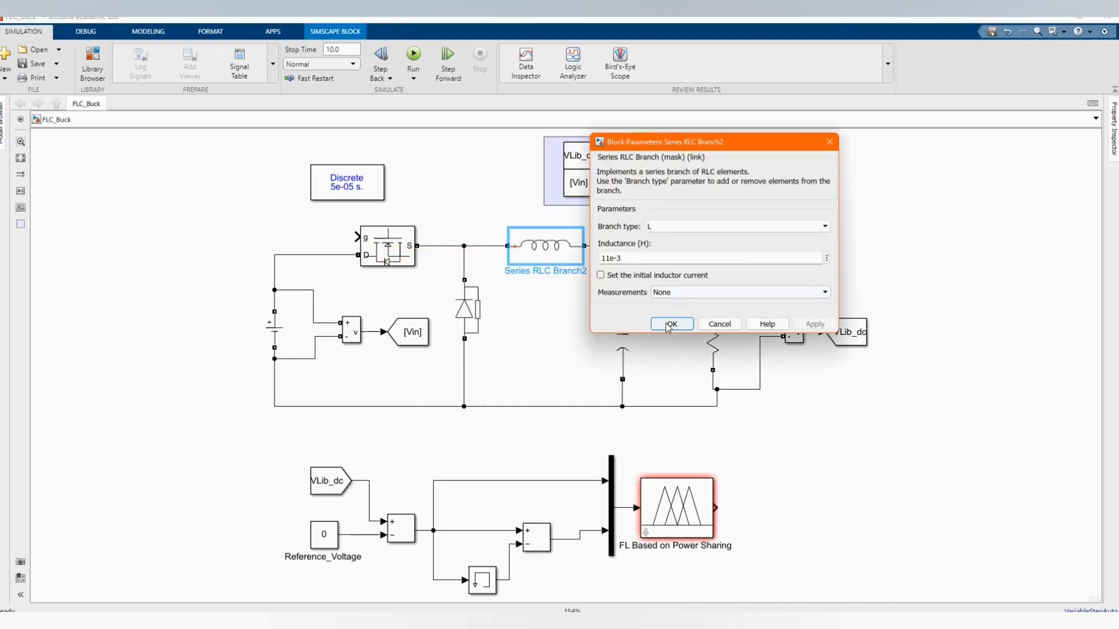
pyautogui.click(672, 324)
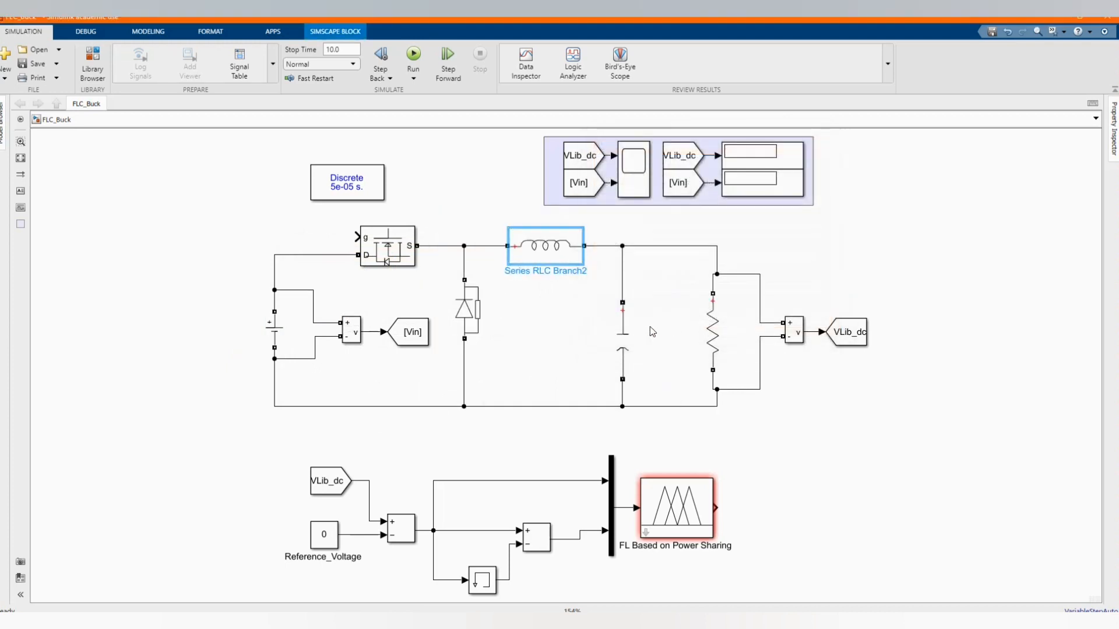
pyautogui.click(713, 331)
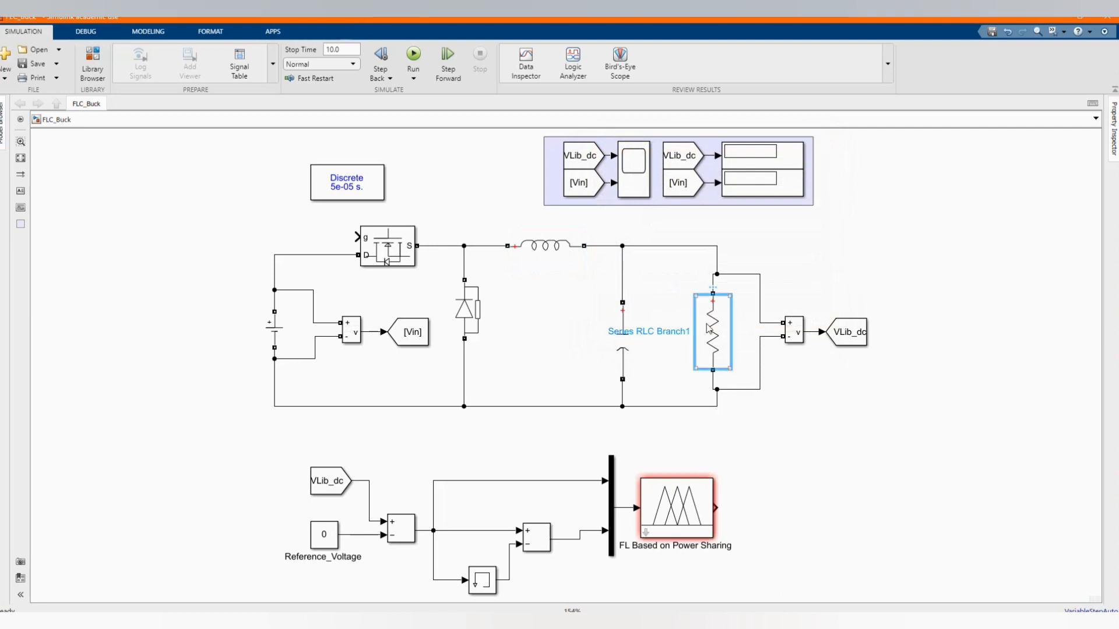
pyautogui.doubleClick(712, 330)
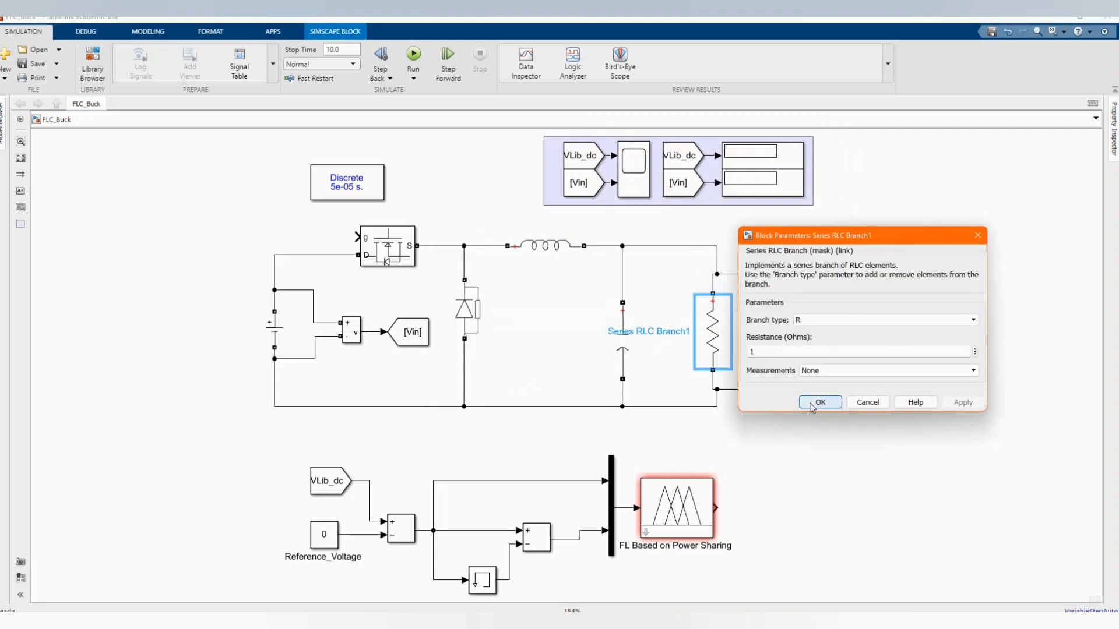
pyautogui.click(819, 402)
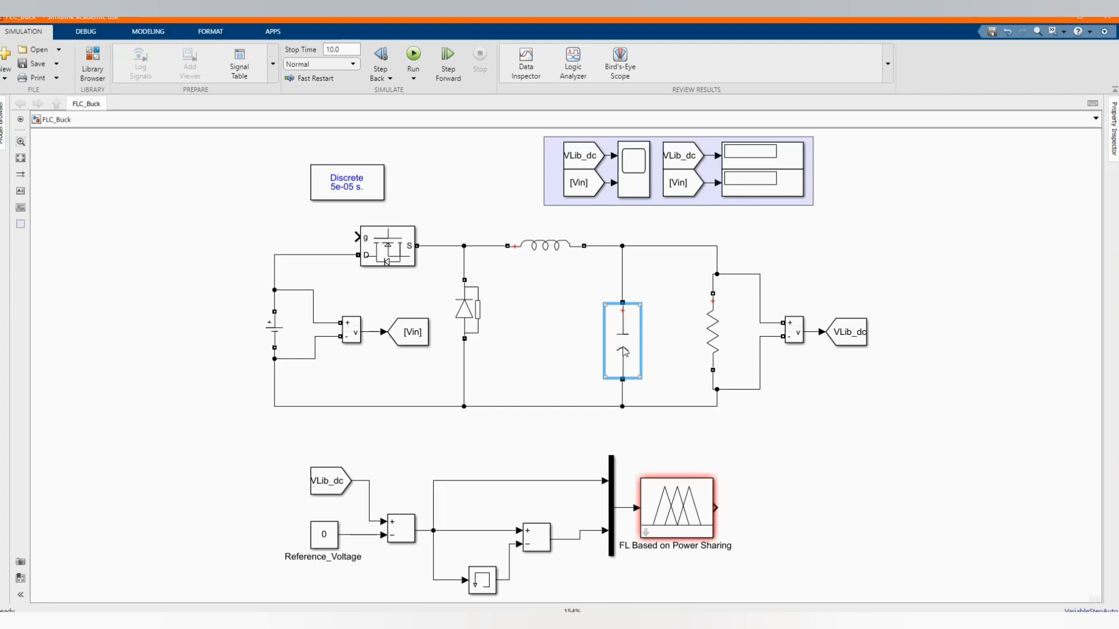
pyautogui.doubleClick(621, 340)
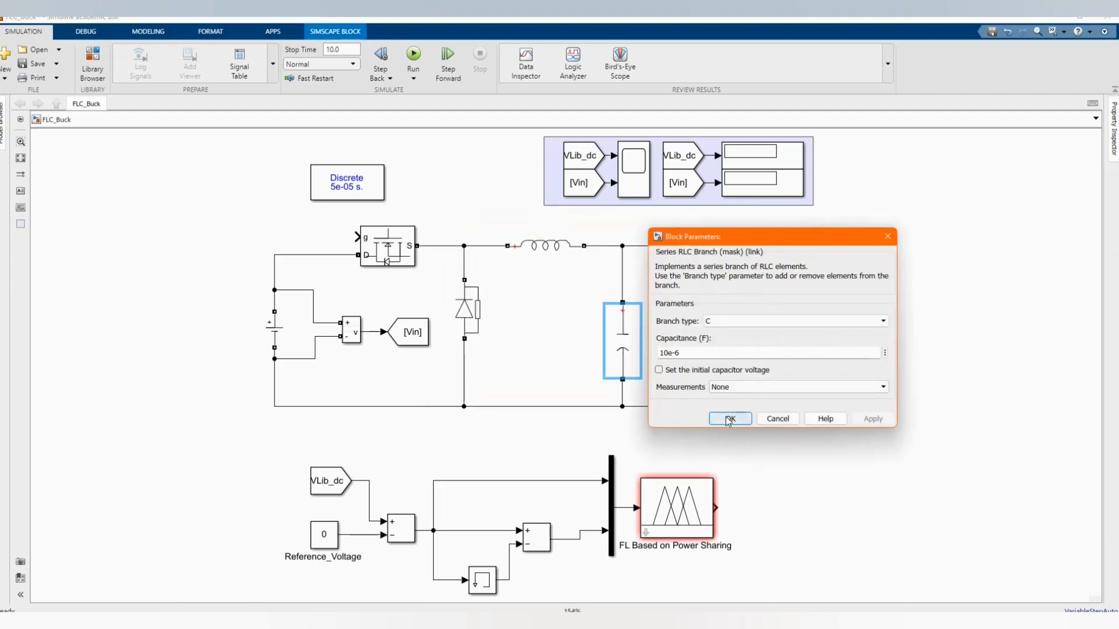
pyautogui.click(730, 419)
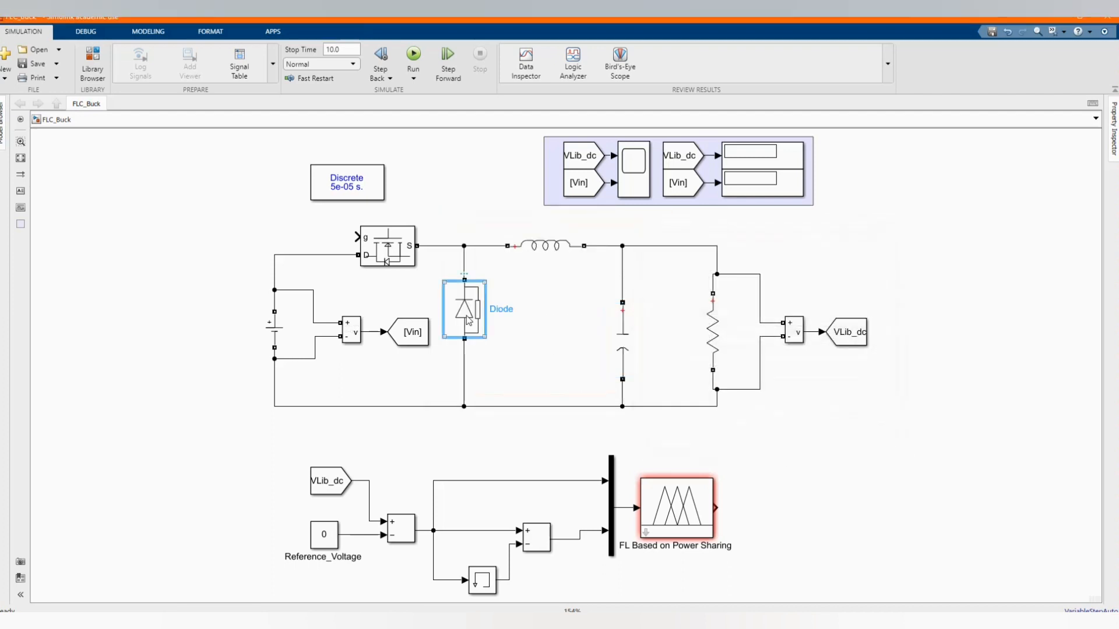
pyautogui.doubleClick(464, 308)
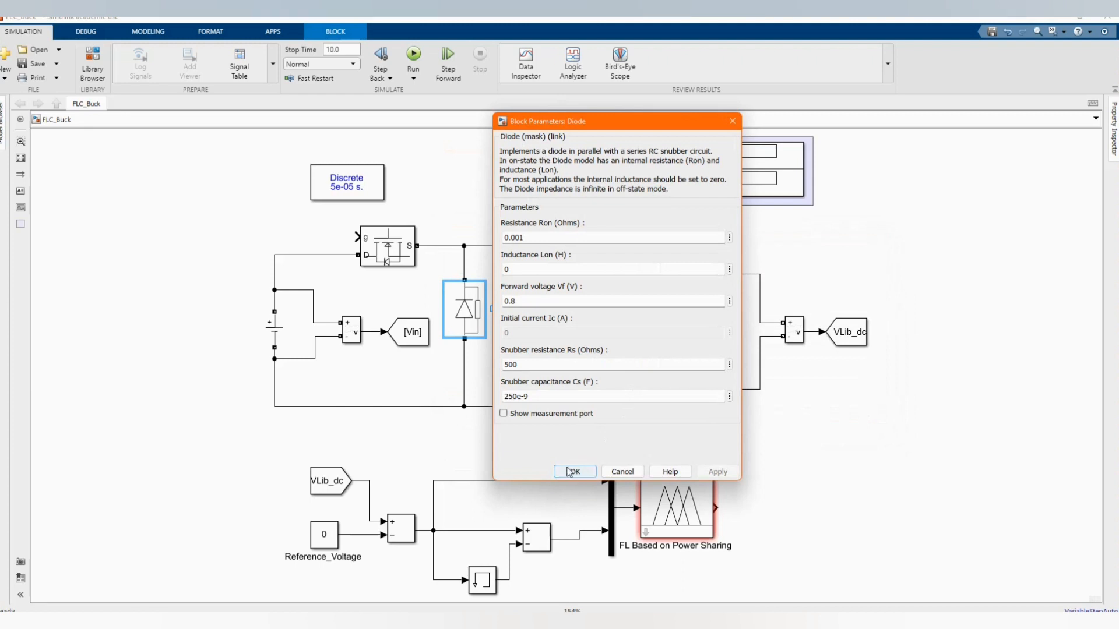
pyautogui.click(576, 471)
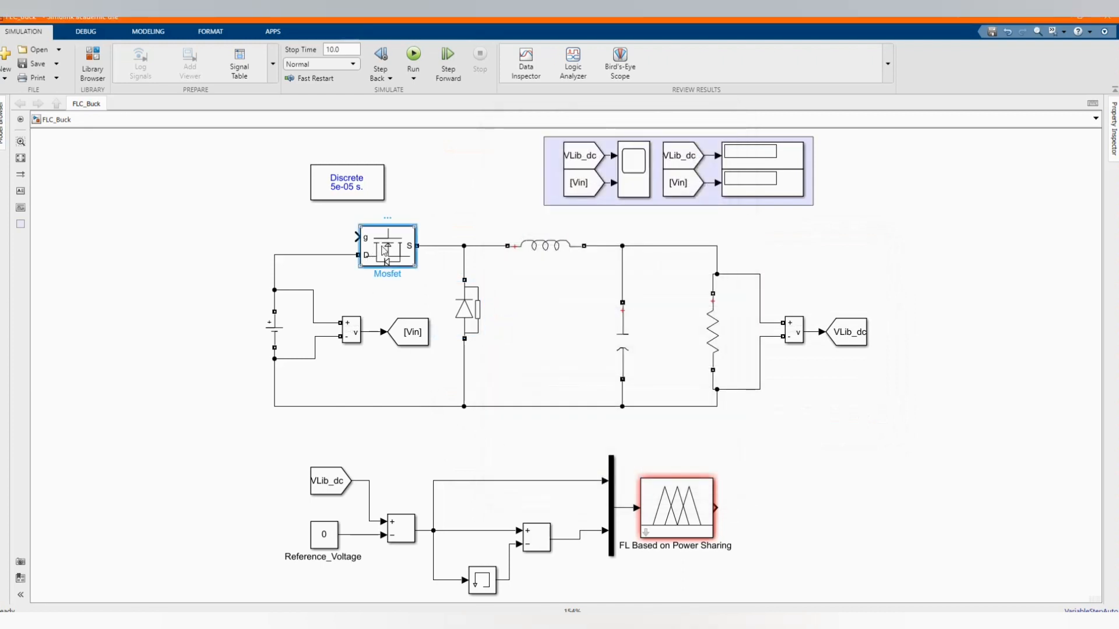
pyautogui.doubleClick(386, 246)
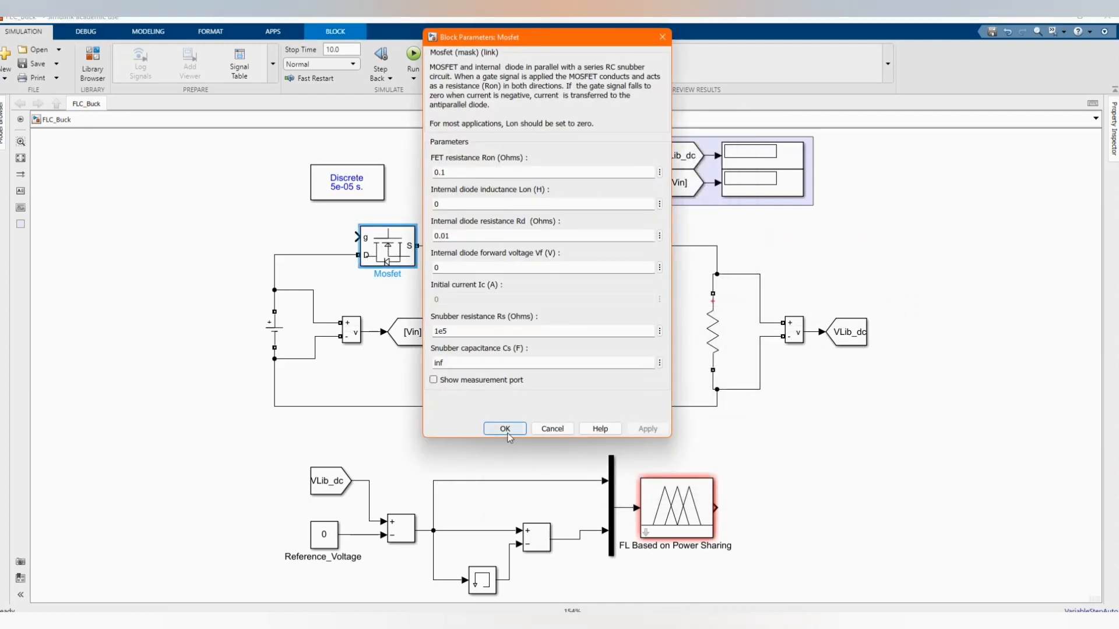
pyautogui.click(504, 429)
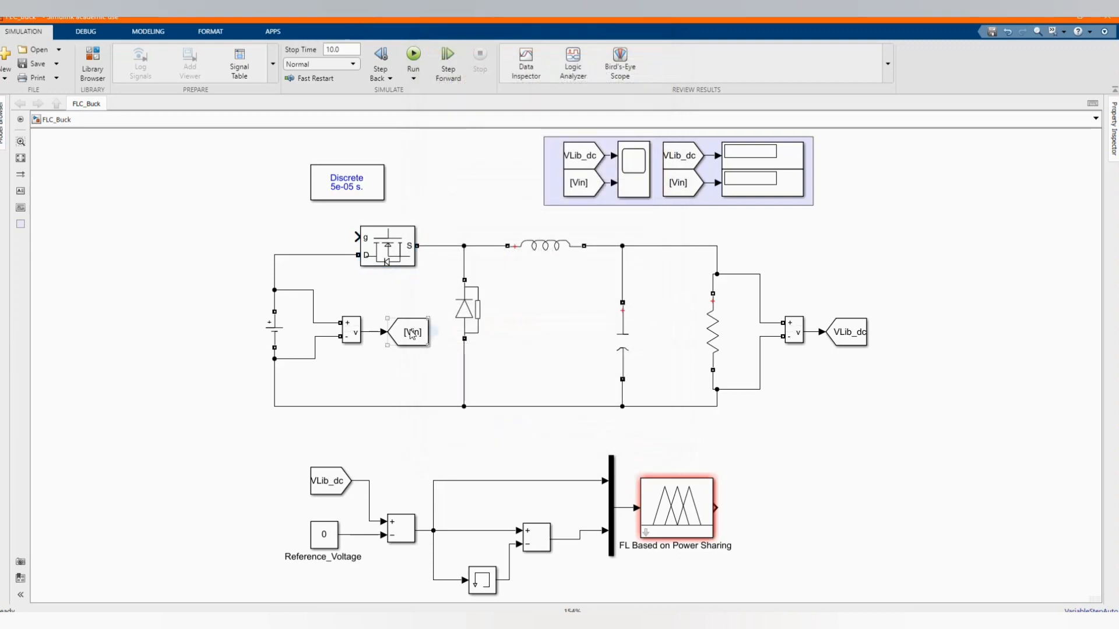
pyautogui.click(411, 331)
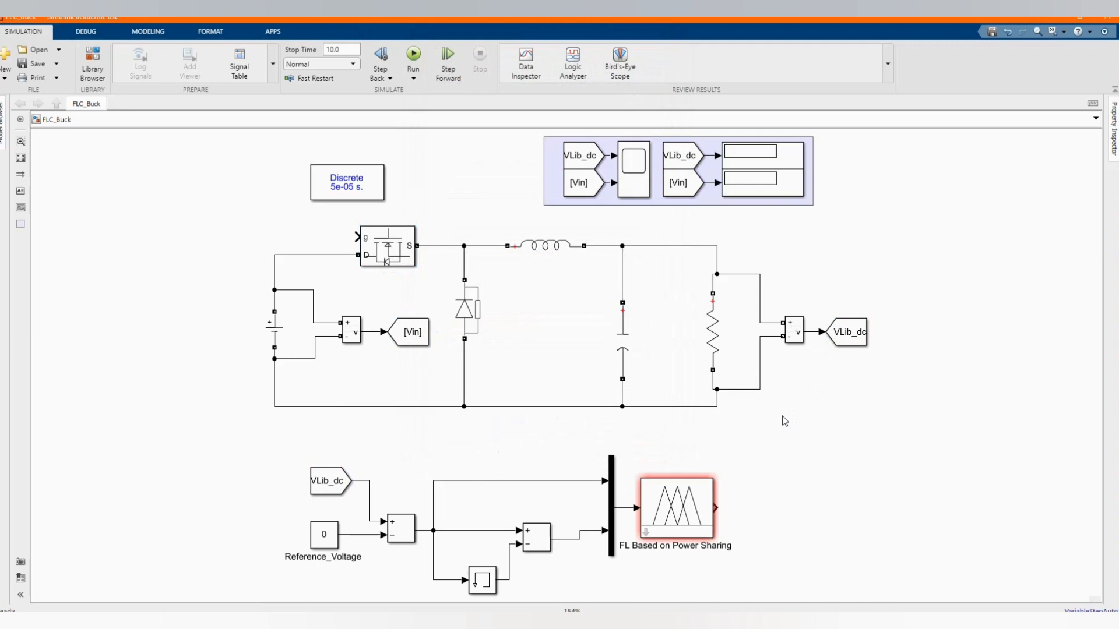
pyautogui.scroll(-3)
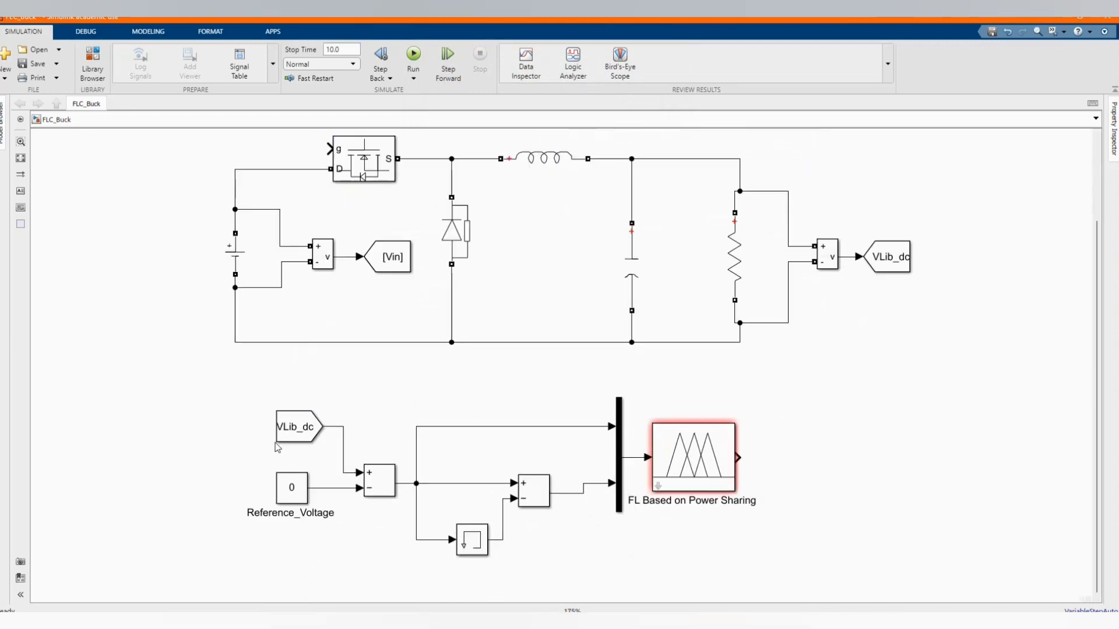
# Set the Reference_Voltage constant to 11.
pyautogui.click(291, 488)
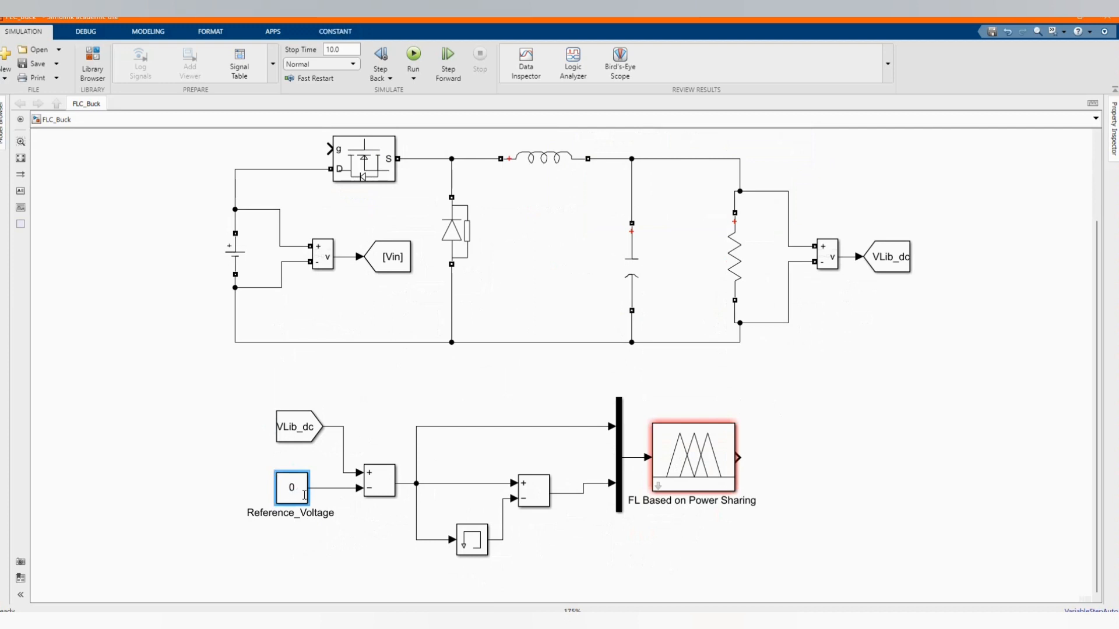
pyautogui.doubleClick(292, 487)
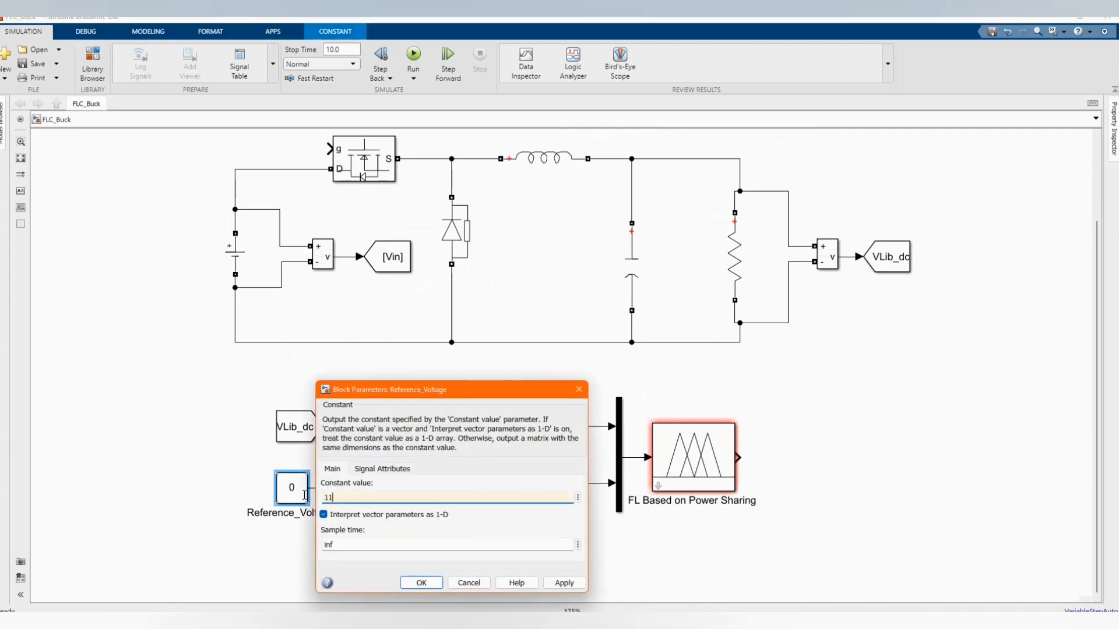
pyautogui.click(421, 583)
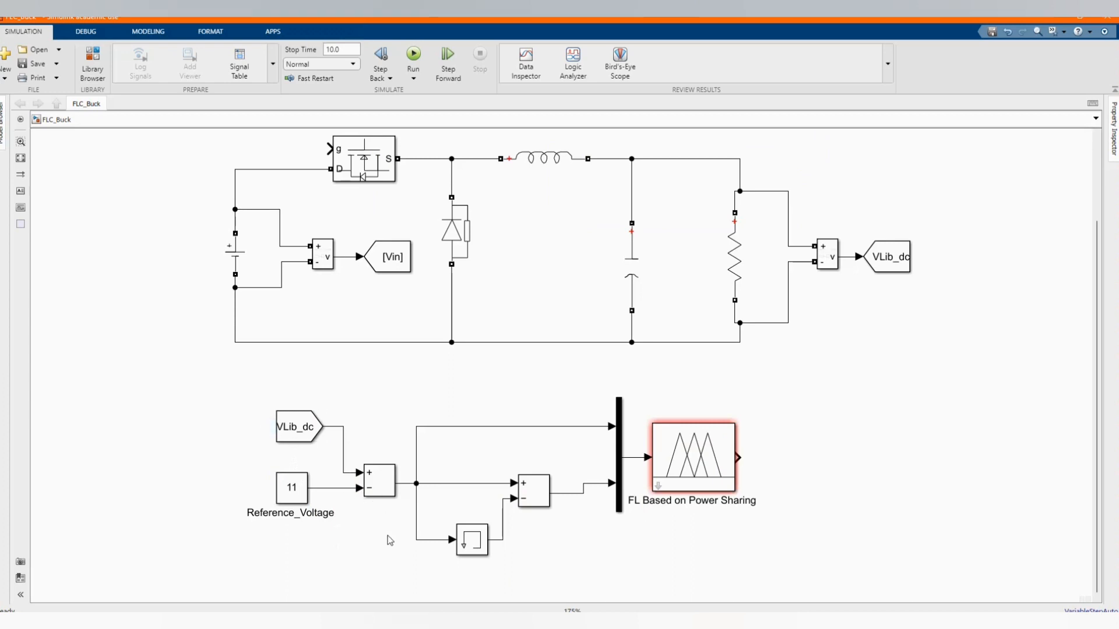
# Review the Memory and Mux block parameters, leaving them unchanged.
pyautogui.click(470, 546)
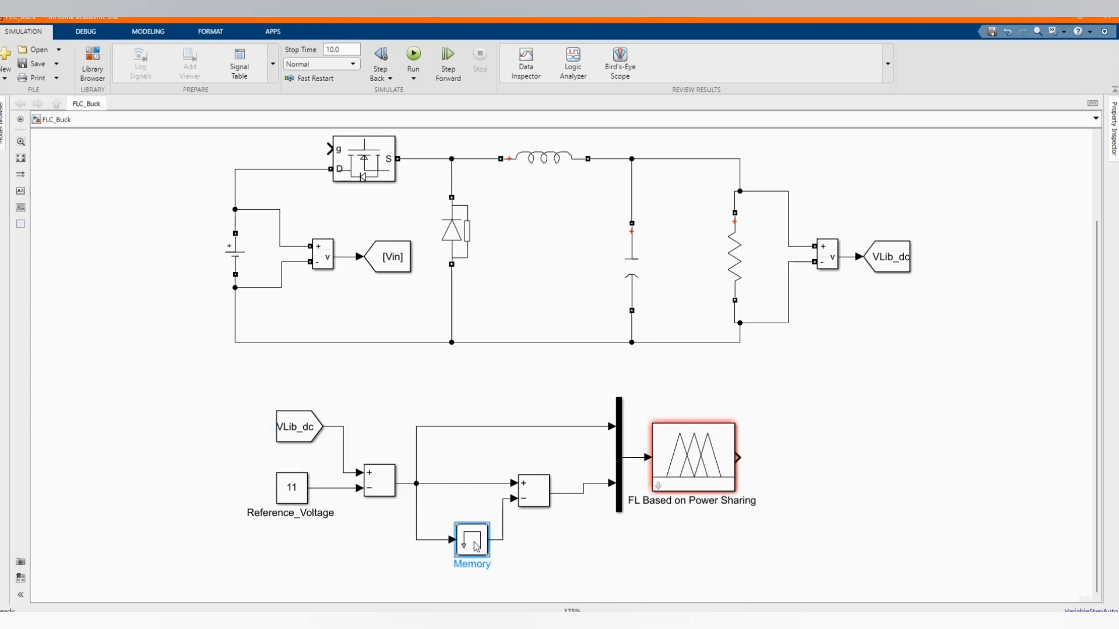
pyautogui.doubleClick(470, 541)
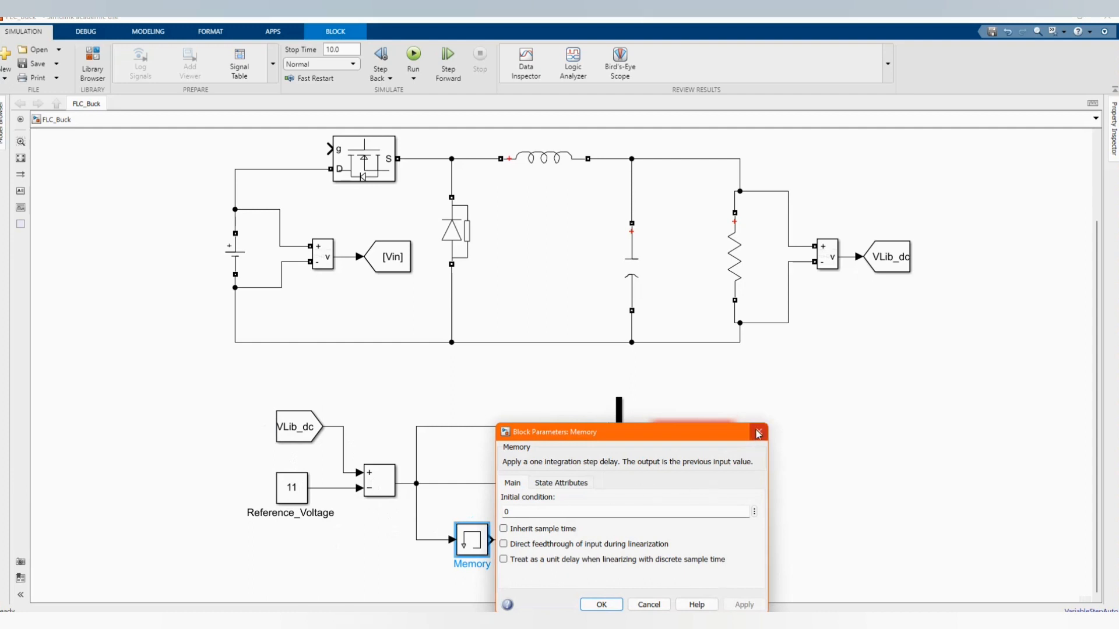
pyautogui.click(758, 433)
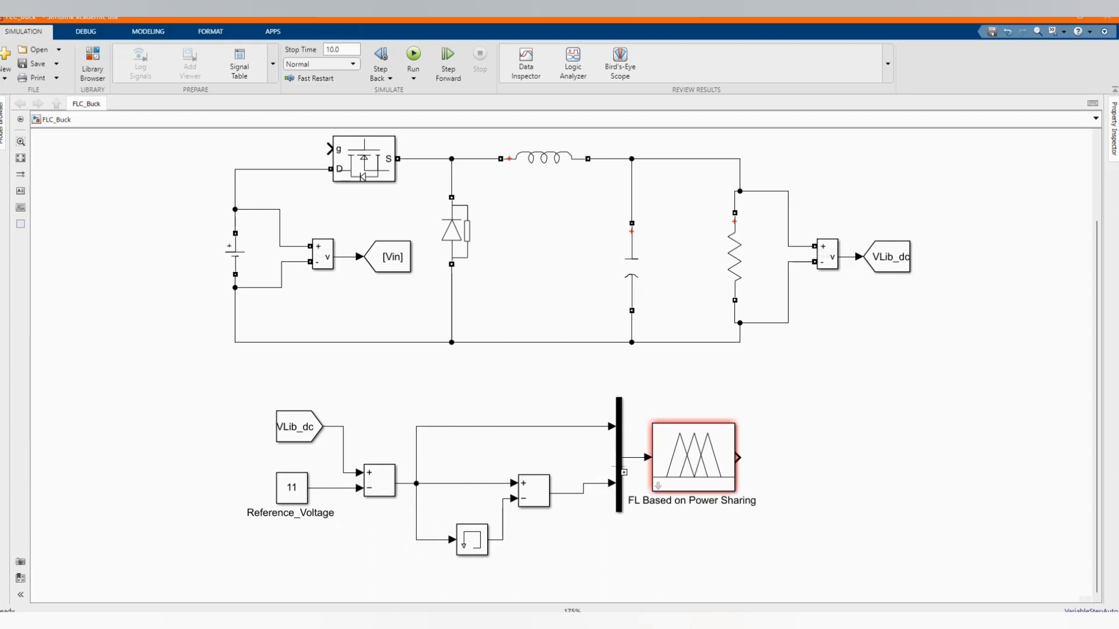
pyautogui.doubleClick(618, 460)
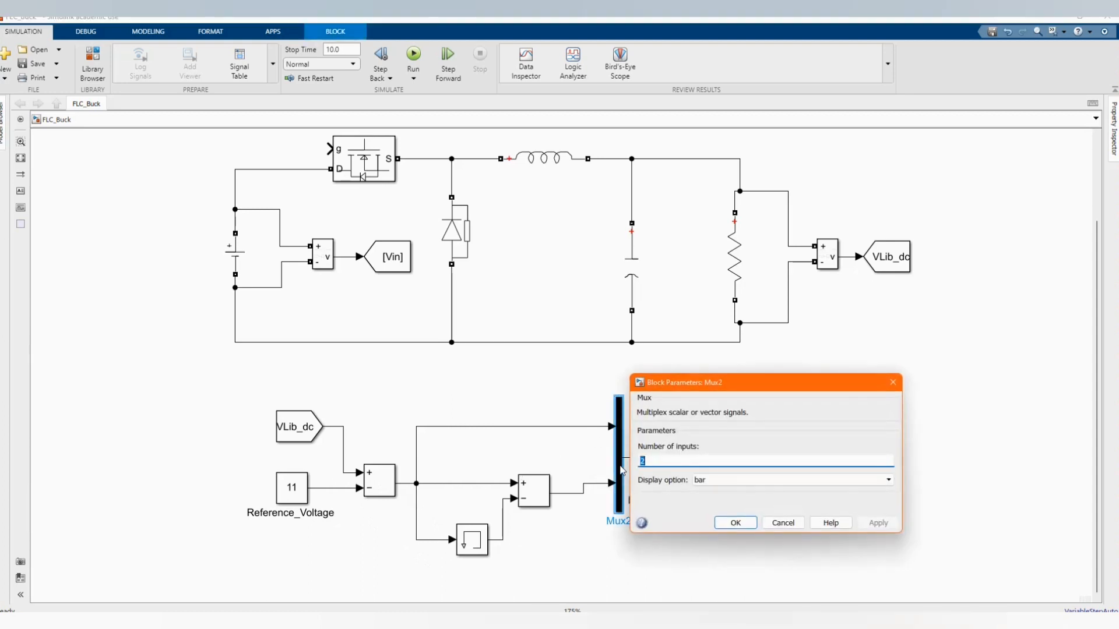
pyautogui.click(734, 522)
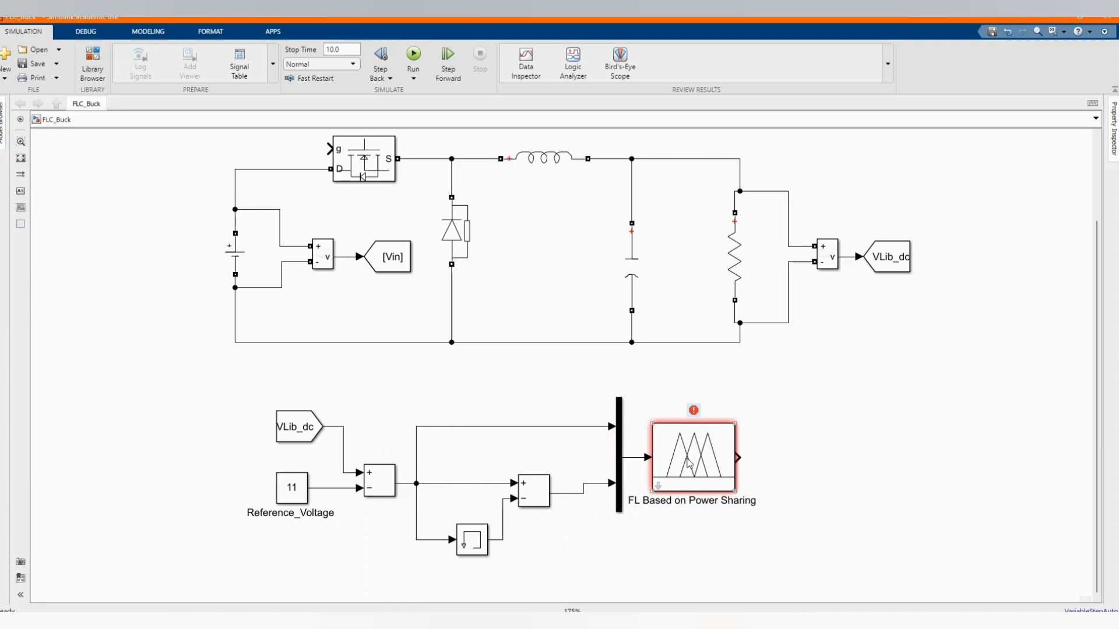
# Assign the Buuck fuzzy inference system to the FL Based on Power Sharing block.
pyautogui.doubleClick(692, 461)
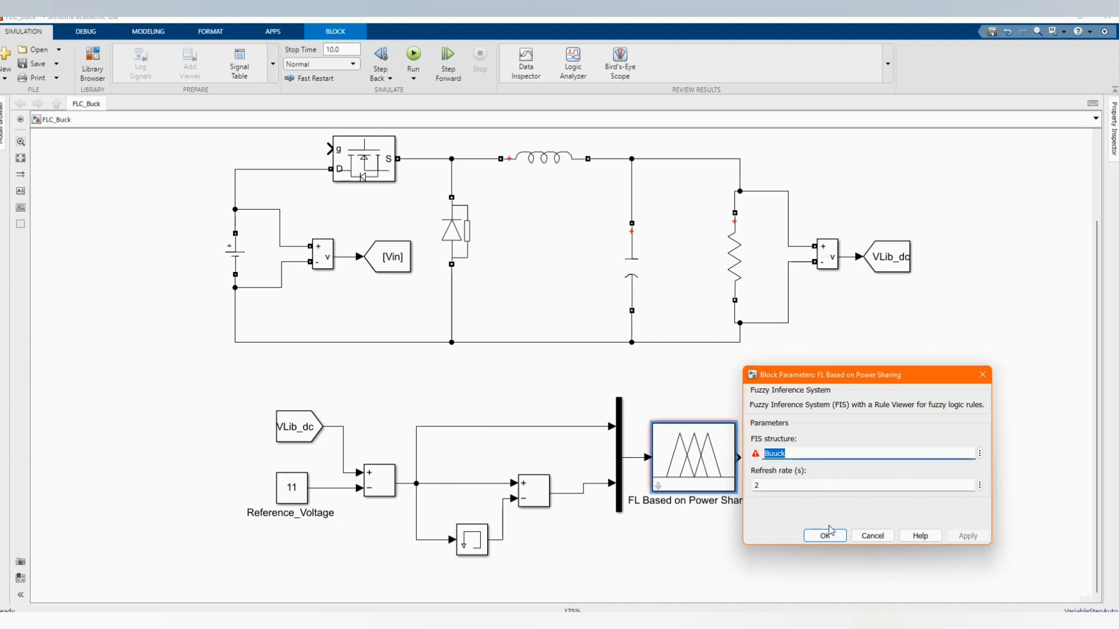
pyautogui.click(826, 535)
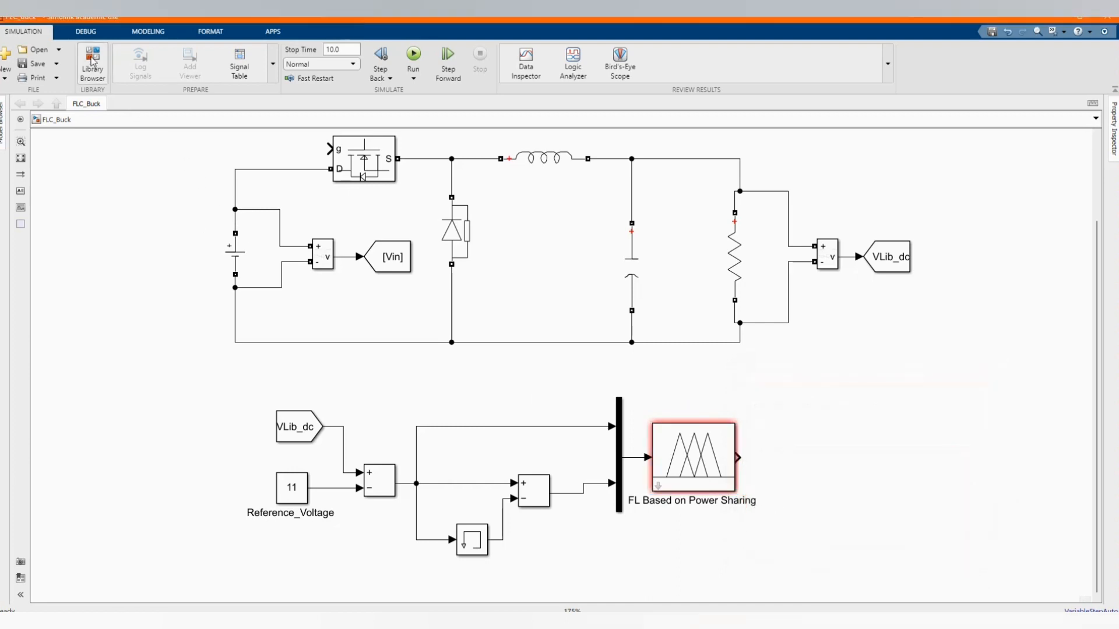
# Add a PWM Generator (DC-DC) block from the Library Browser's Recently Used list.
pyautogui.click(91, 56)
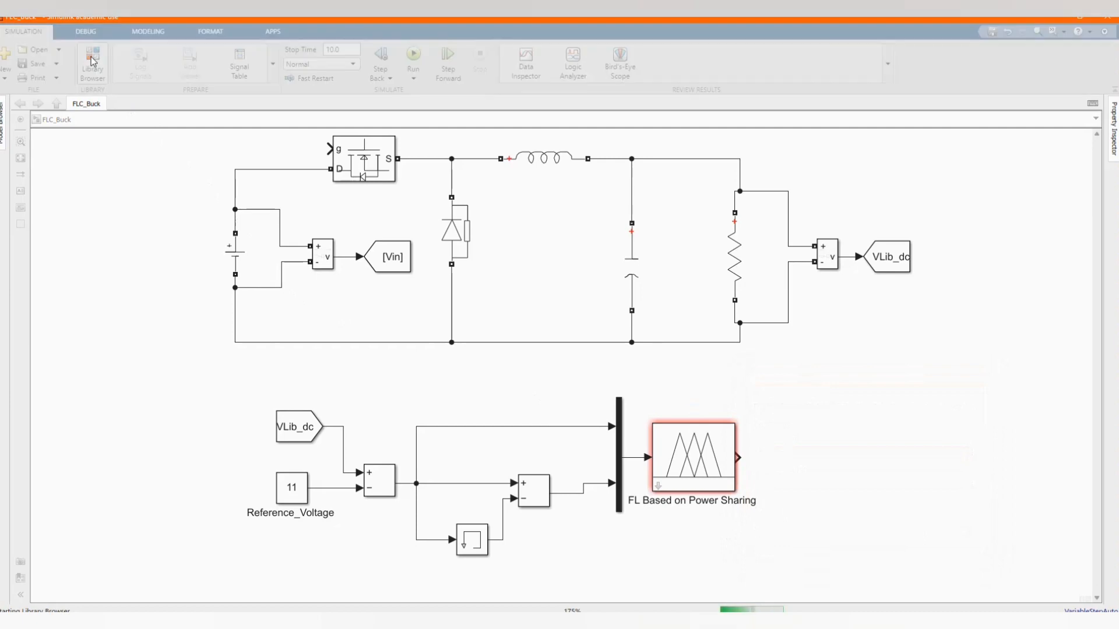
pyautogui.click(91, 54)
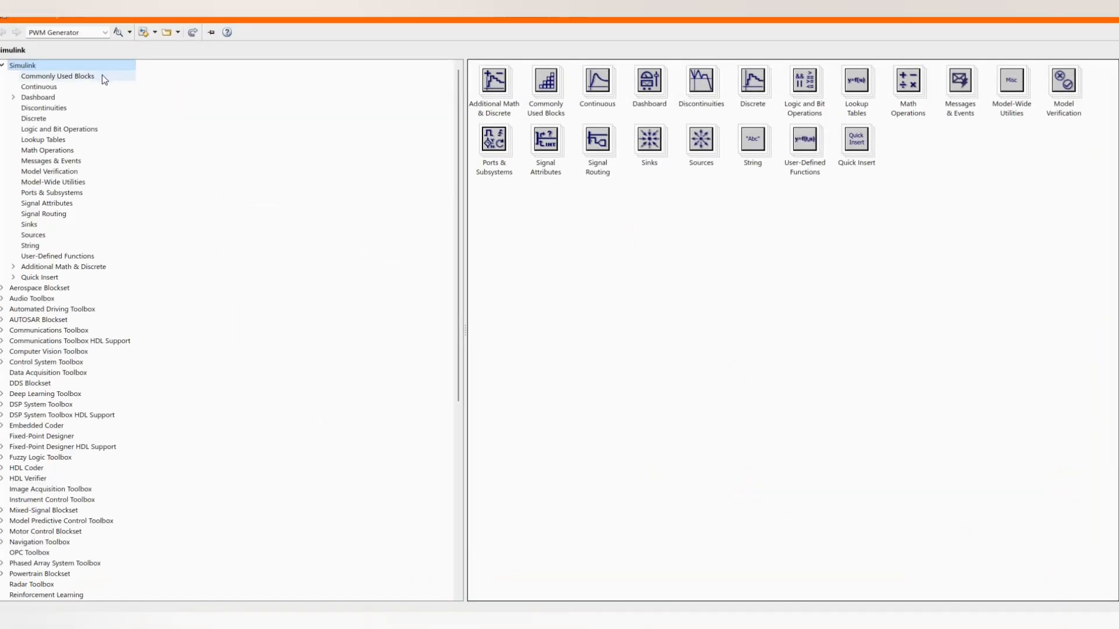
pyautogui.scroll(-3)
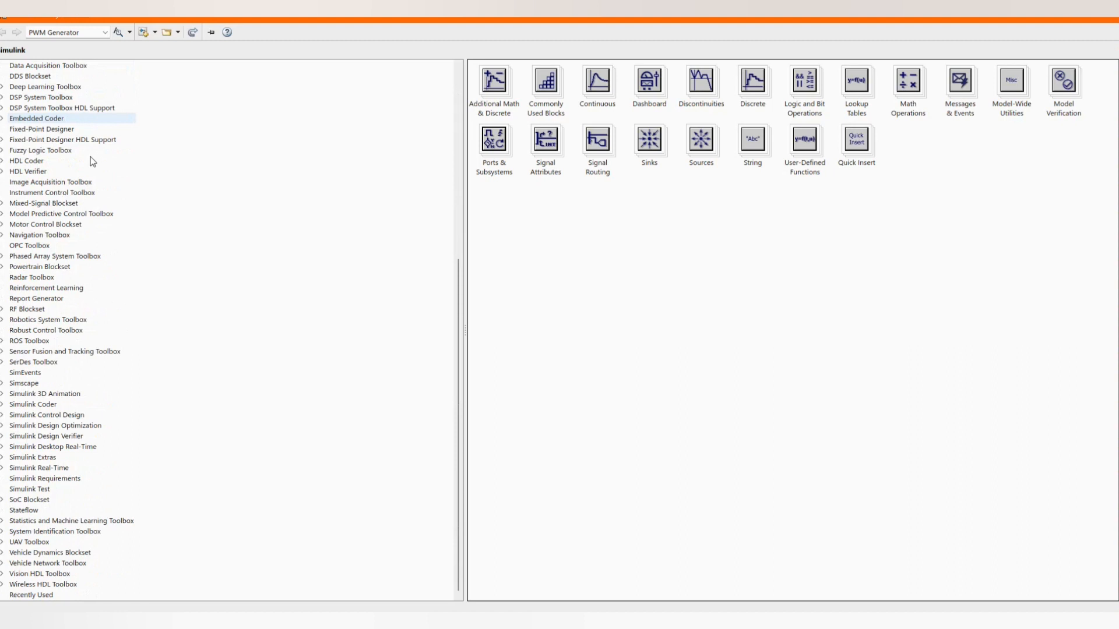
pyautogui.click(31, 595)
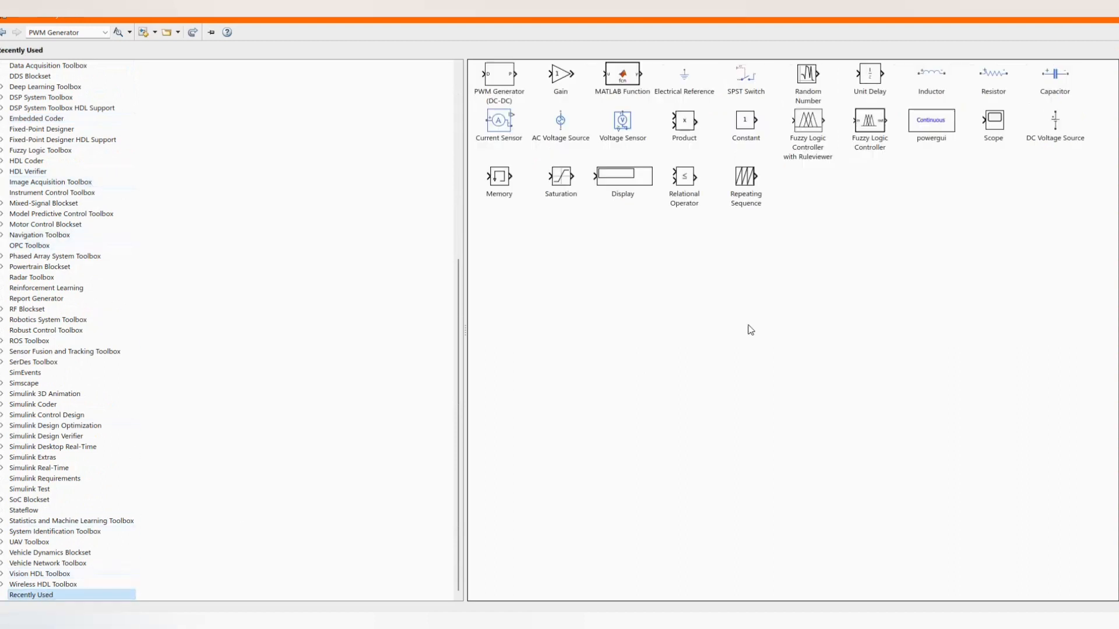
pyautogui.moveTo(520, 81)
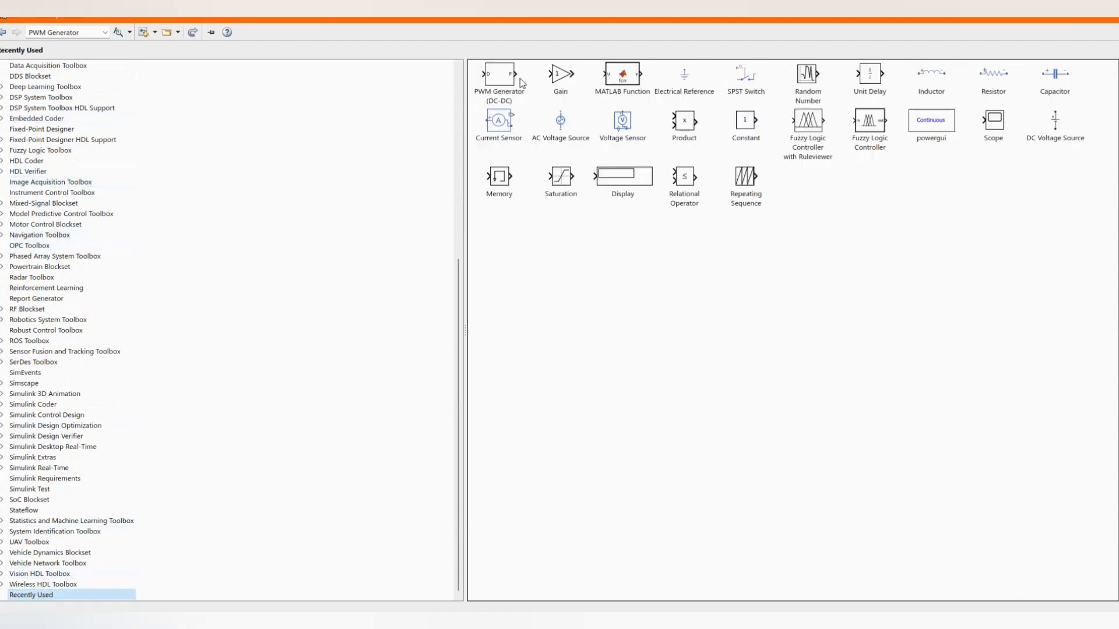
pyautogui.click(498, 75)
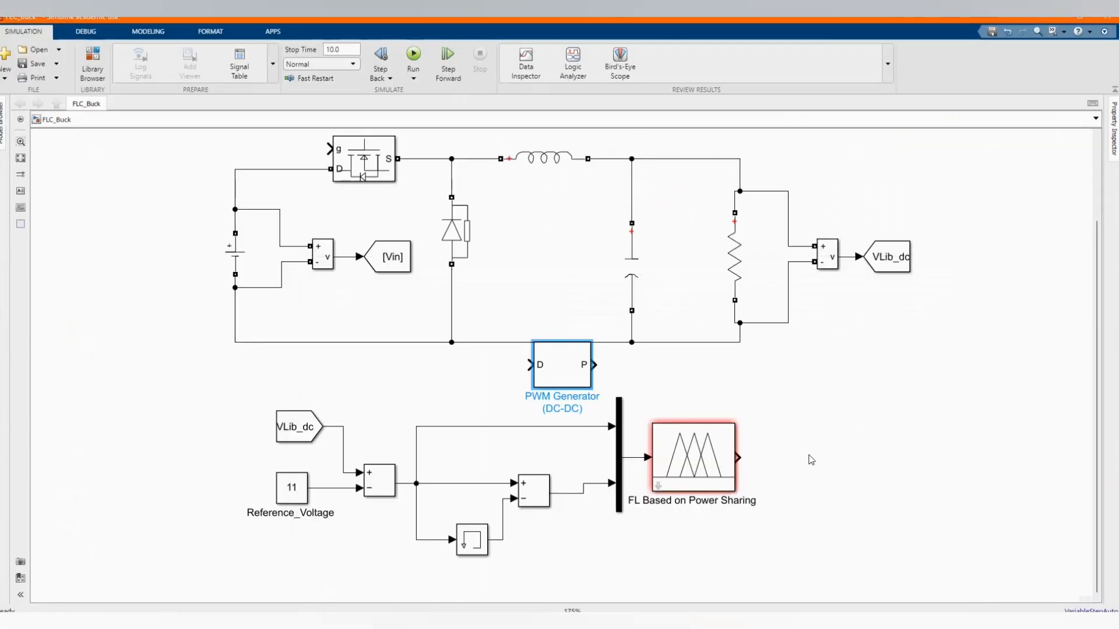
# Place the PWM Generator after the fuzzy controller, wired to its output.
pyautogui.moveTo(562, 365); pyautogui.dragTo(844, 457)
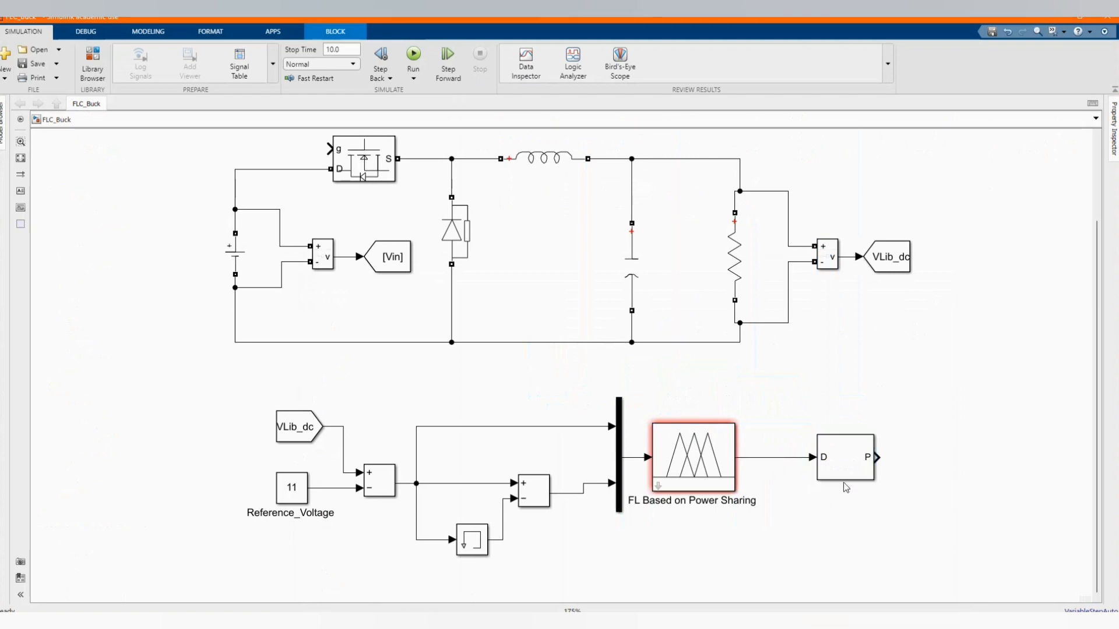
pyautogui.doubleClick(845, 458)
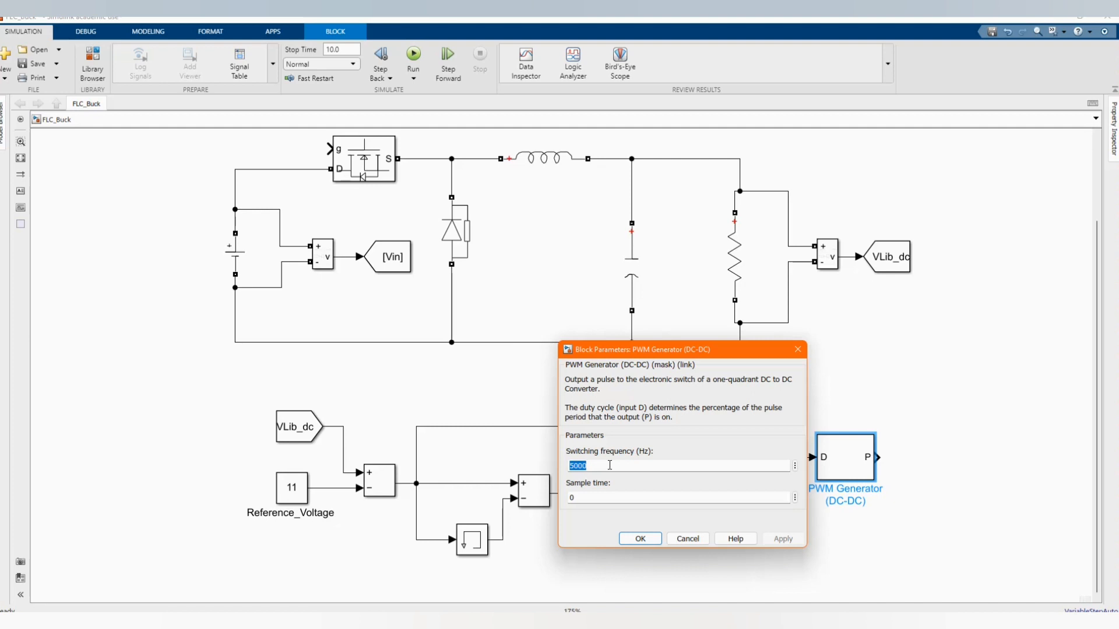
# Set the PWM Generator to 25000 Hz switching frequency with 5e-5 sample time.
pyautogui.write('2500')
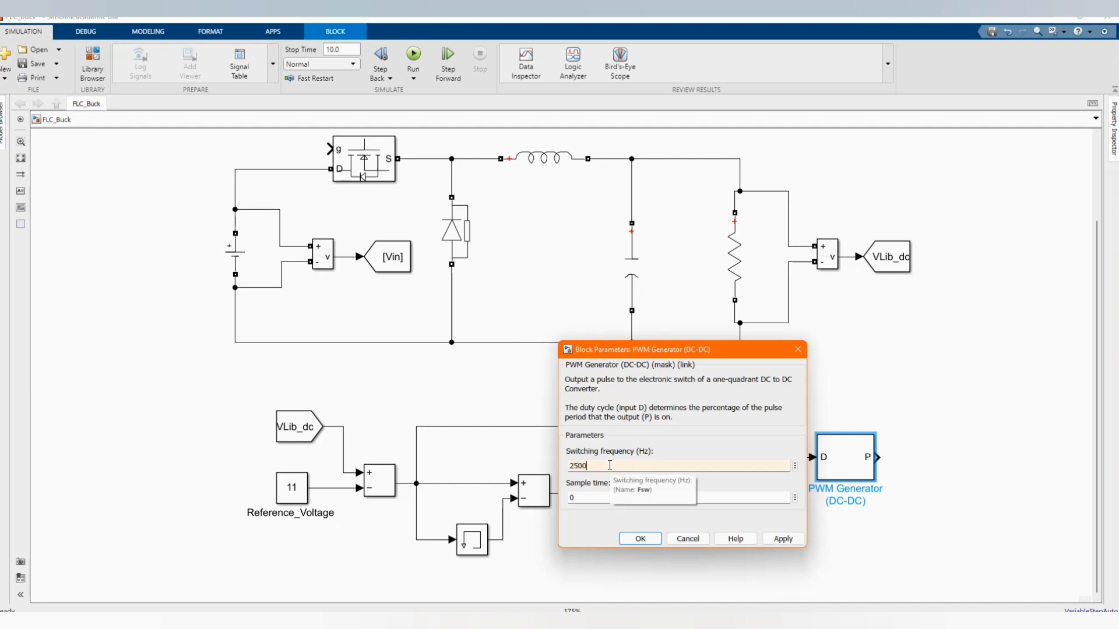
pyautogui.write('25000')
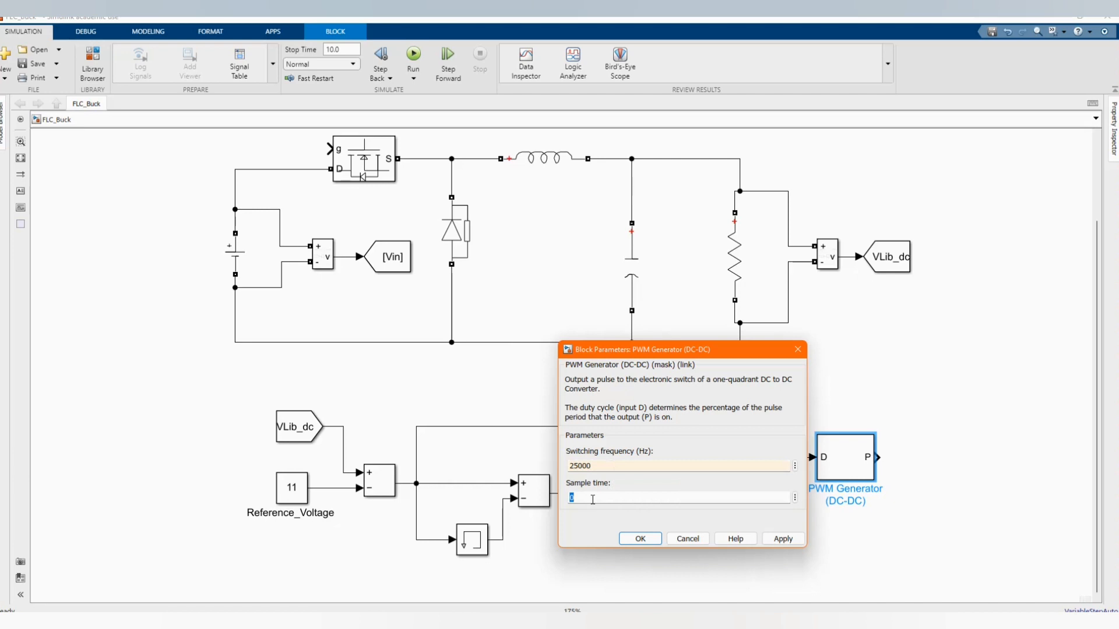
pyautogui.write('5')
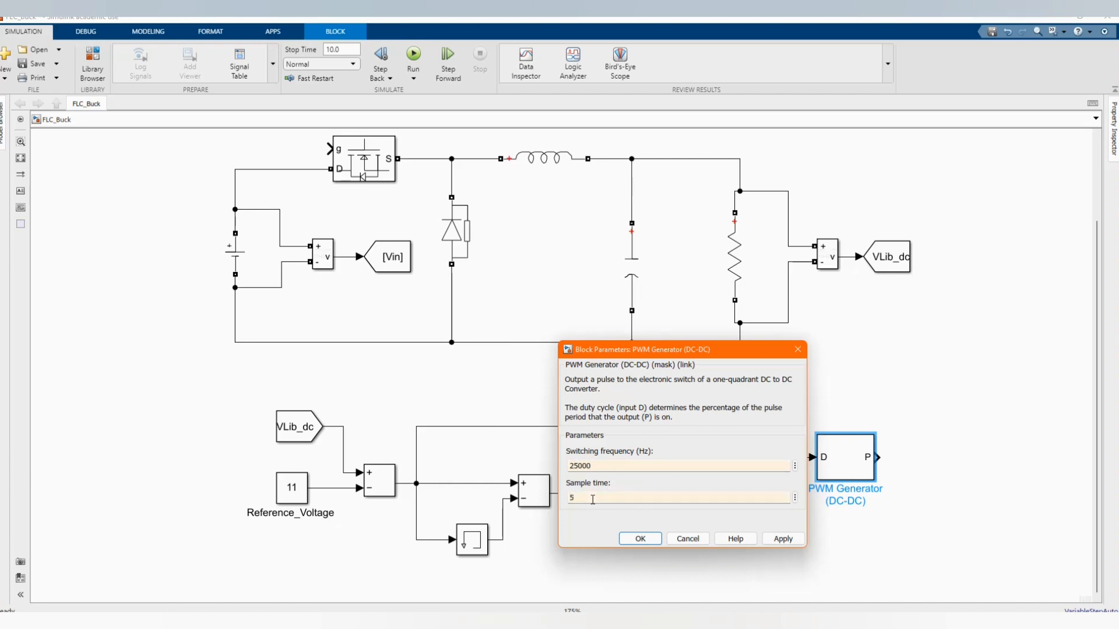
pyautogui.write('e-5')
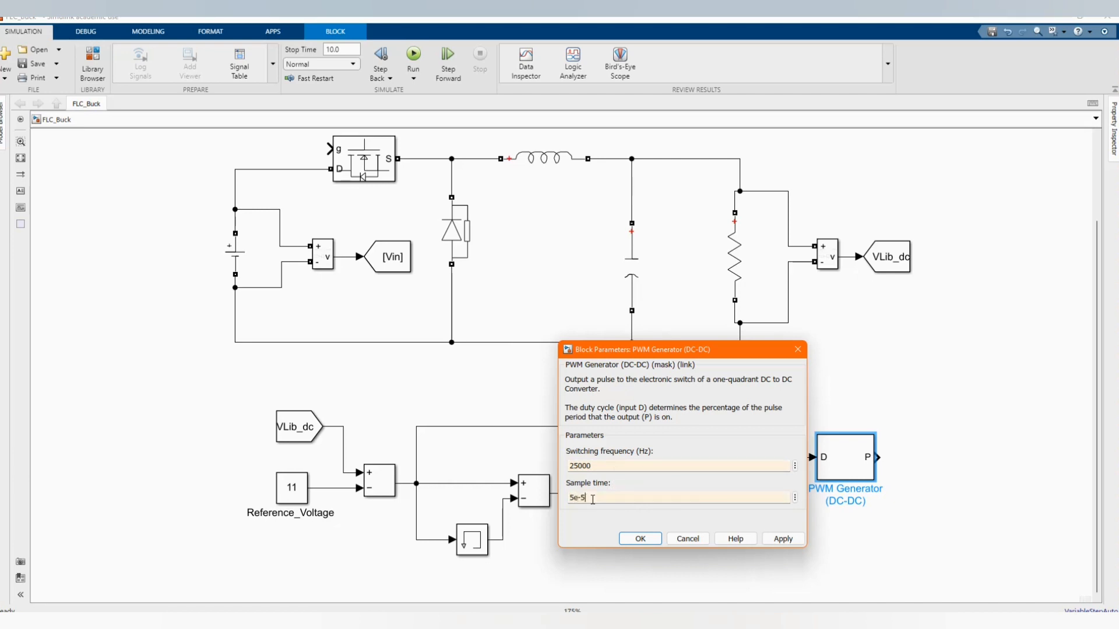
pyautogui.click(640, 539)
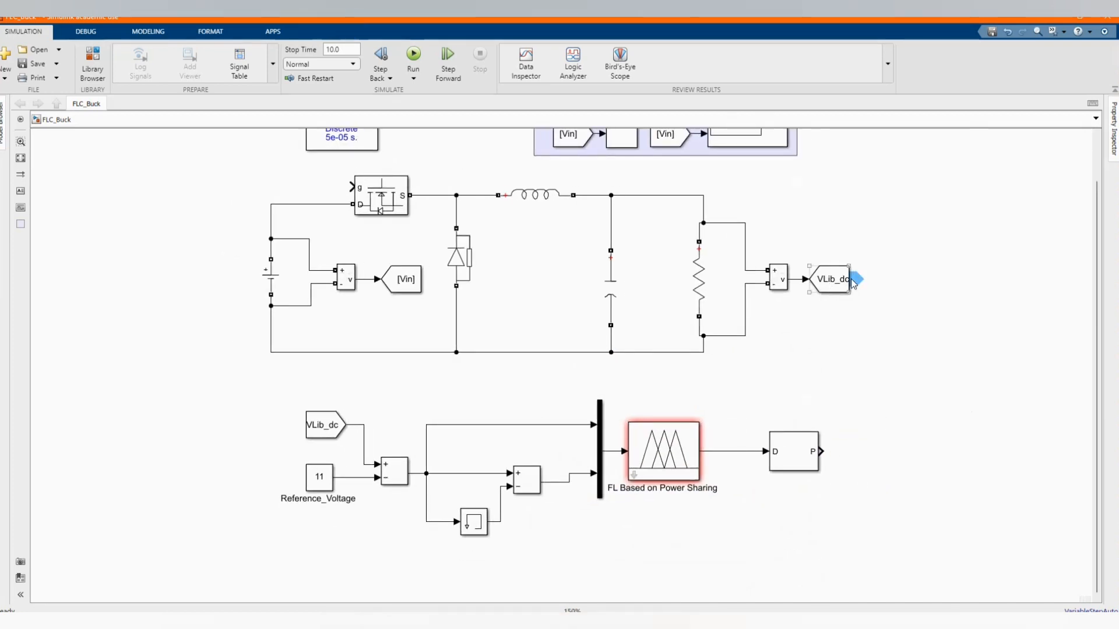
pyautogui.moveTo(919, 462)
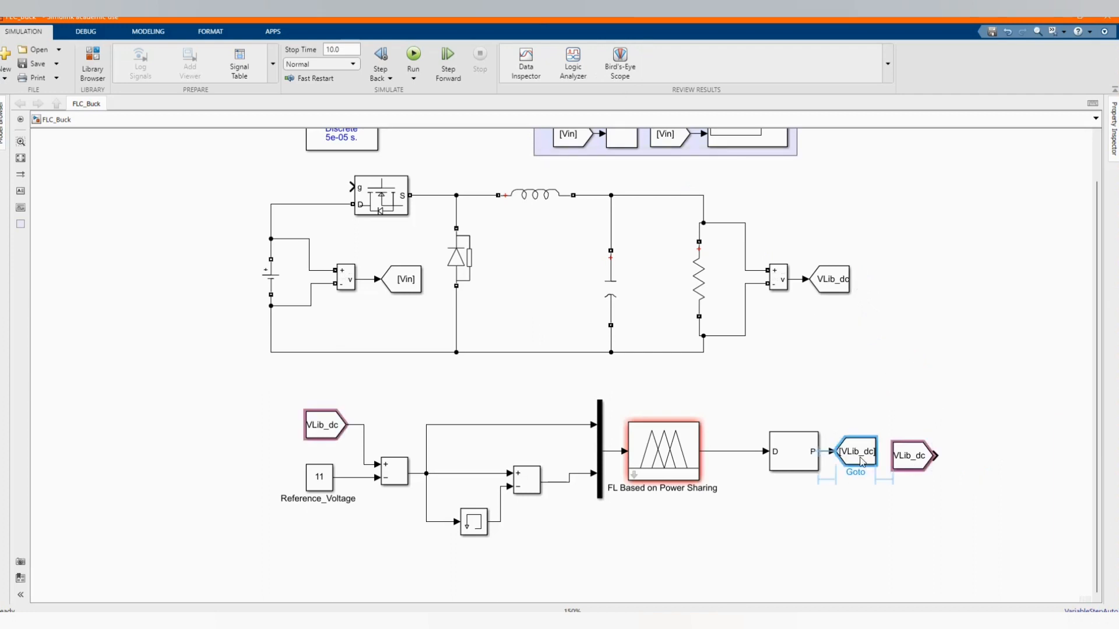
# Rename the copied Goto tag beside the PWM output to G1 for the MOSFET gate link.
pyautogui.click(861, 452)
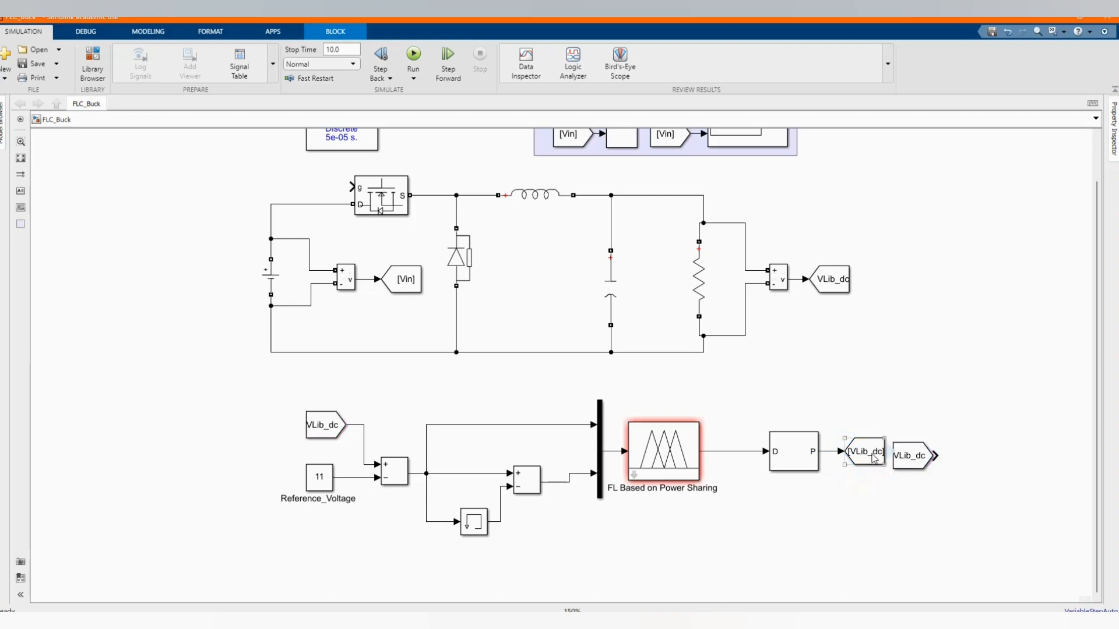
pyautogui.doubleClick(864, 452)
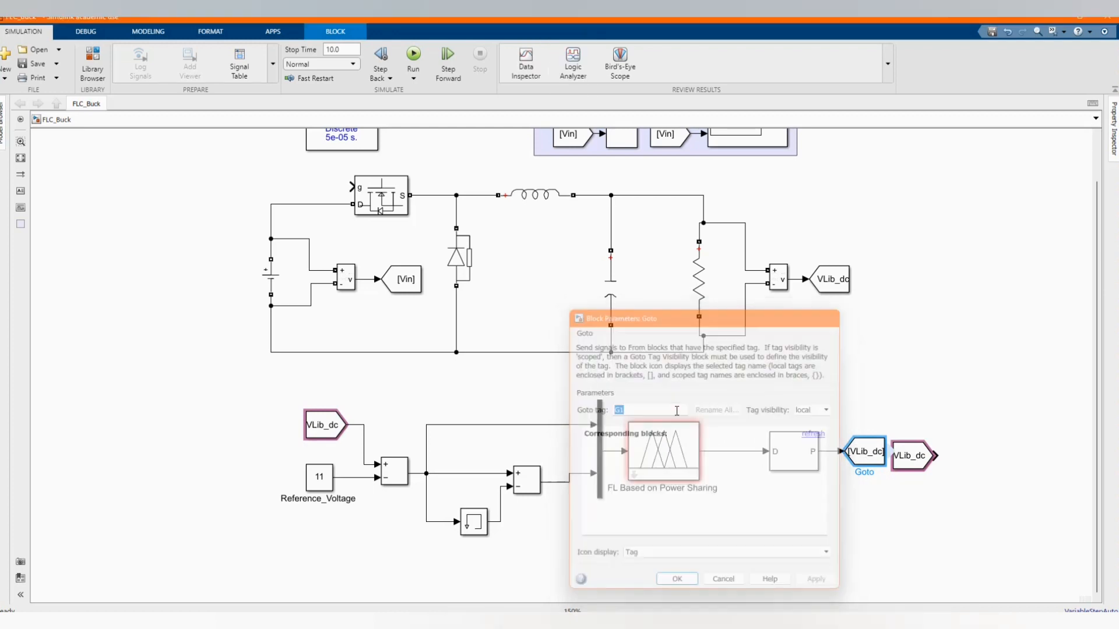
pyautogui.click(676, 578)
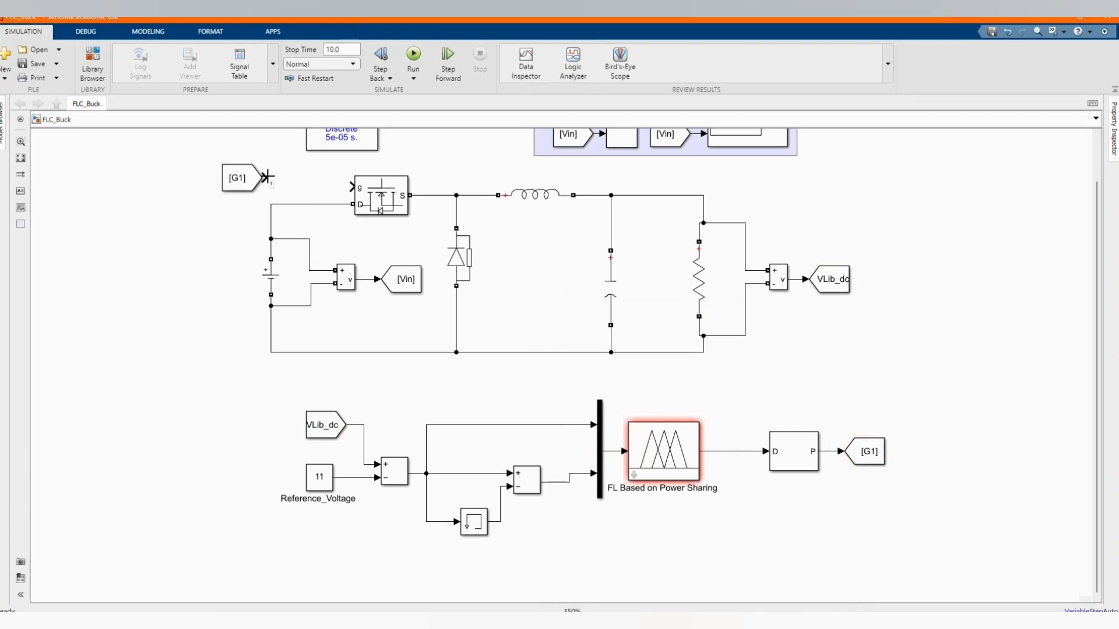
pyautogui.click(242, 178)
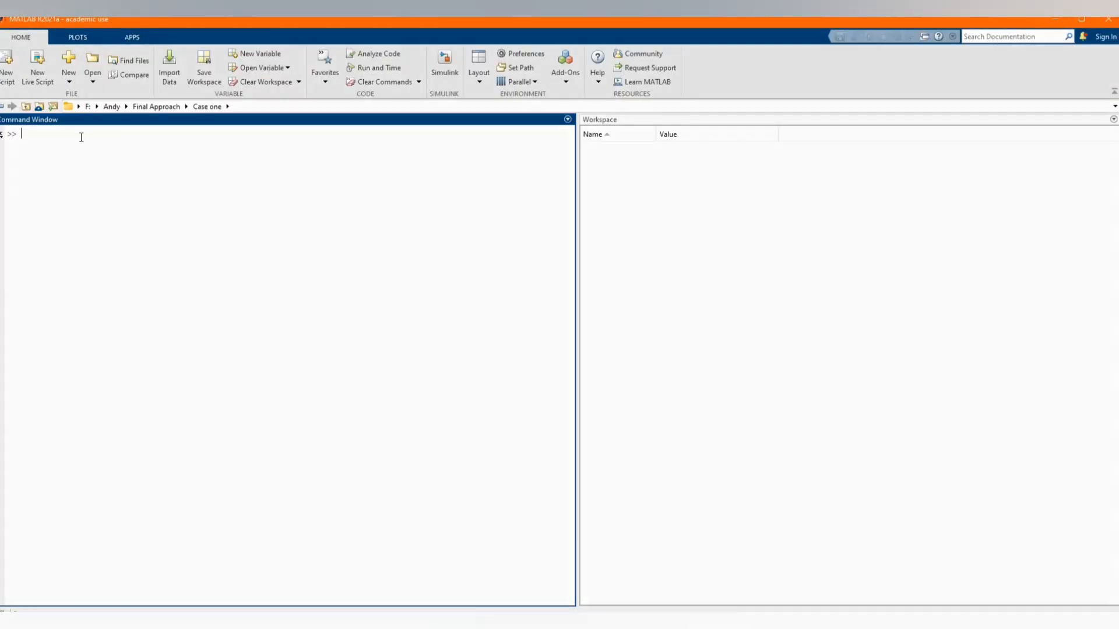
# Launch the Fuzzy Logic Designer with the fuzzy command and start importing from file.
pyautogui.write('fuzzy')
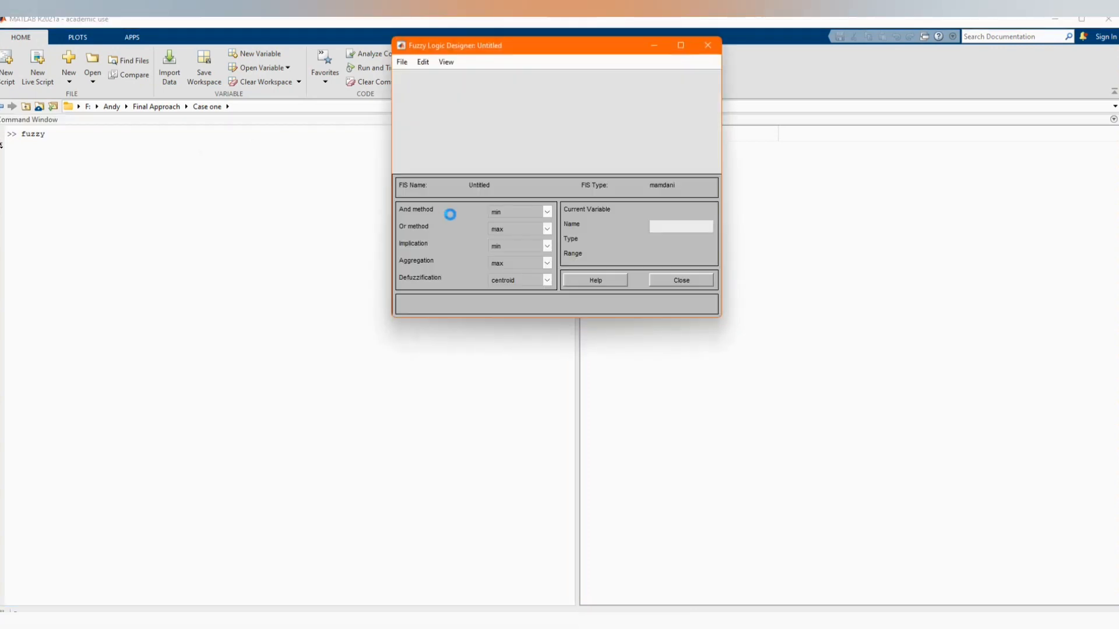
pyautogui.click(401, 62)
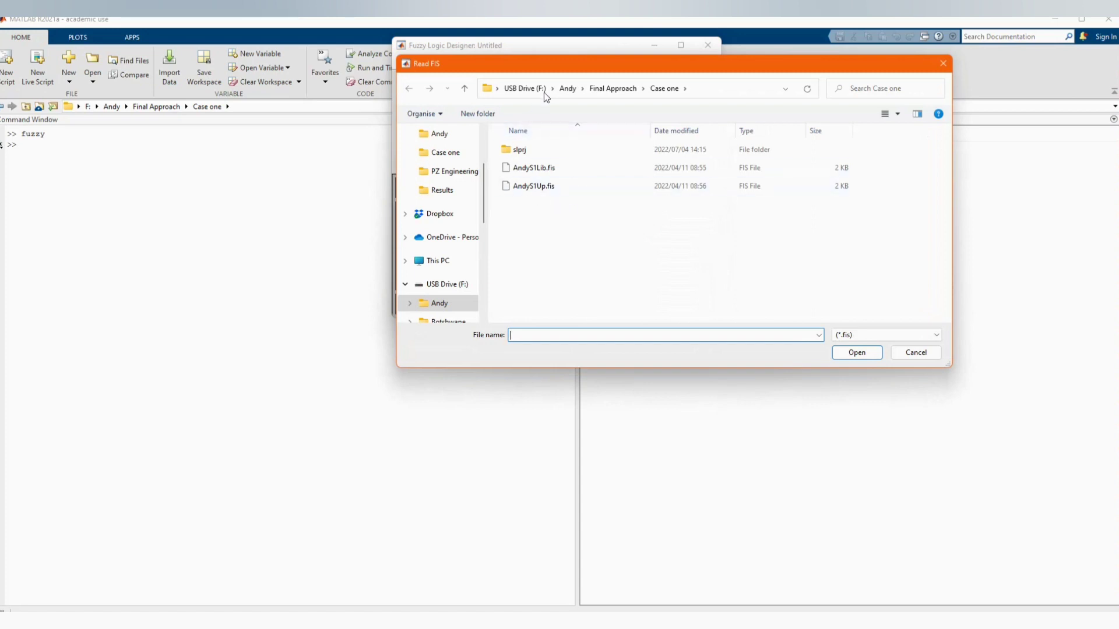
# Load Buuck.fis from the Andy\New FLC folder into the designer.
pyautogui.click(567, 89)
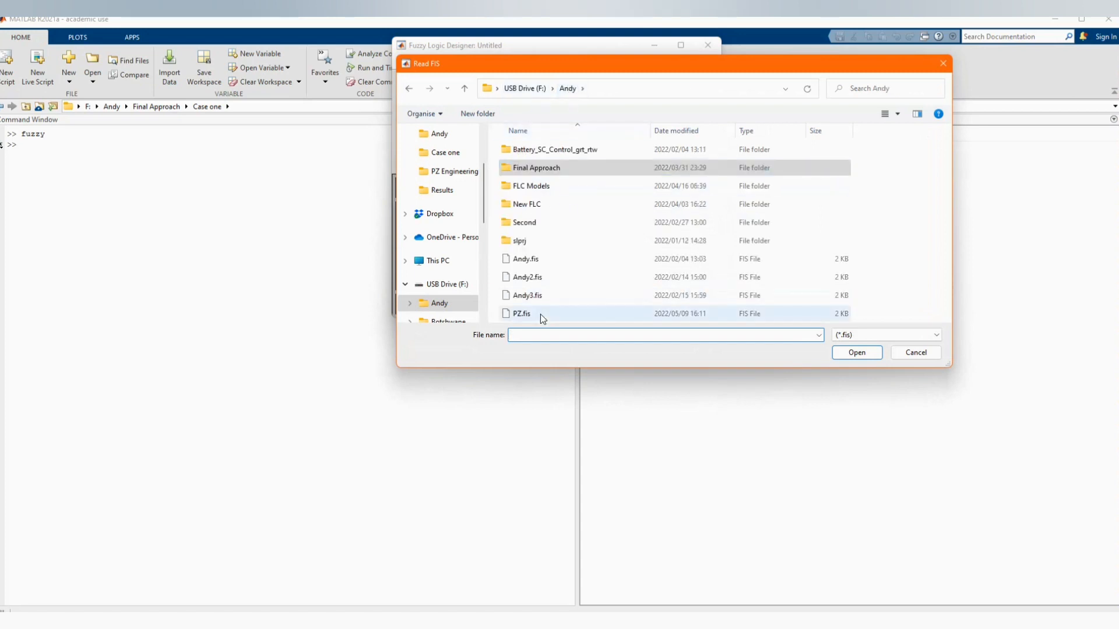
pyautogui.click(526, 204)
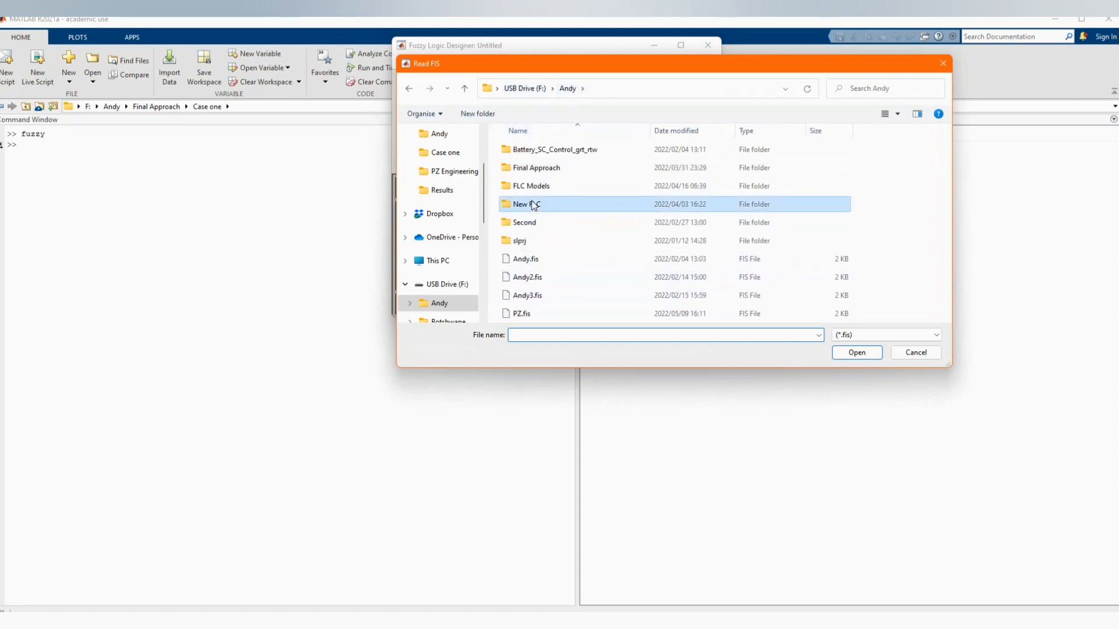
pyautogui.doubleClick(525, 204)
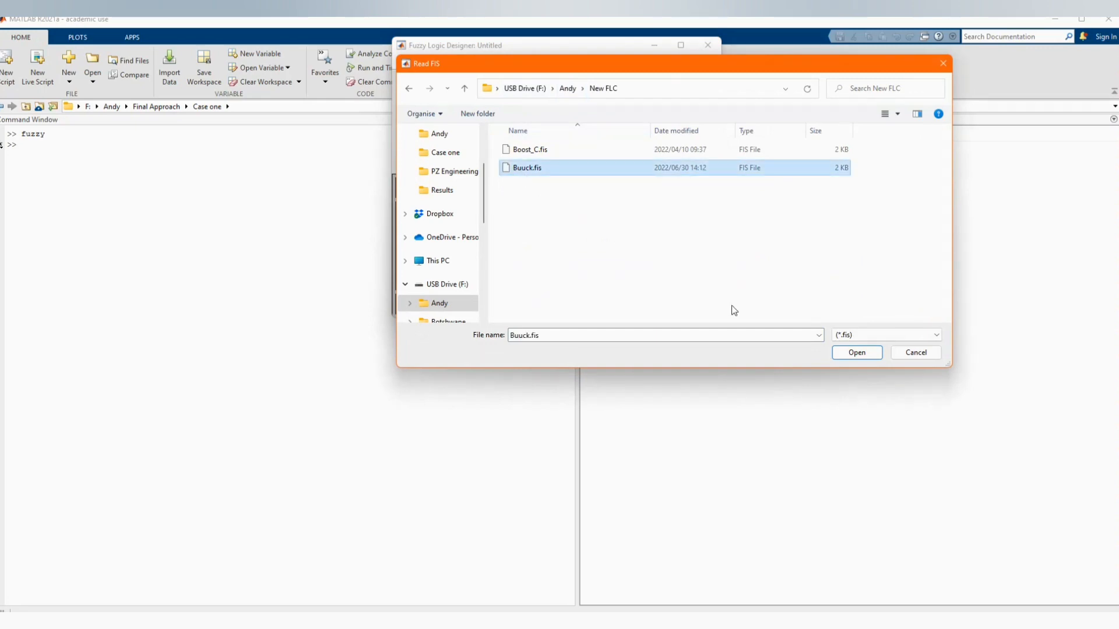
pyautogui.click(857, 352)
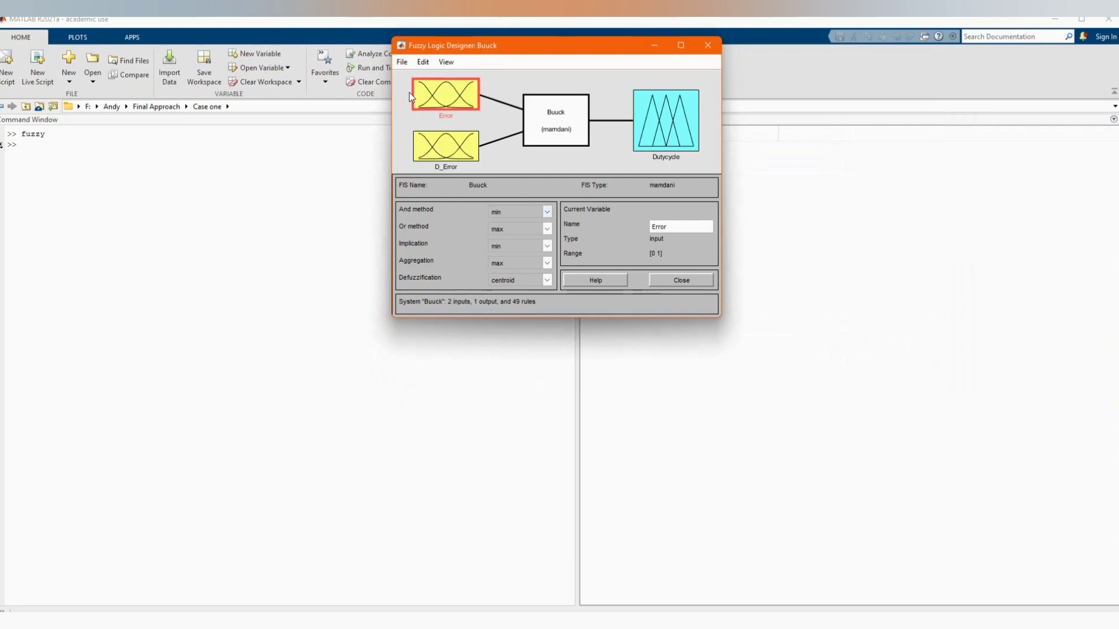
# Review the Error, D_Error and Dutycycle membership functions, then close the editor.
pyautogui.doubleClick(445, 95)
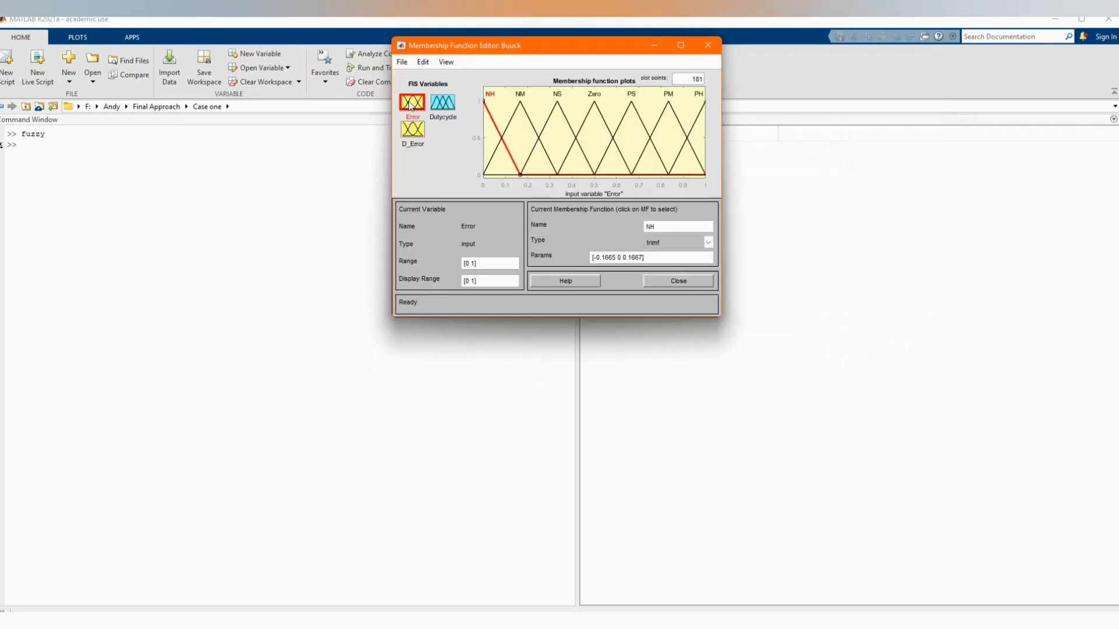
pyautogui.moveTo(455, 178)
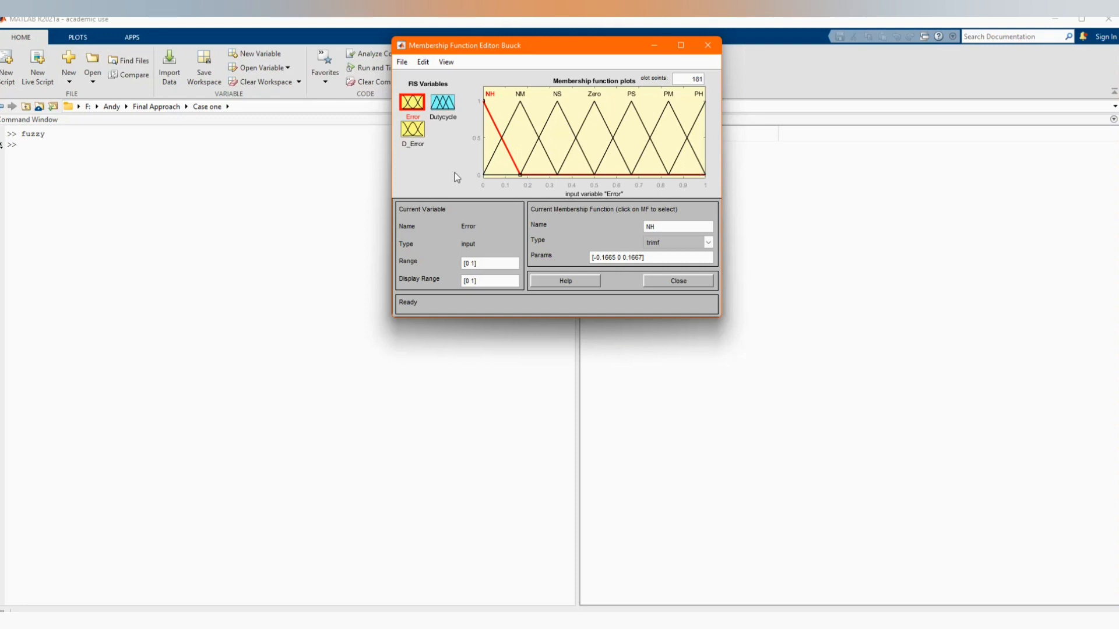
pyautogui.click(413, 129)
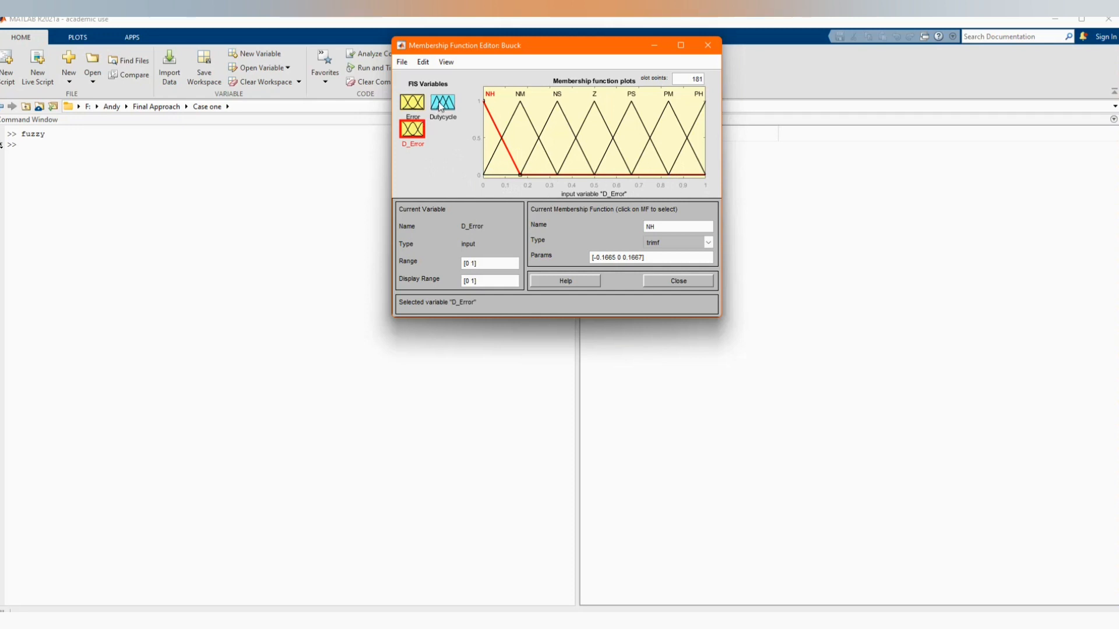
pyautogui.click(443, 104)
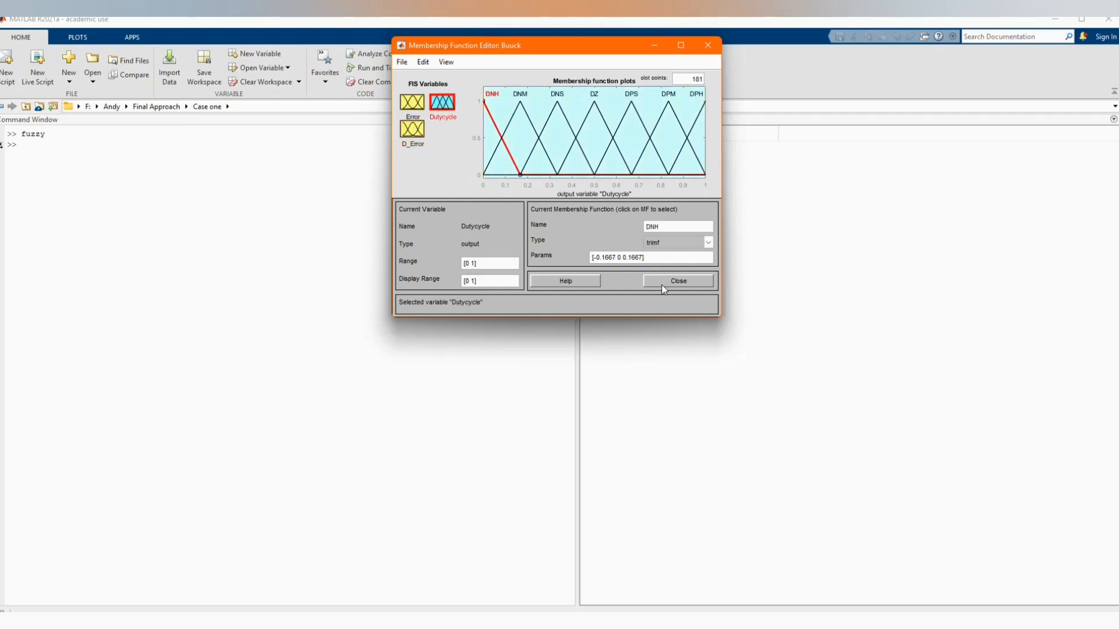
pyautogui.moveTo(706, 45)
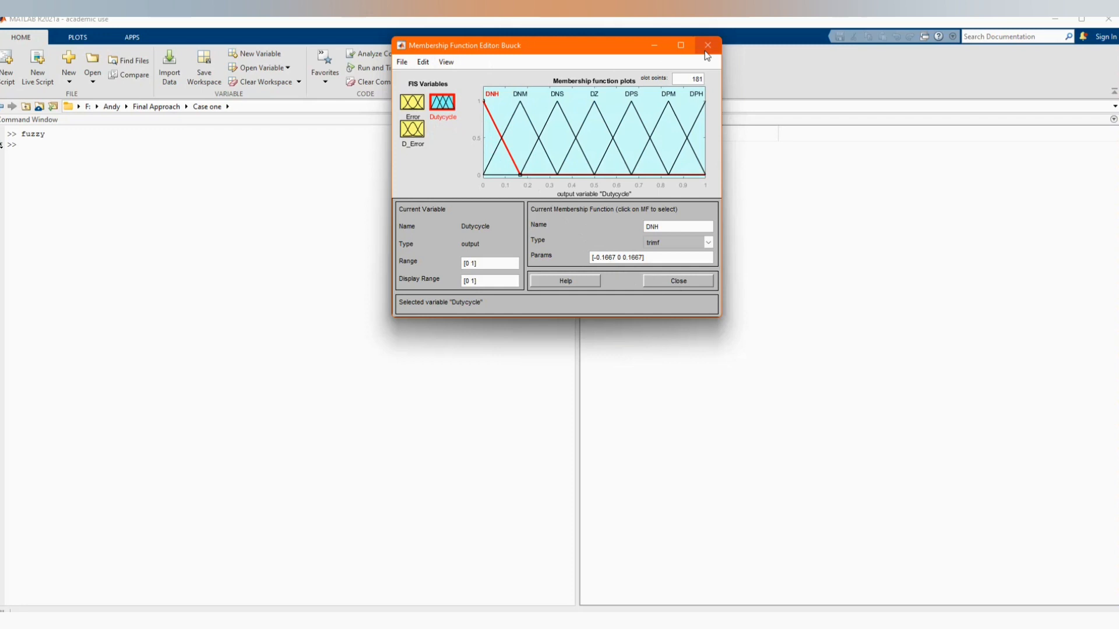
pyautogui.click(707, 44)
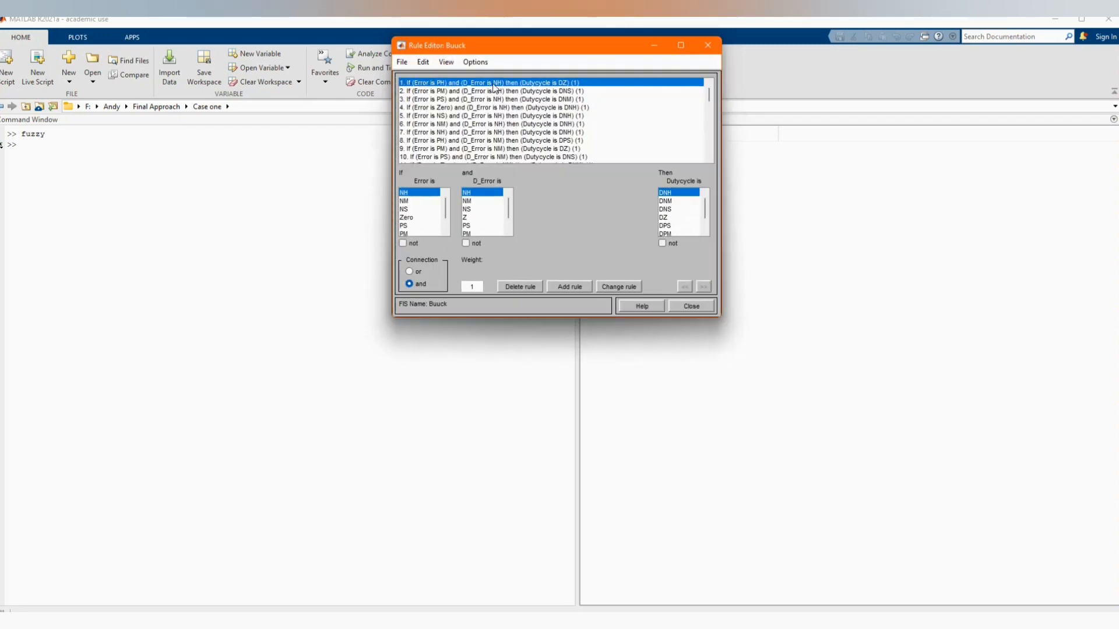
# Scroll through the Buuck rule list and bring up the Rule Viewer.
pyautogui.scroll(-3)
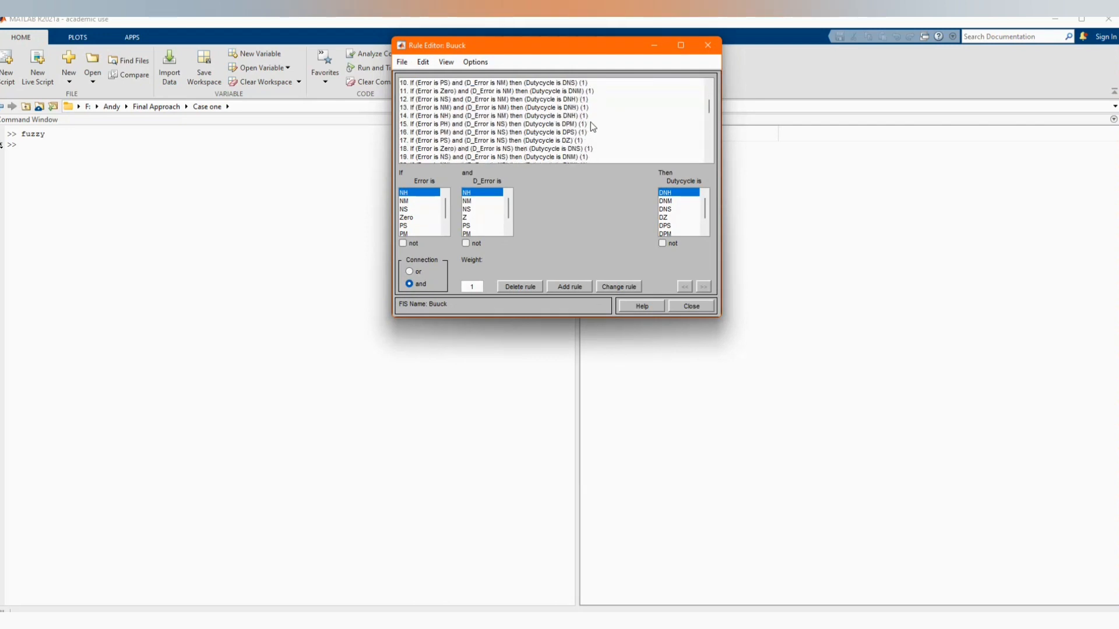
pyautogui.scroll(-3)
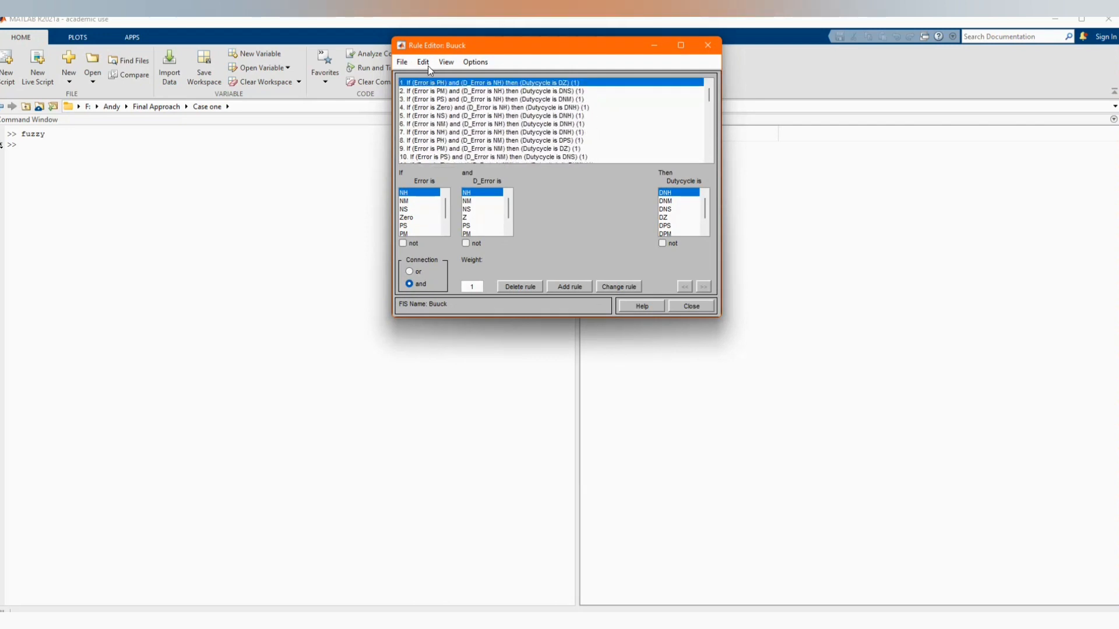
pyautogui.click(445, 62)
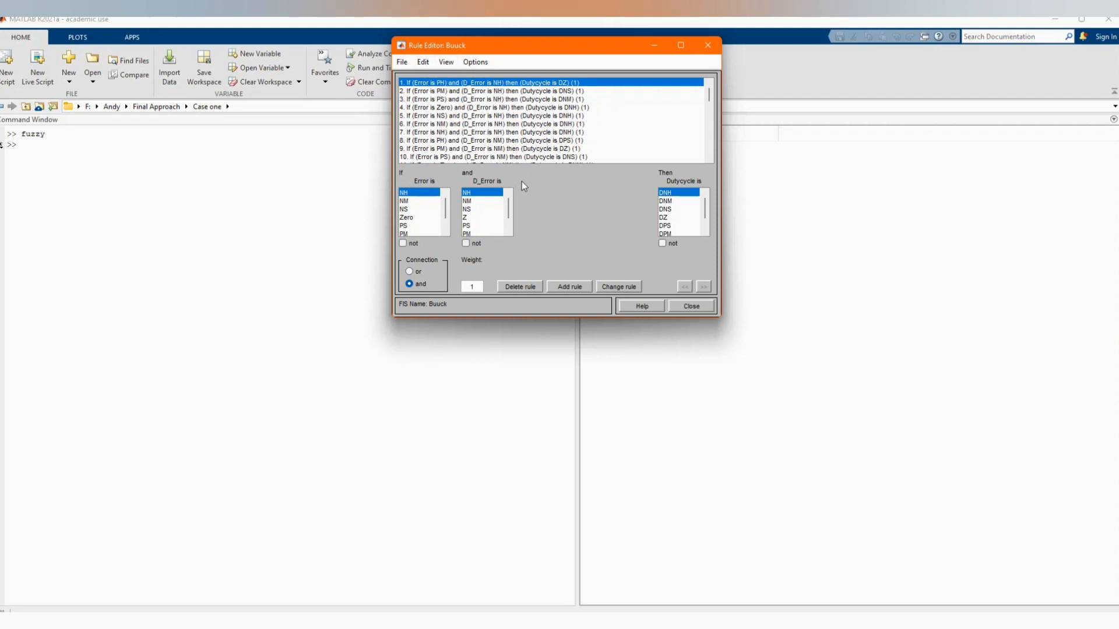
pyautogui.moveTo(473, 107)
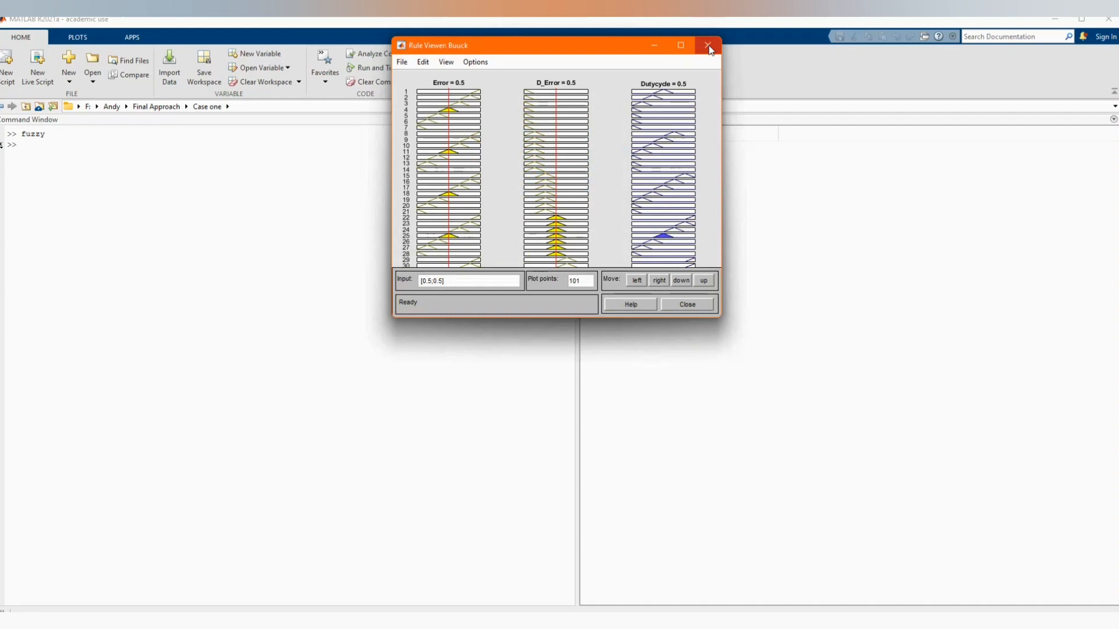
# Export the Buuck fuzzy system to the workspace as variable Buuck.
pyautogui.click(706, 44)
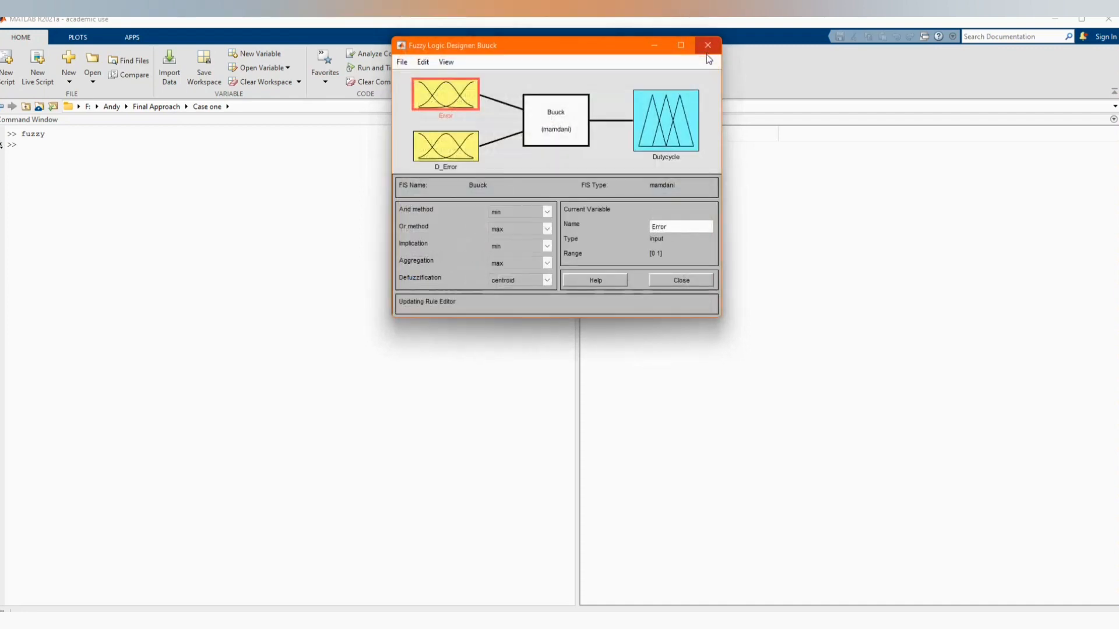
pyautogui.click(401, 61)
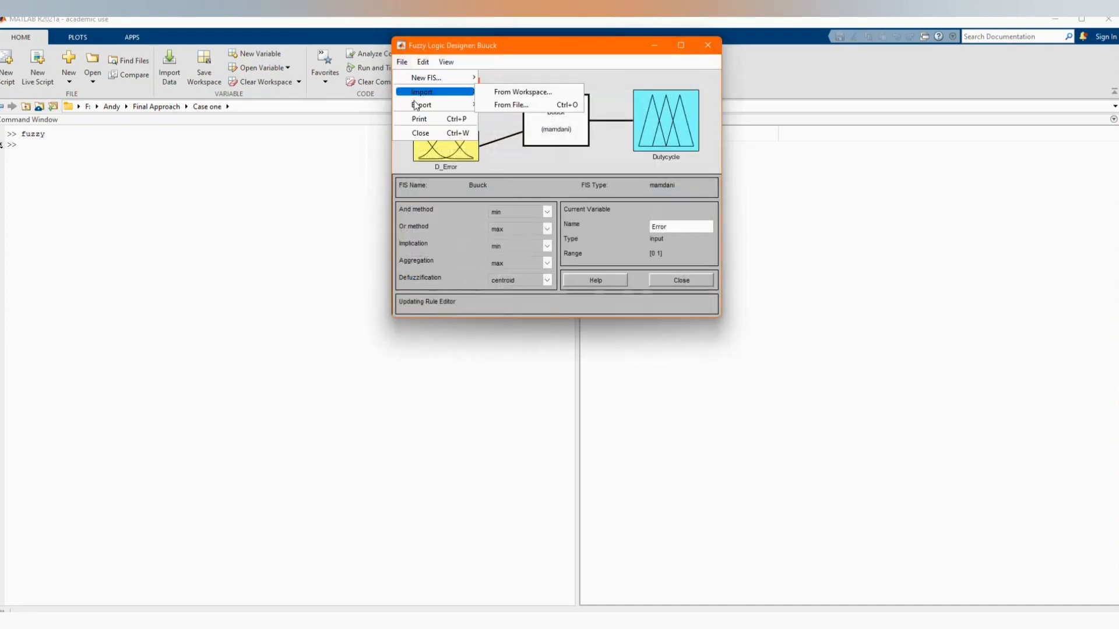
pyautogui.click(421, 105)
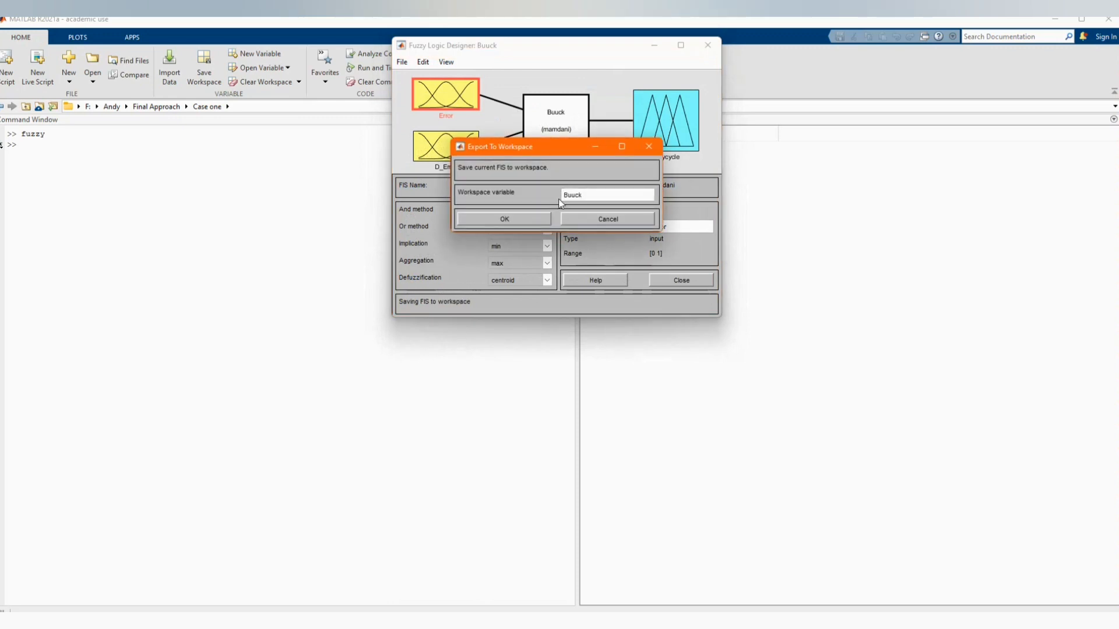
pyautogui.click(503, 219)
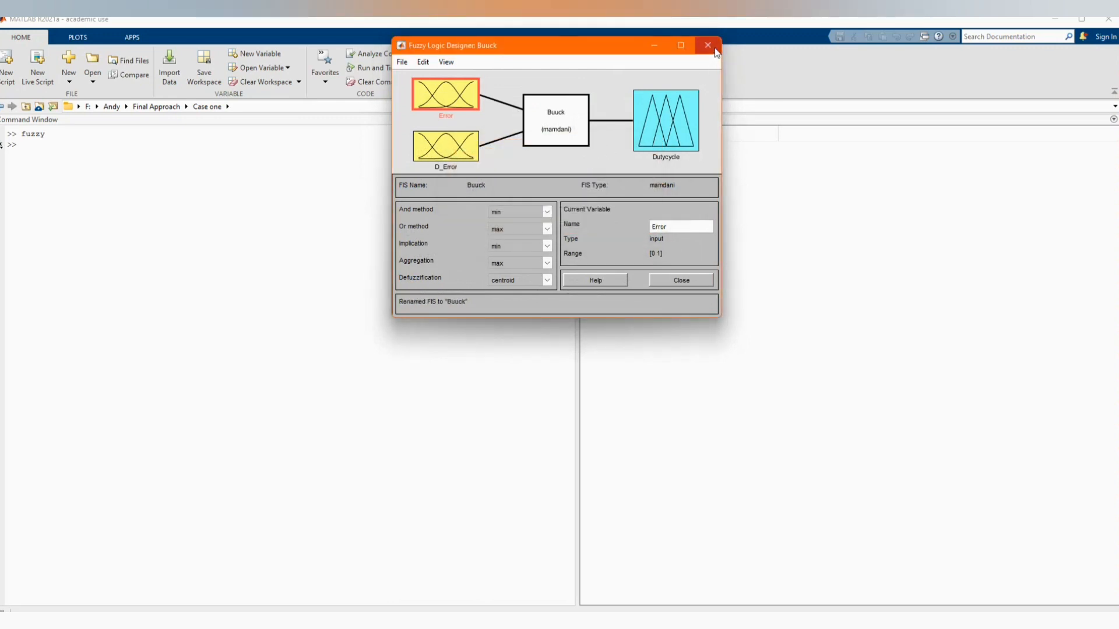
# Close the Buuck and Untitled designers without saving changes.
pyautogui.click(707, 45)
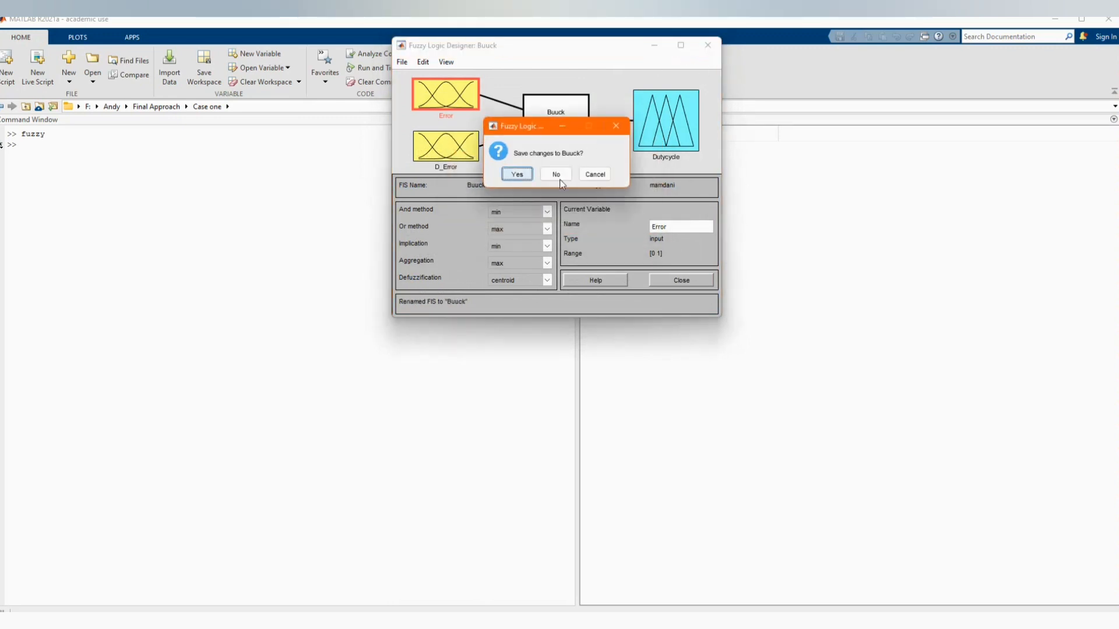
pyautogui.click(555, 174)
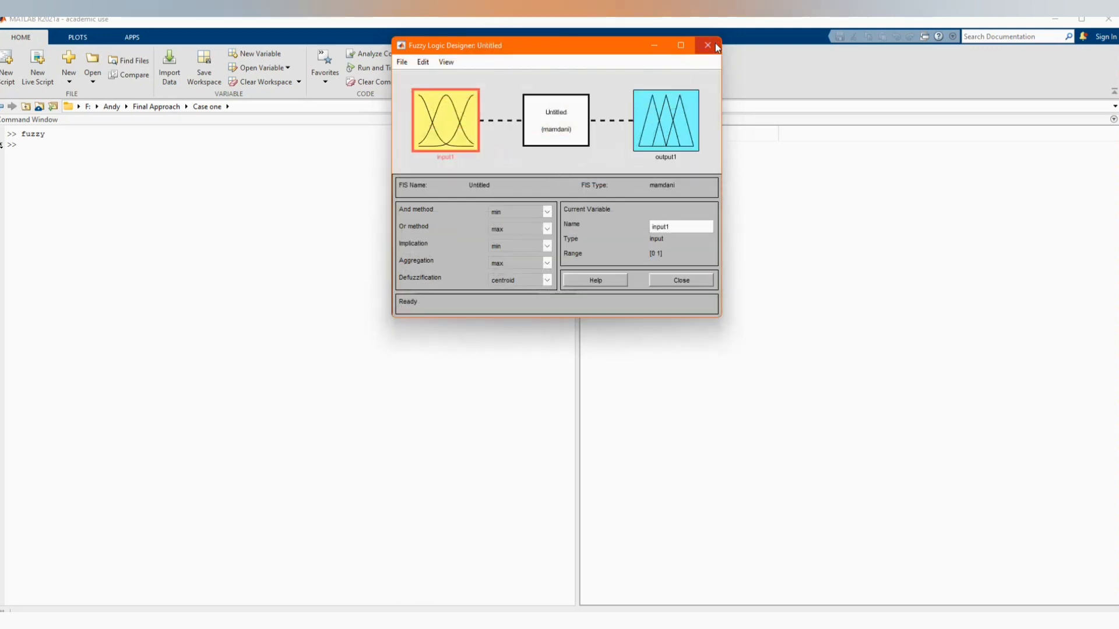
pyautogui.click(706, 44)
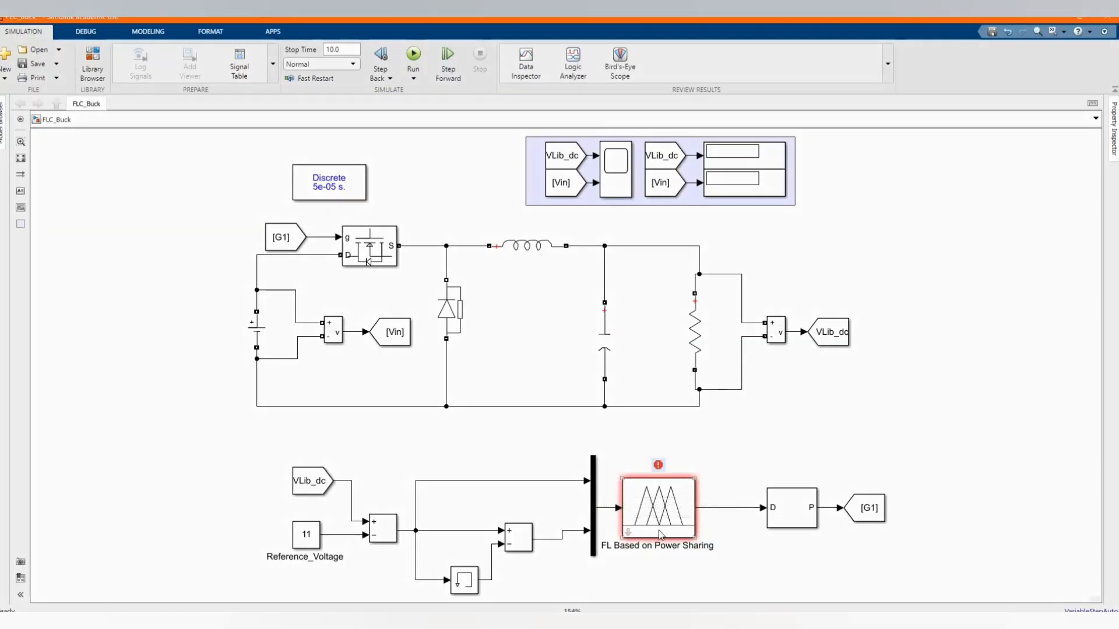
# Enter Buuck as the FIS structure of the FL Based on Power Sharing block.
pyautogui.doubleClick(658, 506)
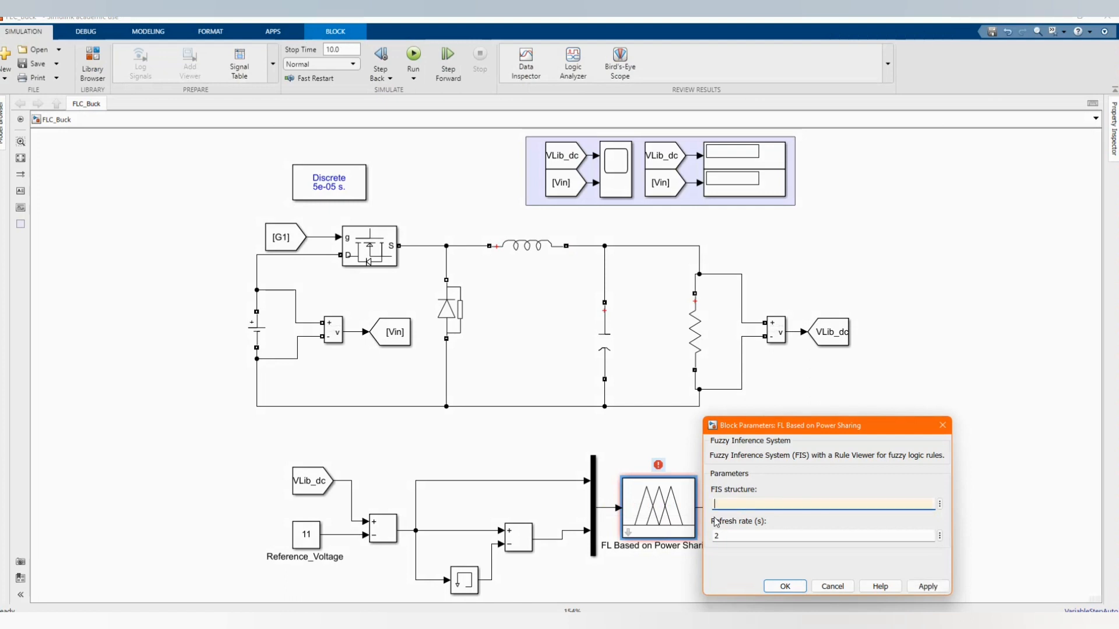
pyautogui.write('Bu')
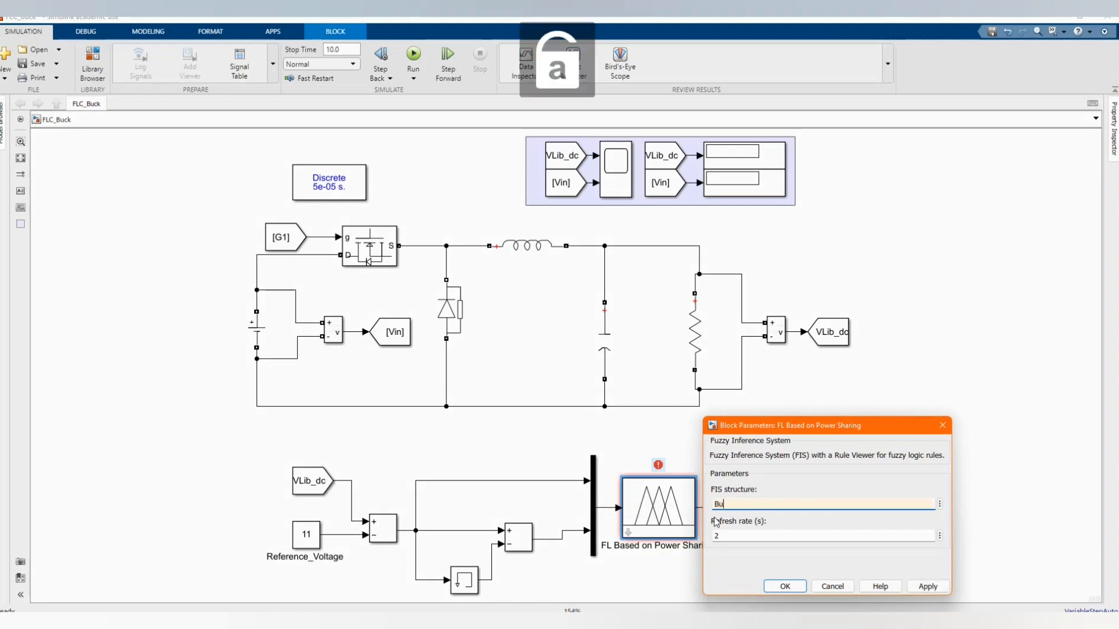
pyautogui.write('Bu')
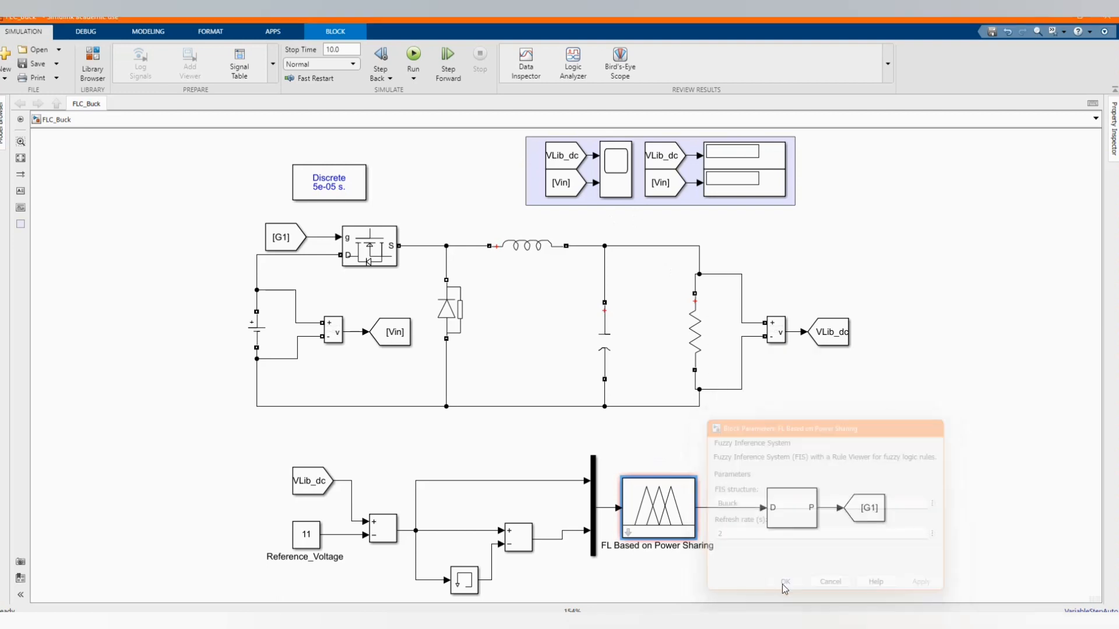
pyautogui.click(786, 583)
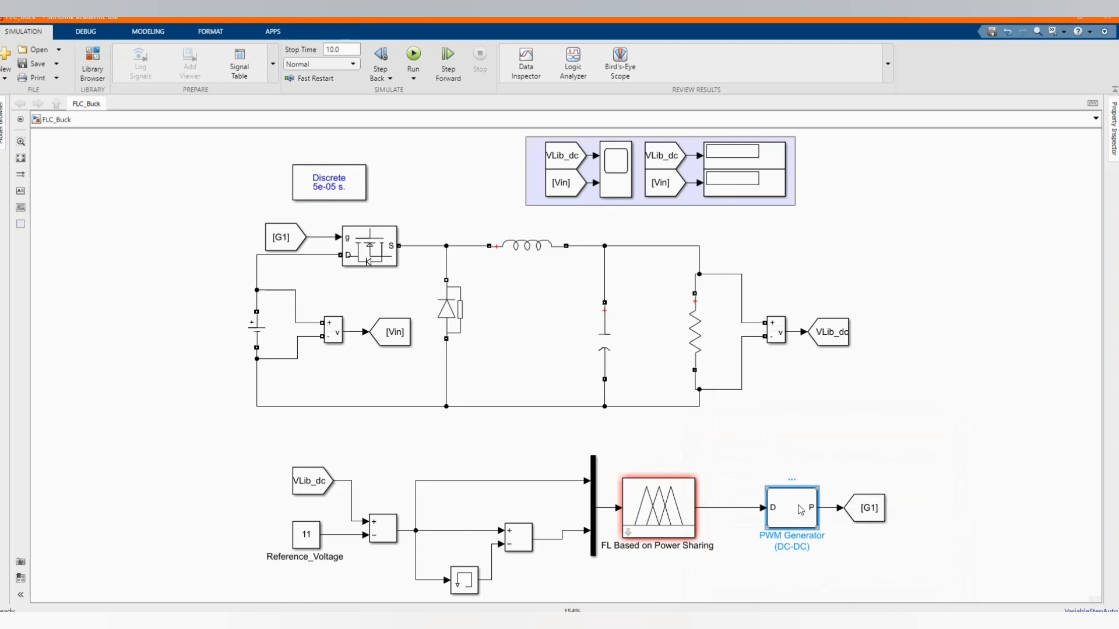
# Reopen the fuzzy controller block to verify Buuck is set.
pyautogui.click(657, 507)
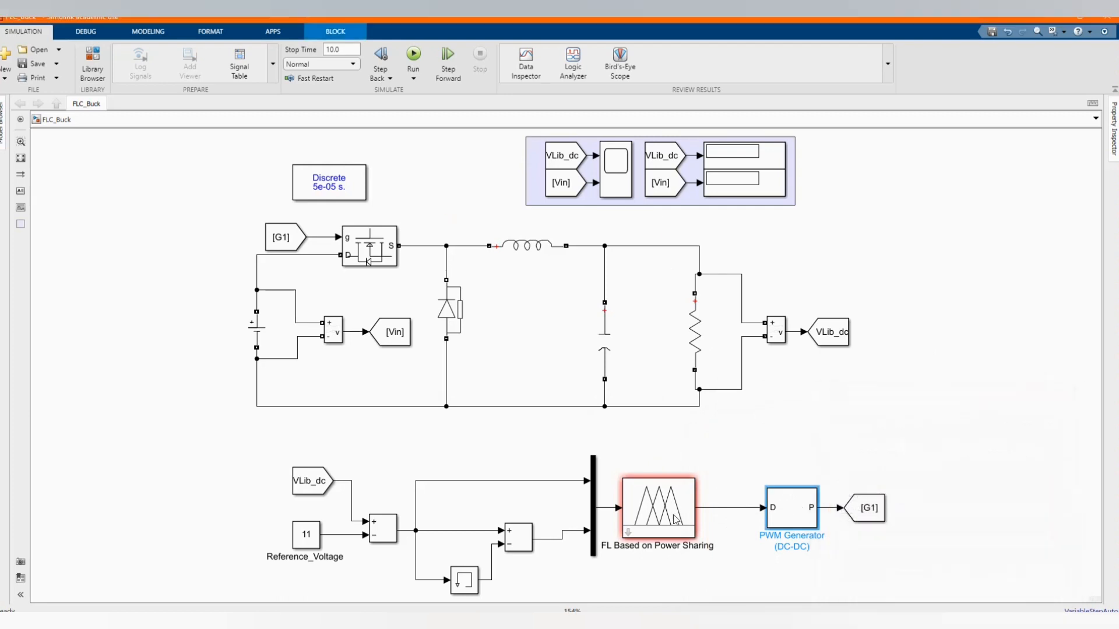
pyautogui.doubleClick(658, 508)
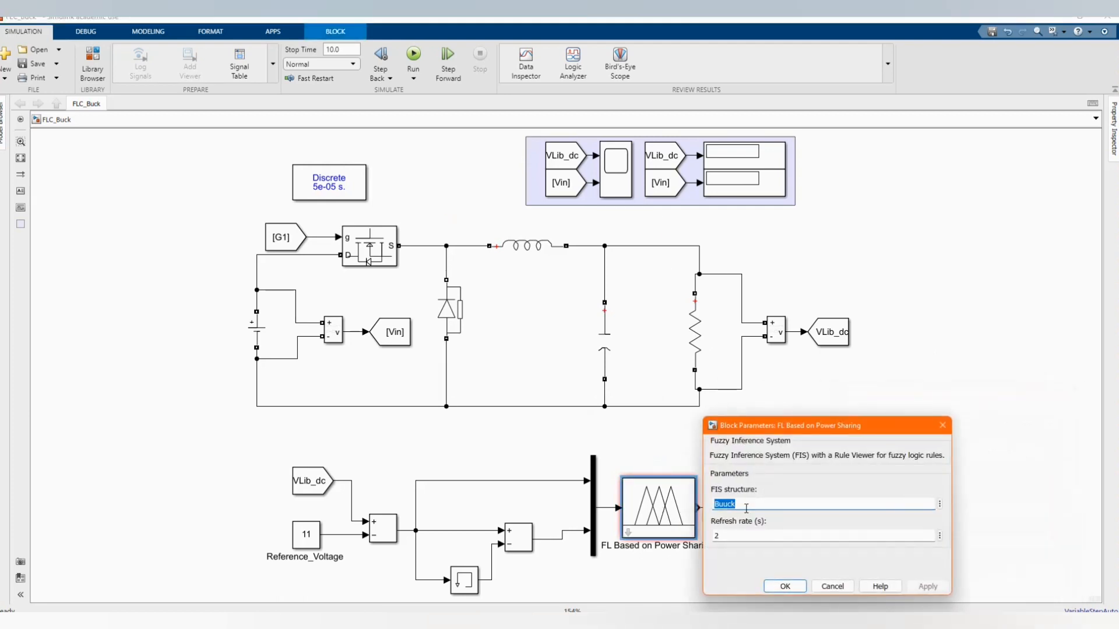
pyautogui.moveTo(755, 502)
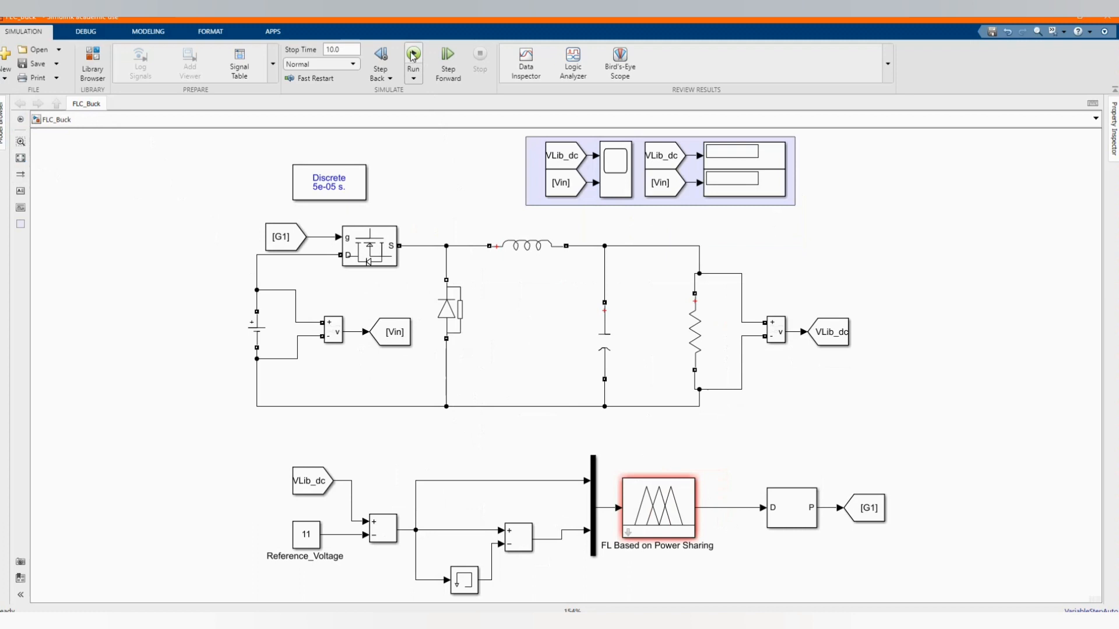
# Run the FLC_Buck simulation and wait for the model to compile and initialize.
pyautogui.click(413, 55)
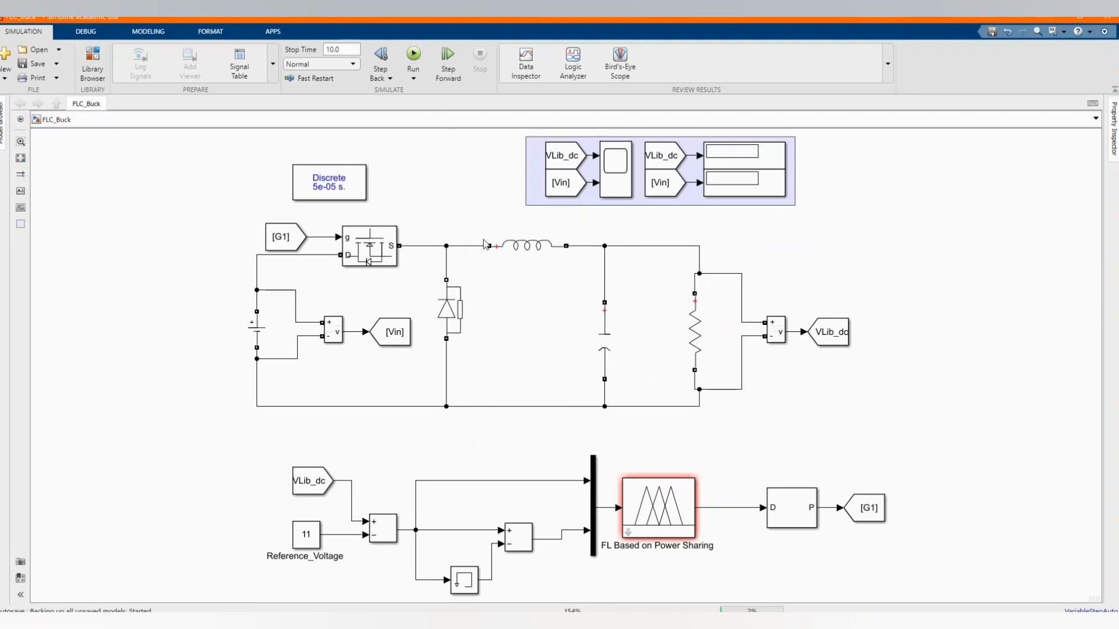
pyautogui.click(413, 55)
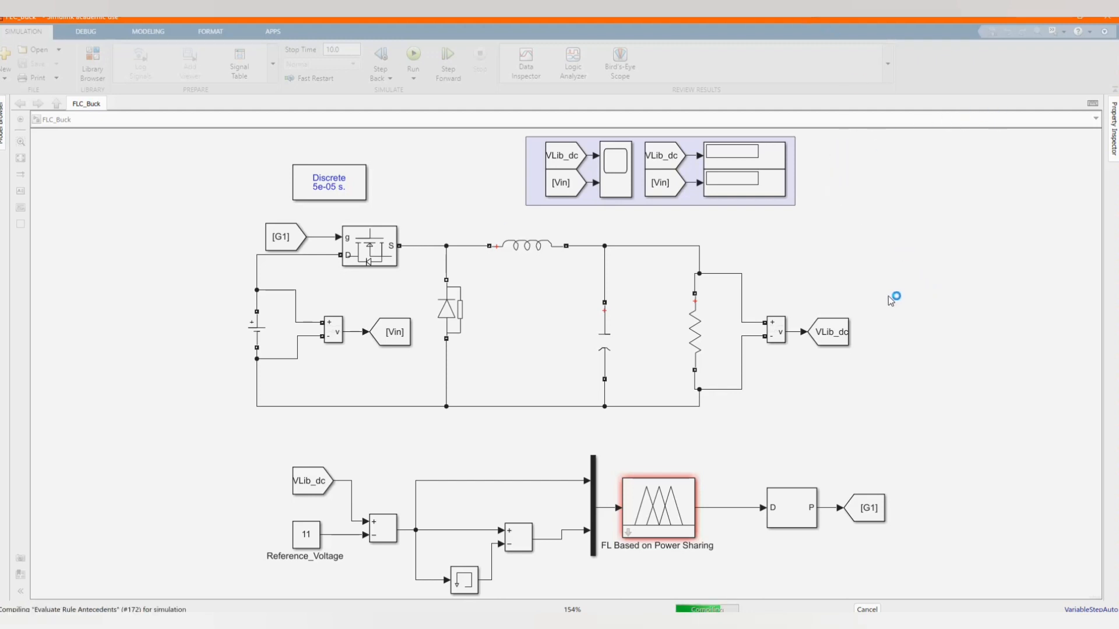
pyautogui.moveTo(863, 315)
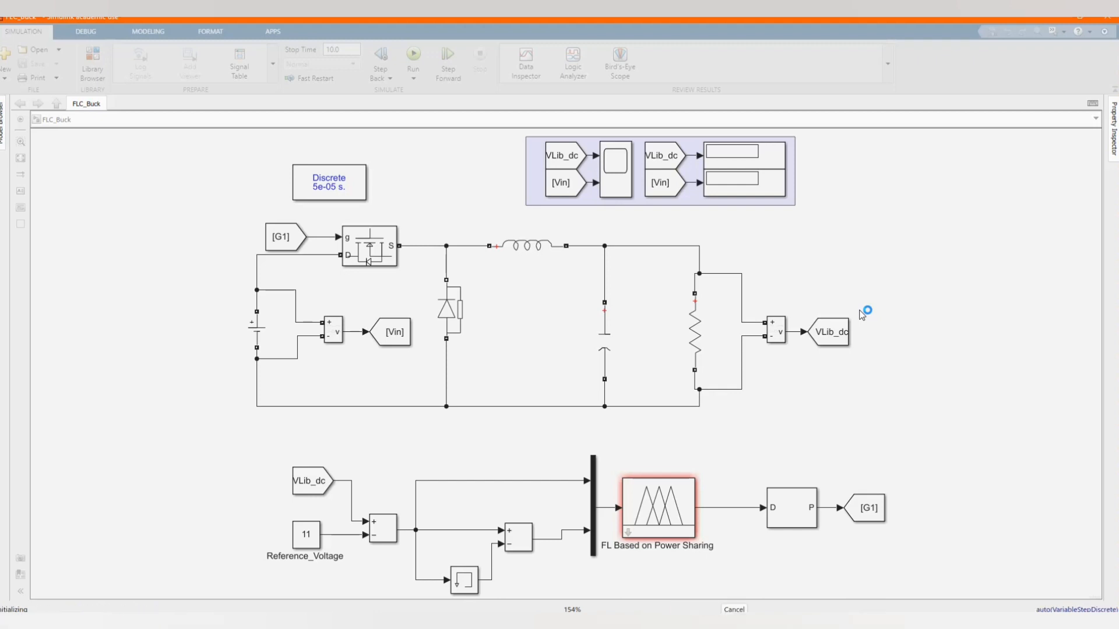
pyautogui.click(412, 57)
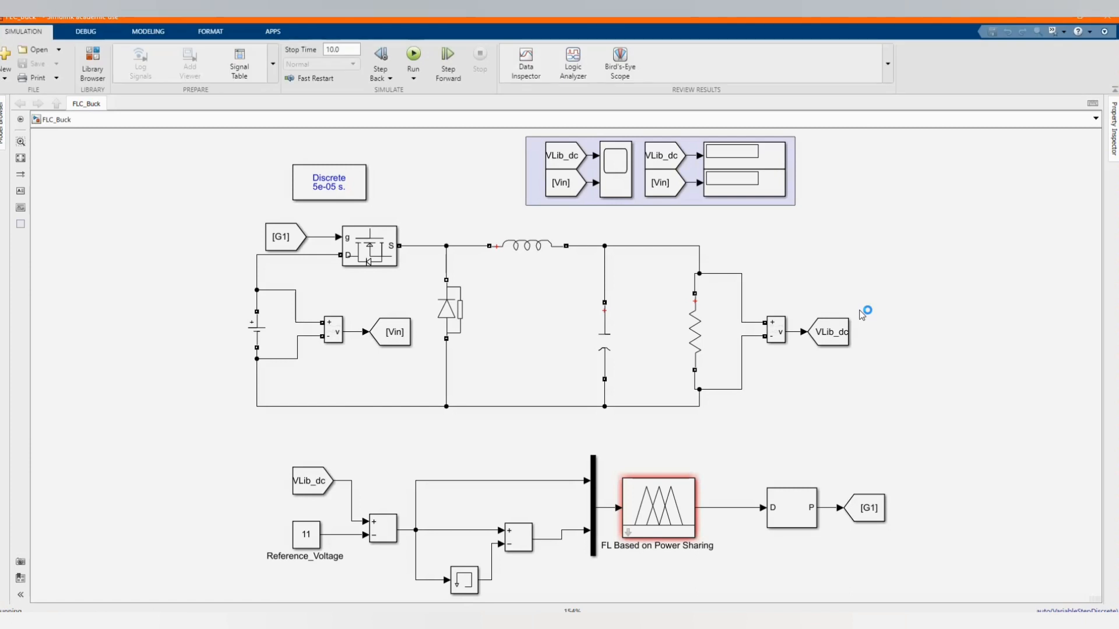
# Dismiss the Rule Viewer, let the output display reach about 10.82 V, and bring up the Scope window.
pyautogui.doubleClick(657, 508)
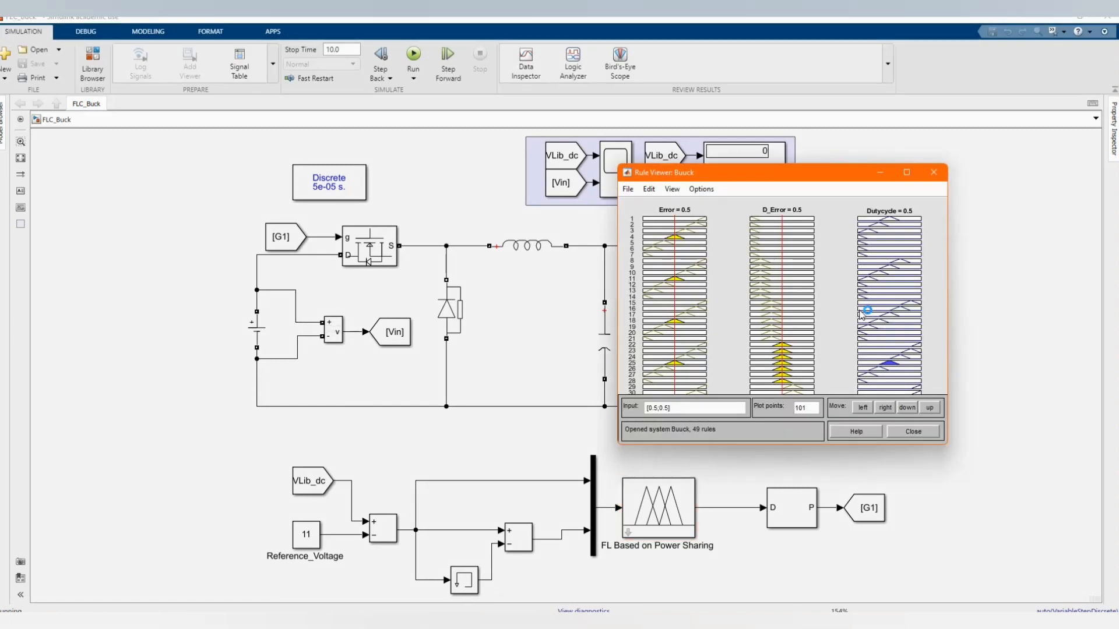
pyautogui.click(412, 55)
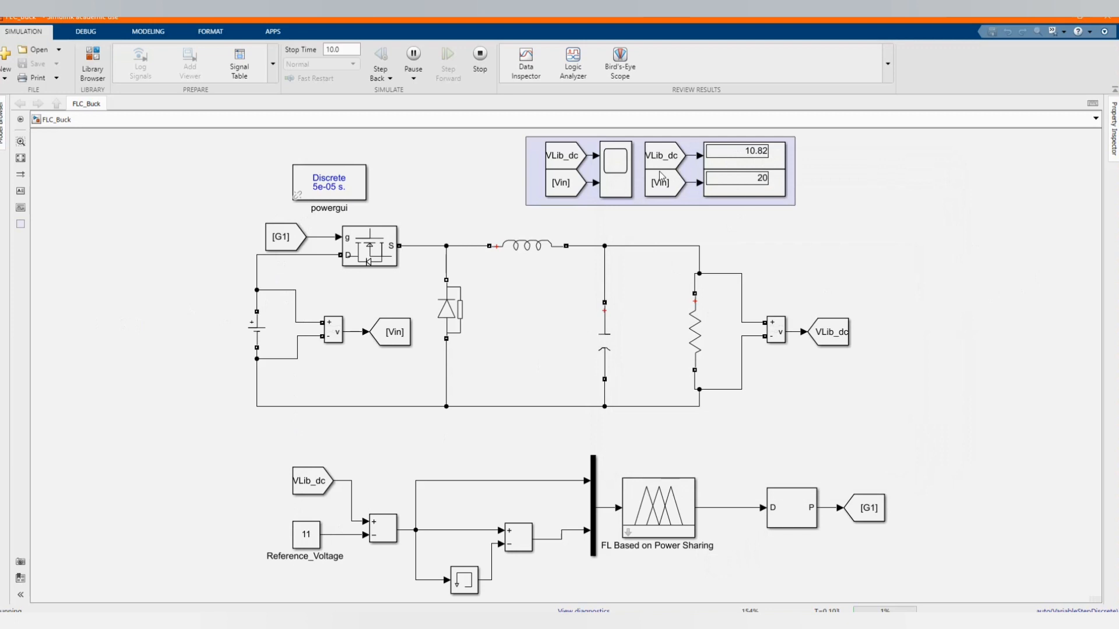
pyautogui.doubleClick(616, 173)
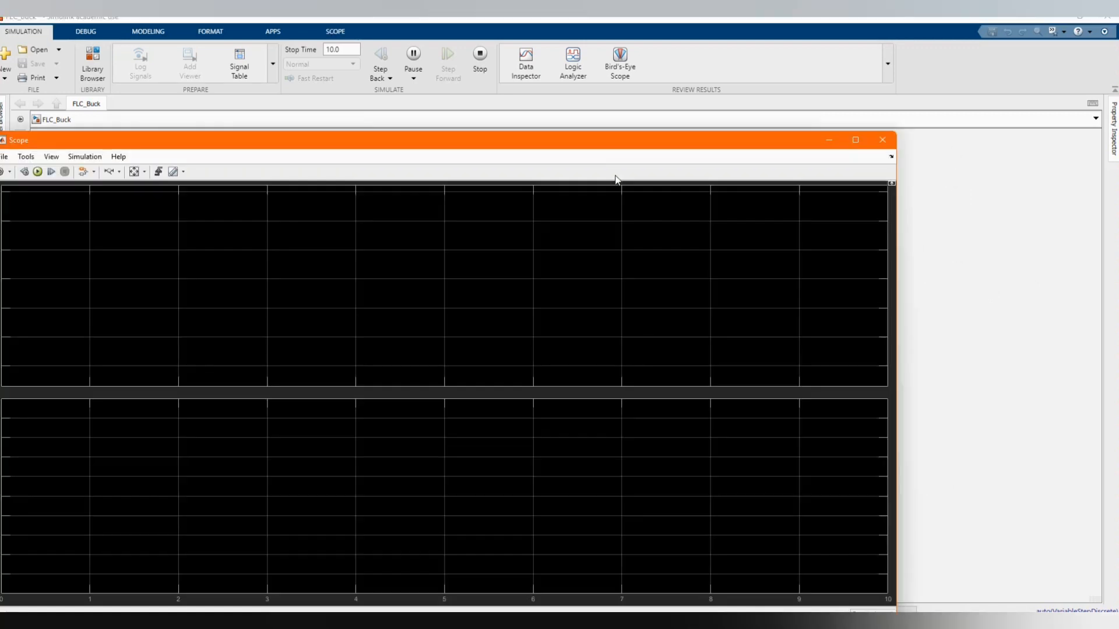